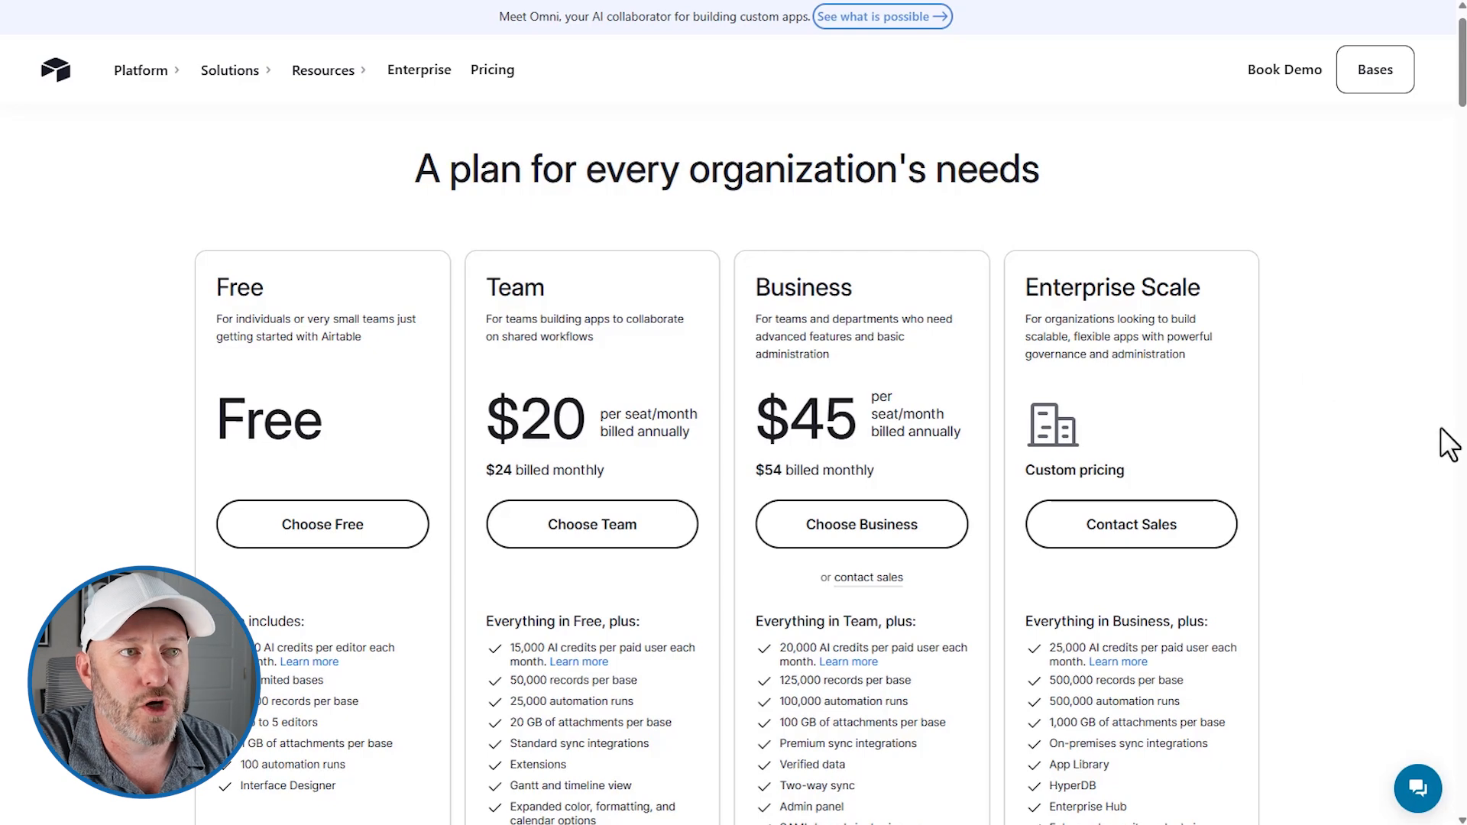
Scroll the pricing page down to the 'Compare our plans' table's AI credits rows
{"action": "scroll", "scroll_direction": "down", "scroll_amount": 3}
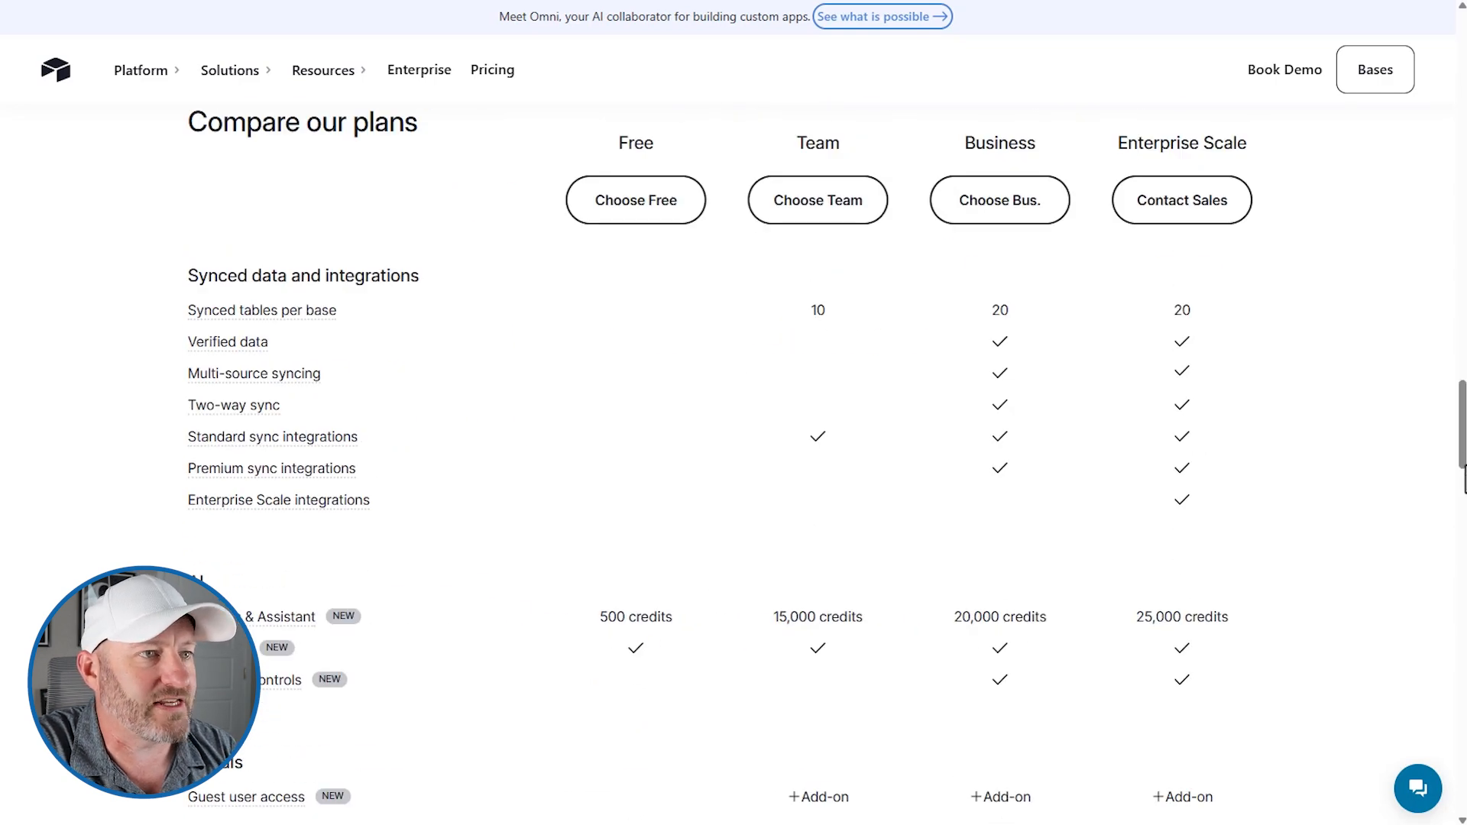
{"action": "scroll", "scroll_direction": "down", "scroll_amount": 3}
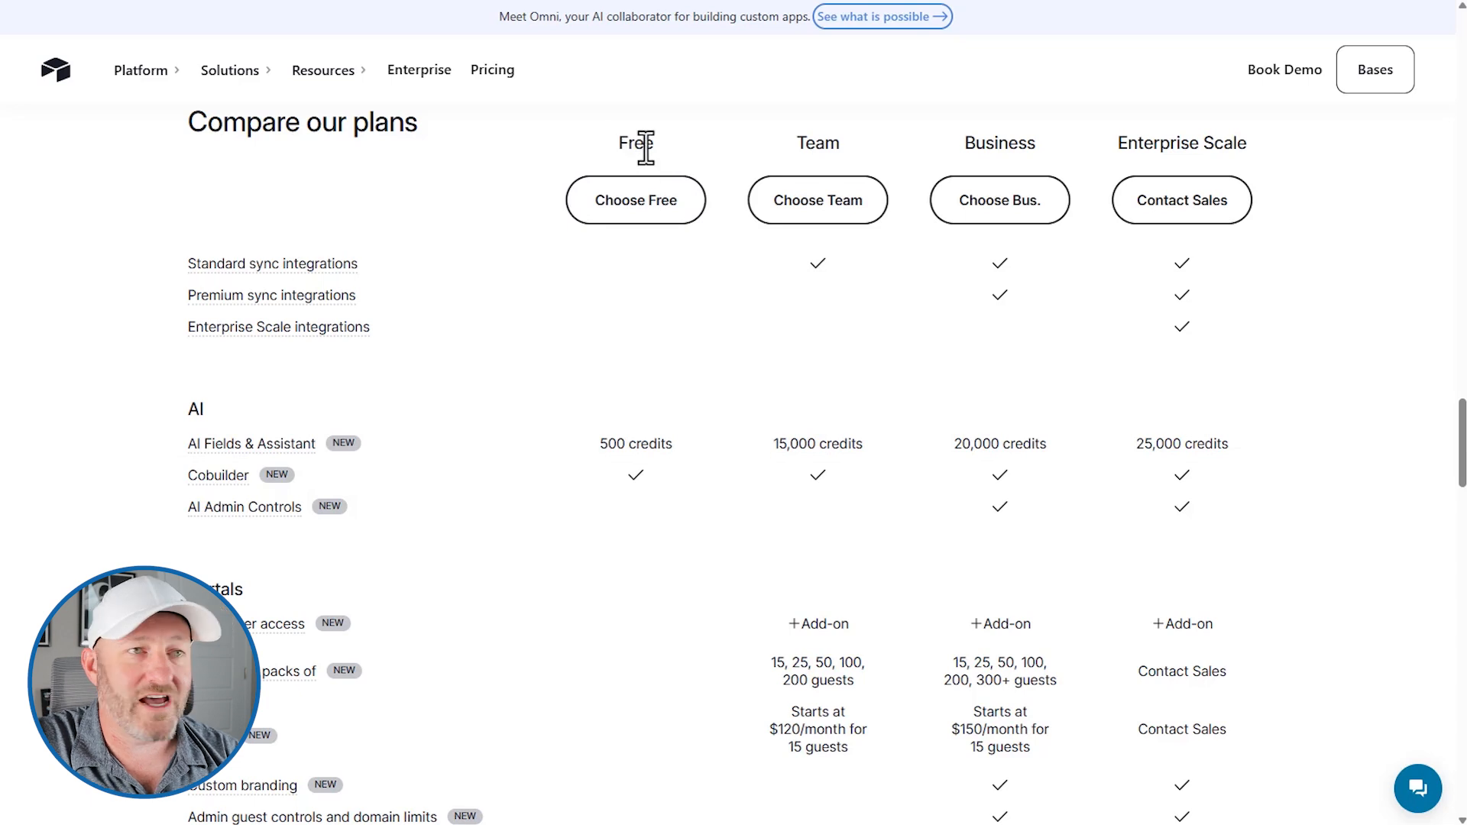
{"action": "mouse_move", "coordinate": [636, 198]}
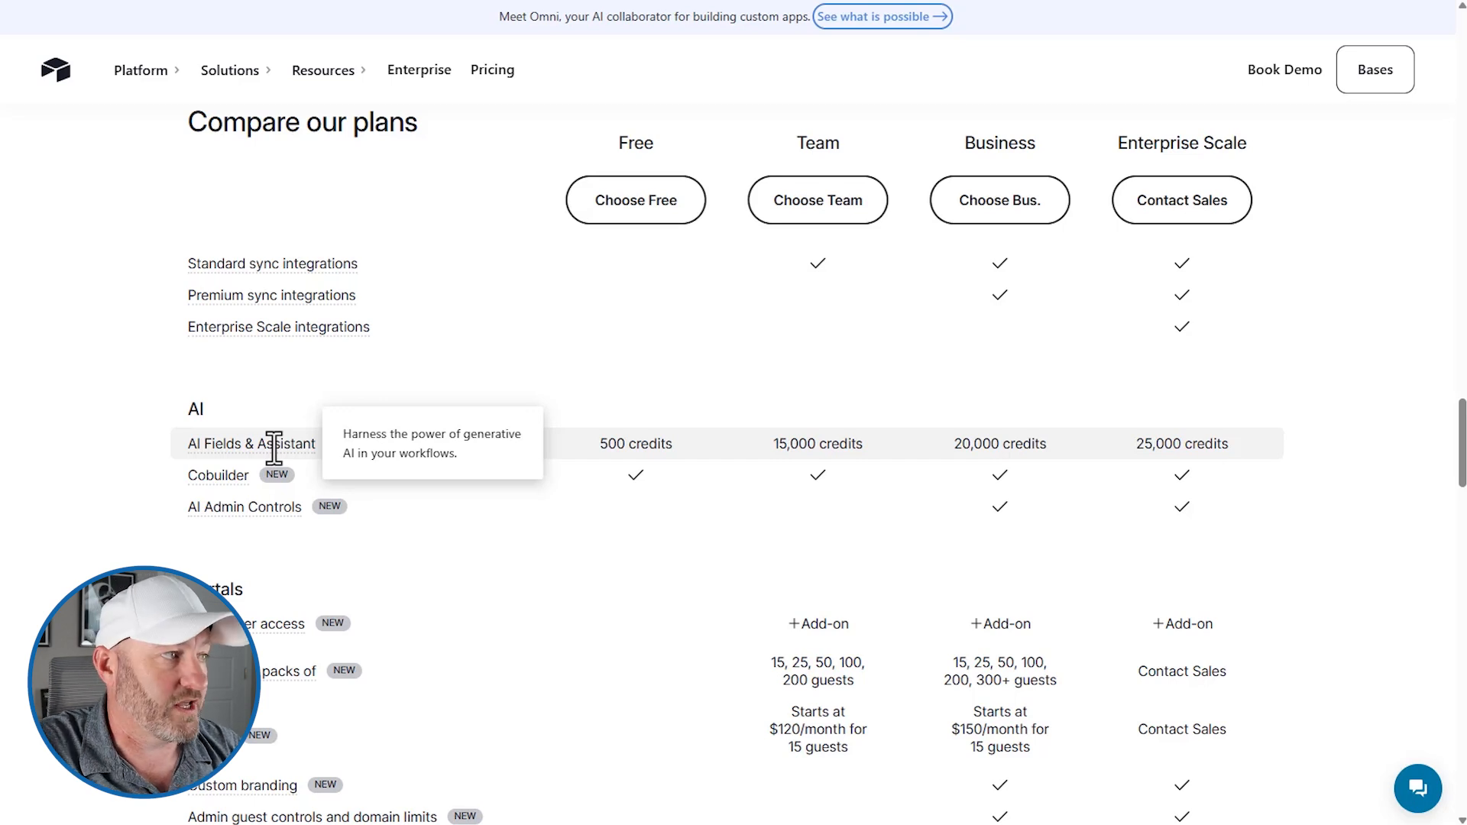
{"action": "mouse_move", "coordinate": [220, 485]}
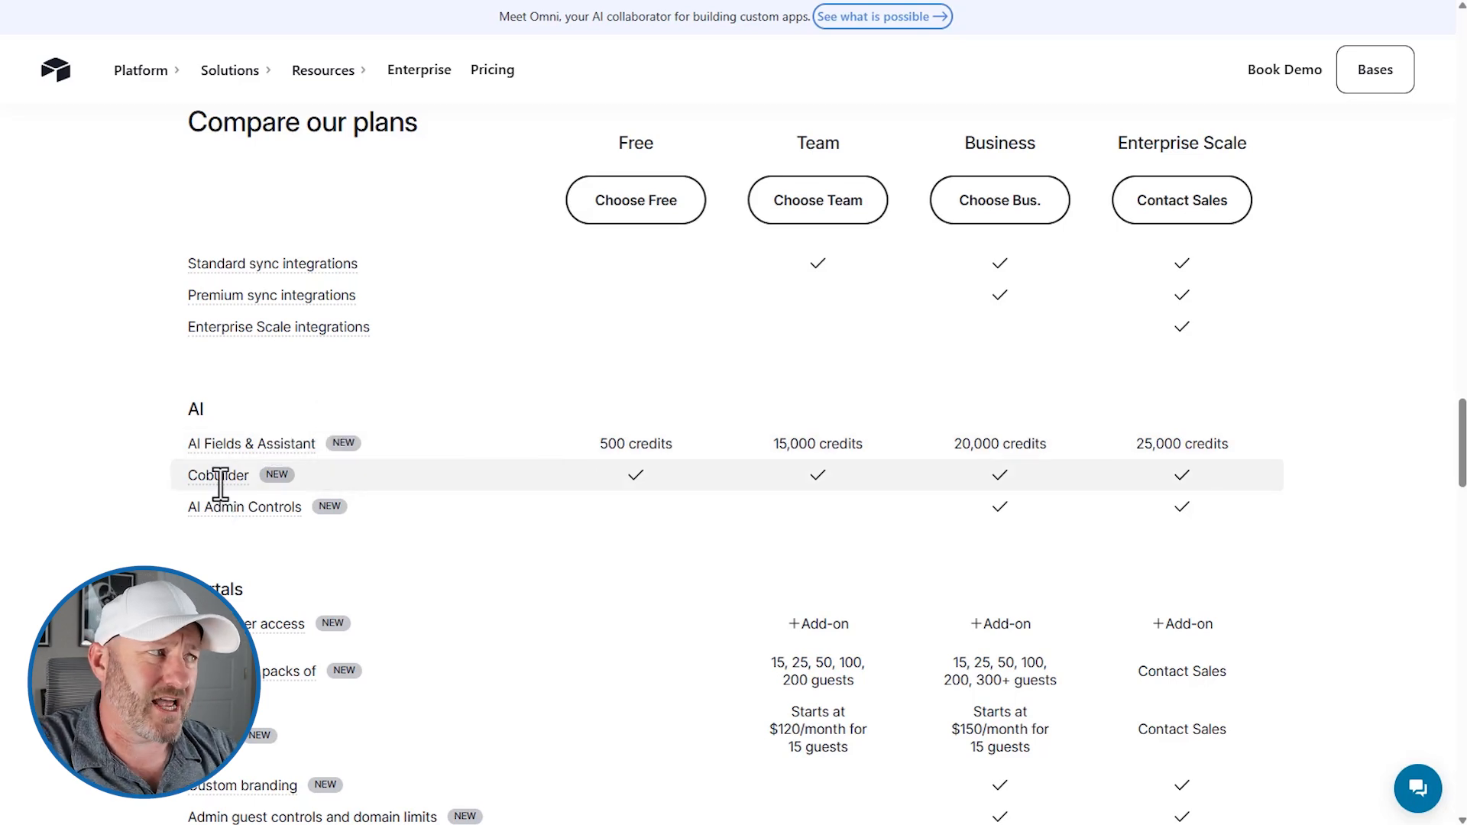
{"action": "mouse_move", "coordinate": [218, 475]}
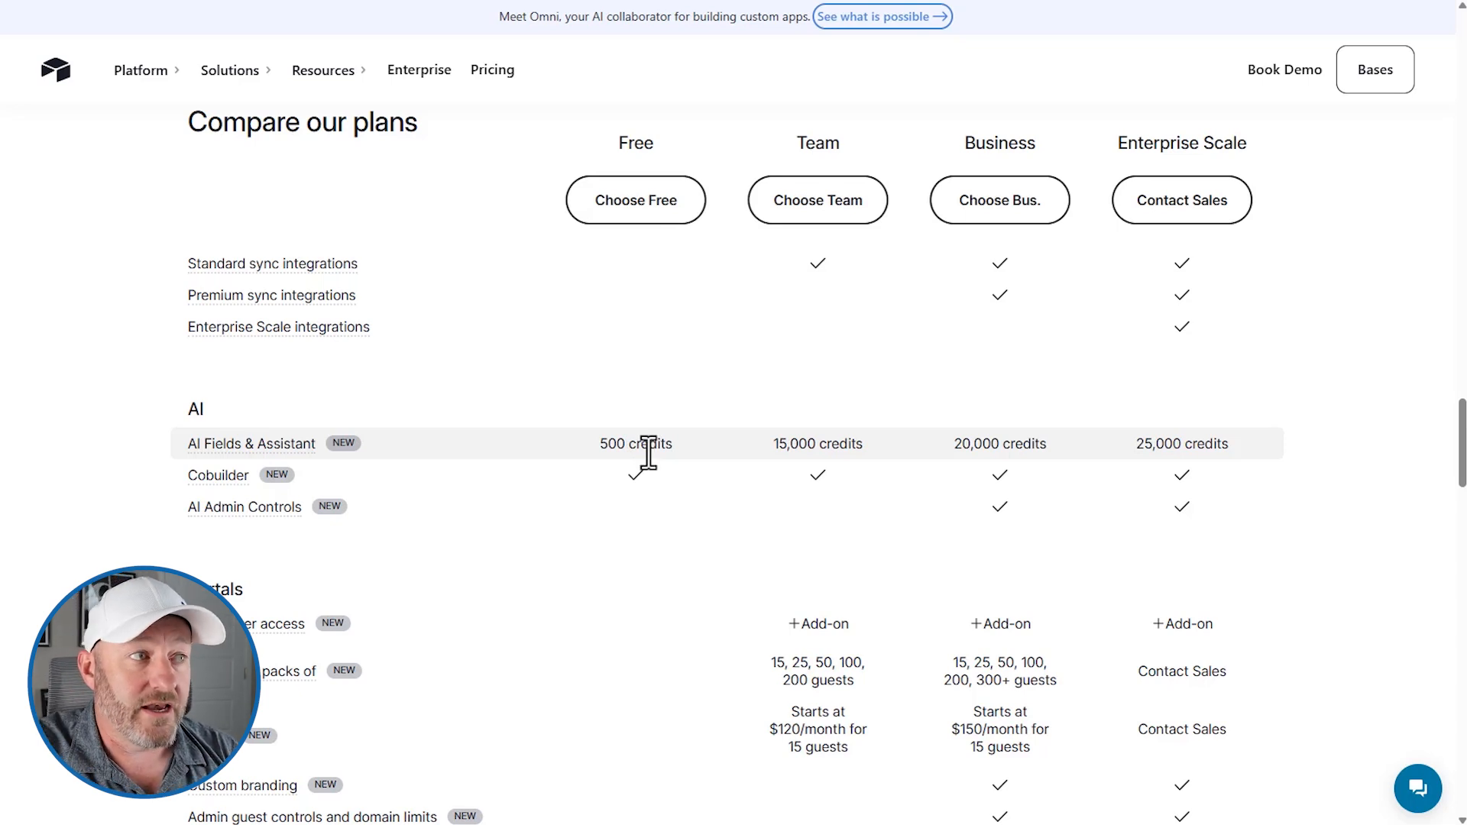
{"action": "mouse_move", "coordinate": [836, 445]}
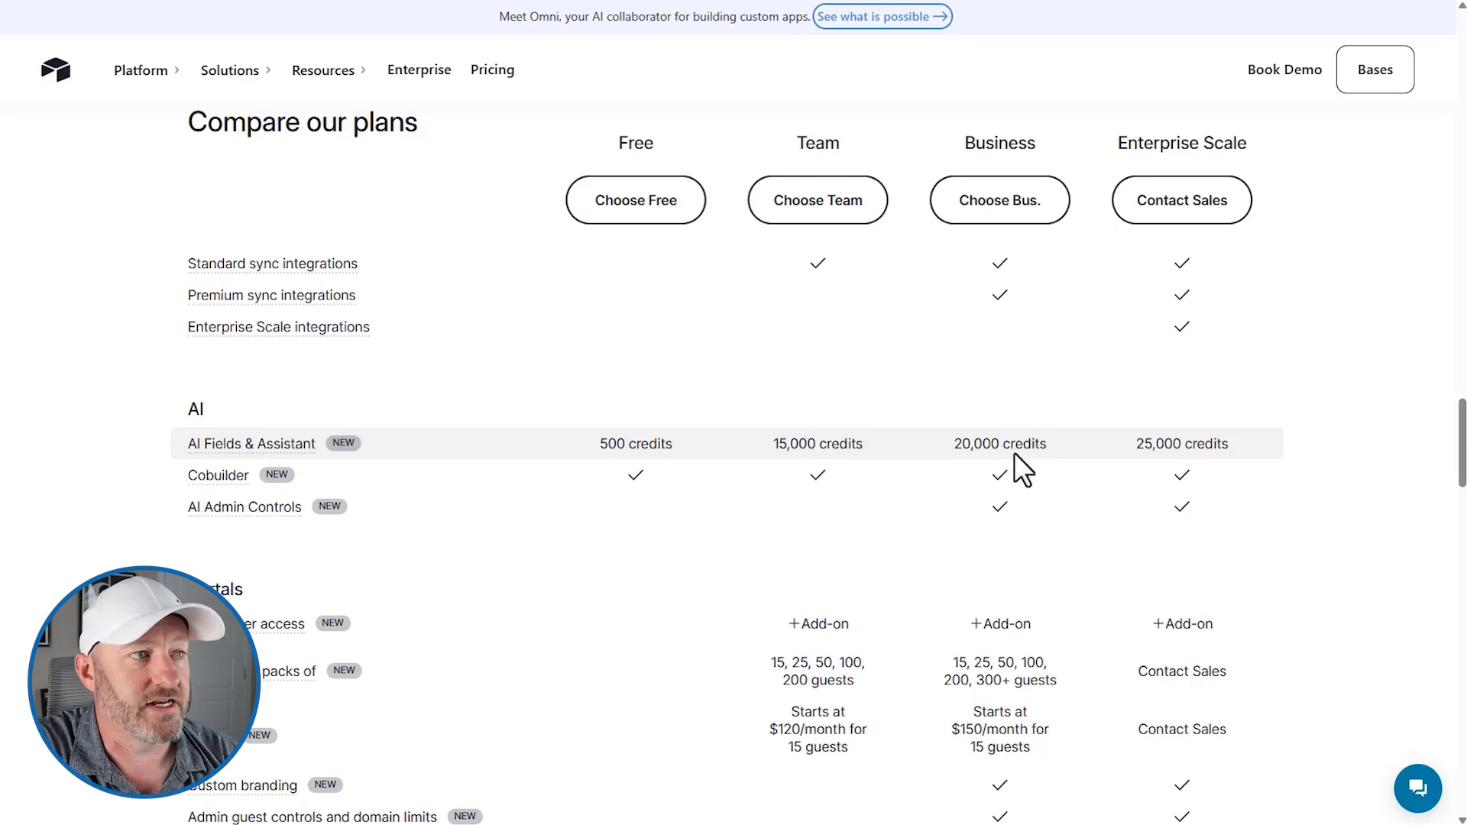
{"action": "mouse_move", "coordinate": [1017, 448]}
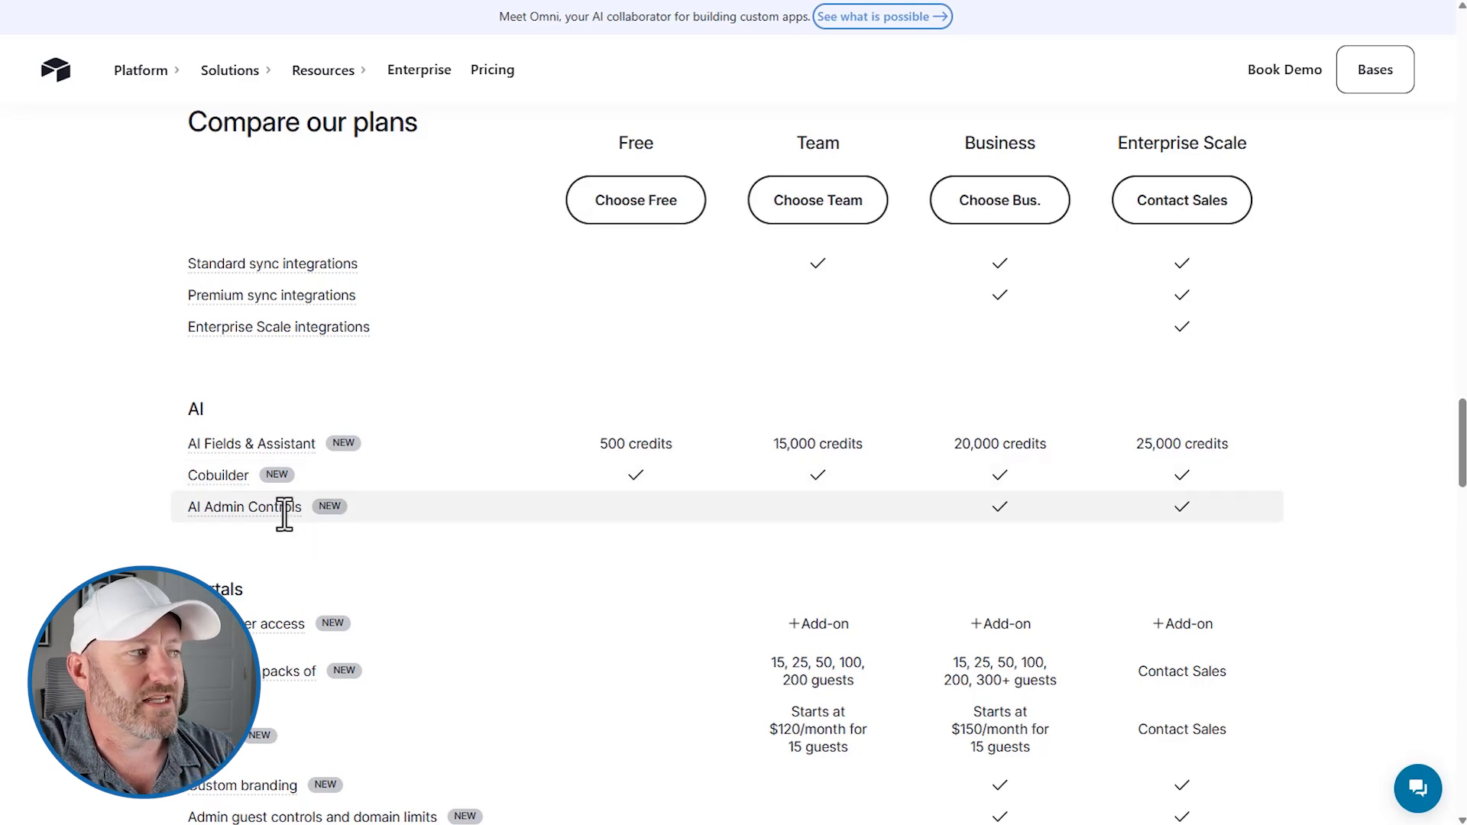
{"action": "mouse_move", "coordinate": [243, 505]}
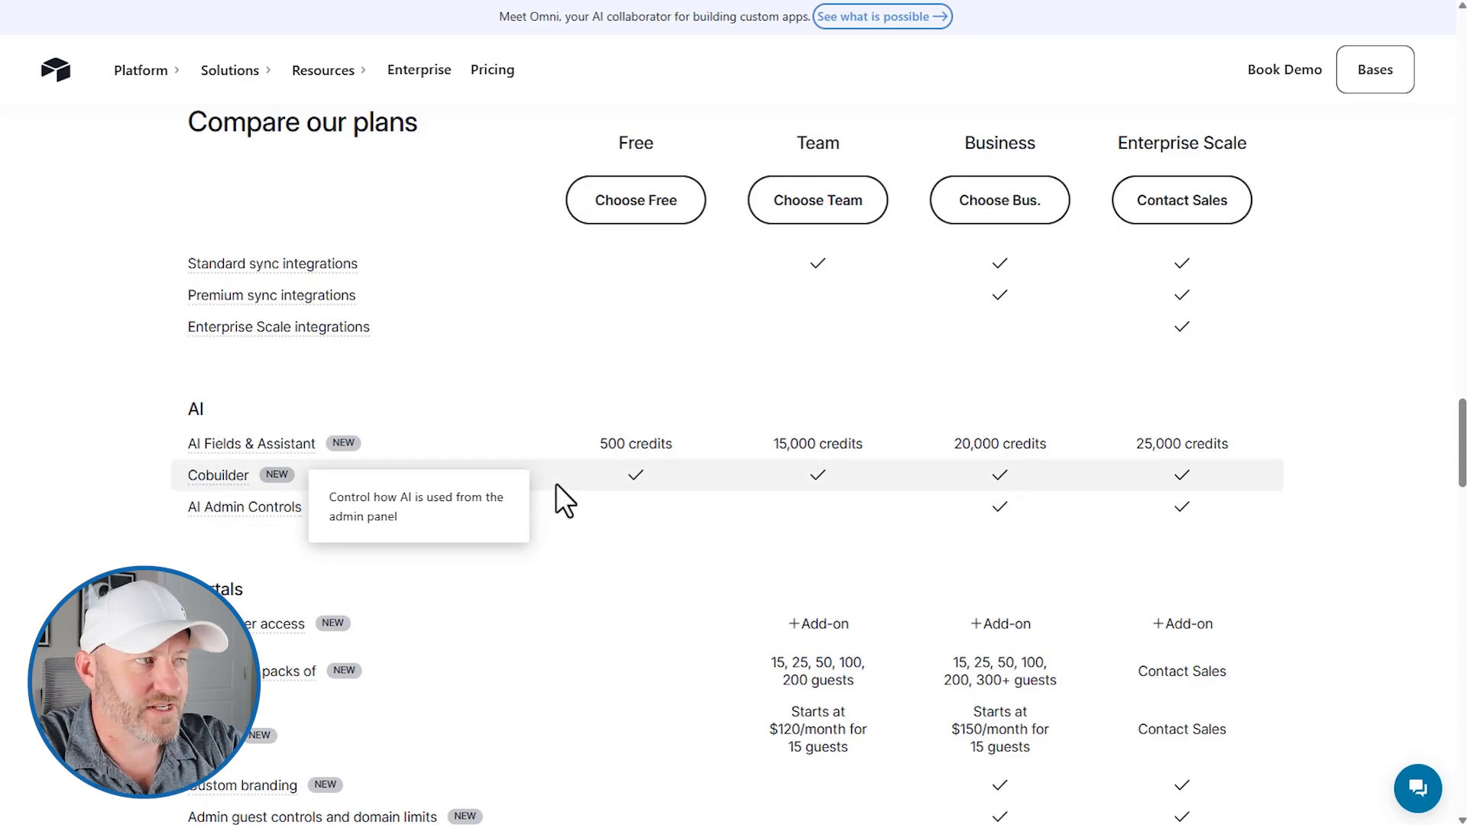
{"action": "mouse_move", "coordinate": [636, 489]}
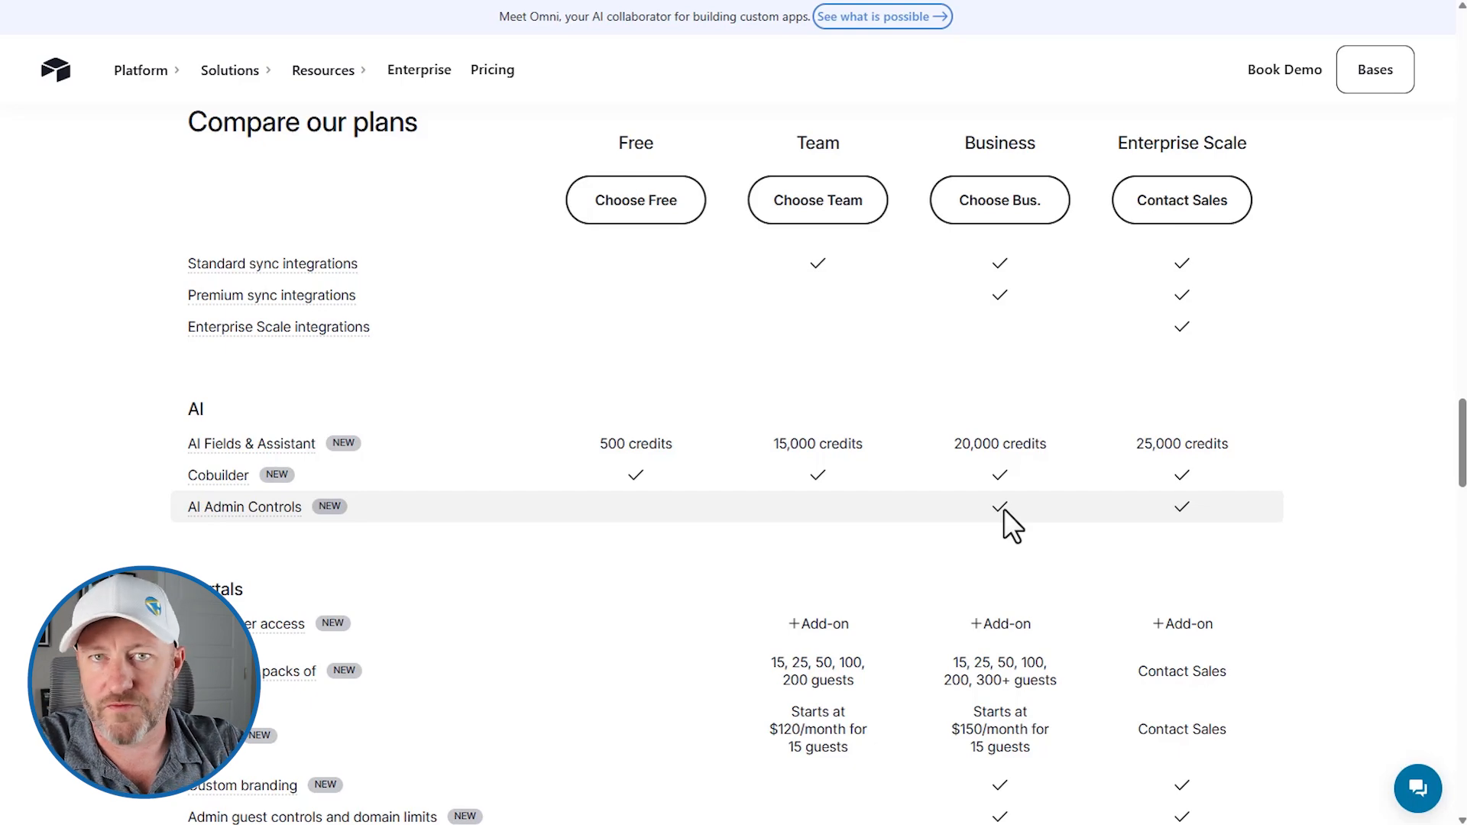
{"action": "mouse_move", "coordinate": [1173, 519]}
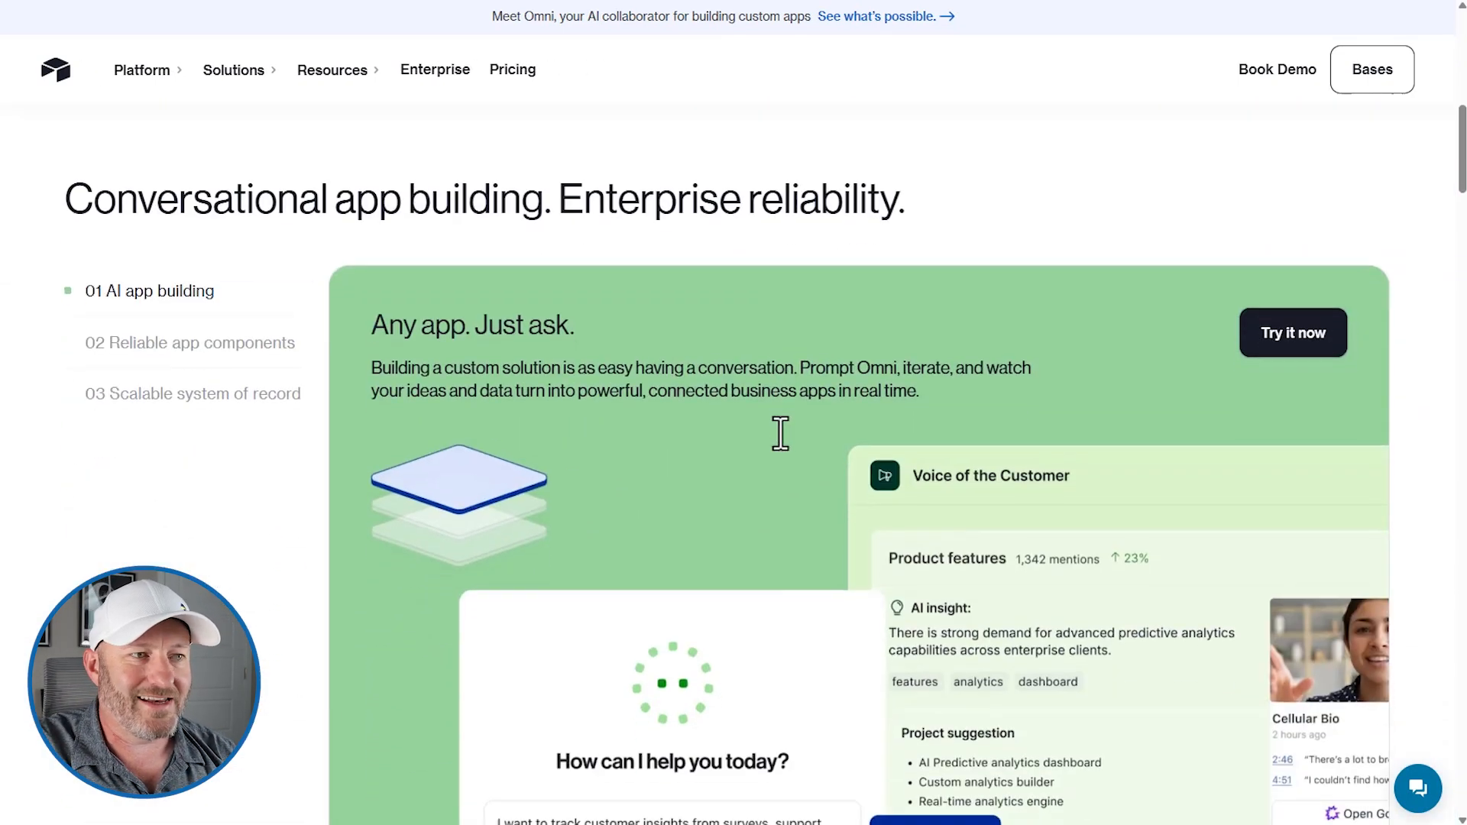
Start the Omni trial from the 'Any app. Just ask.' card's 'Try it now'
{"action": "scroll", "scroll_direction": "down", "scroll_amount": 3}
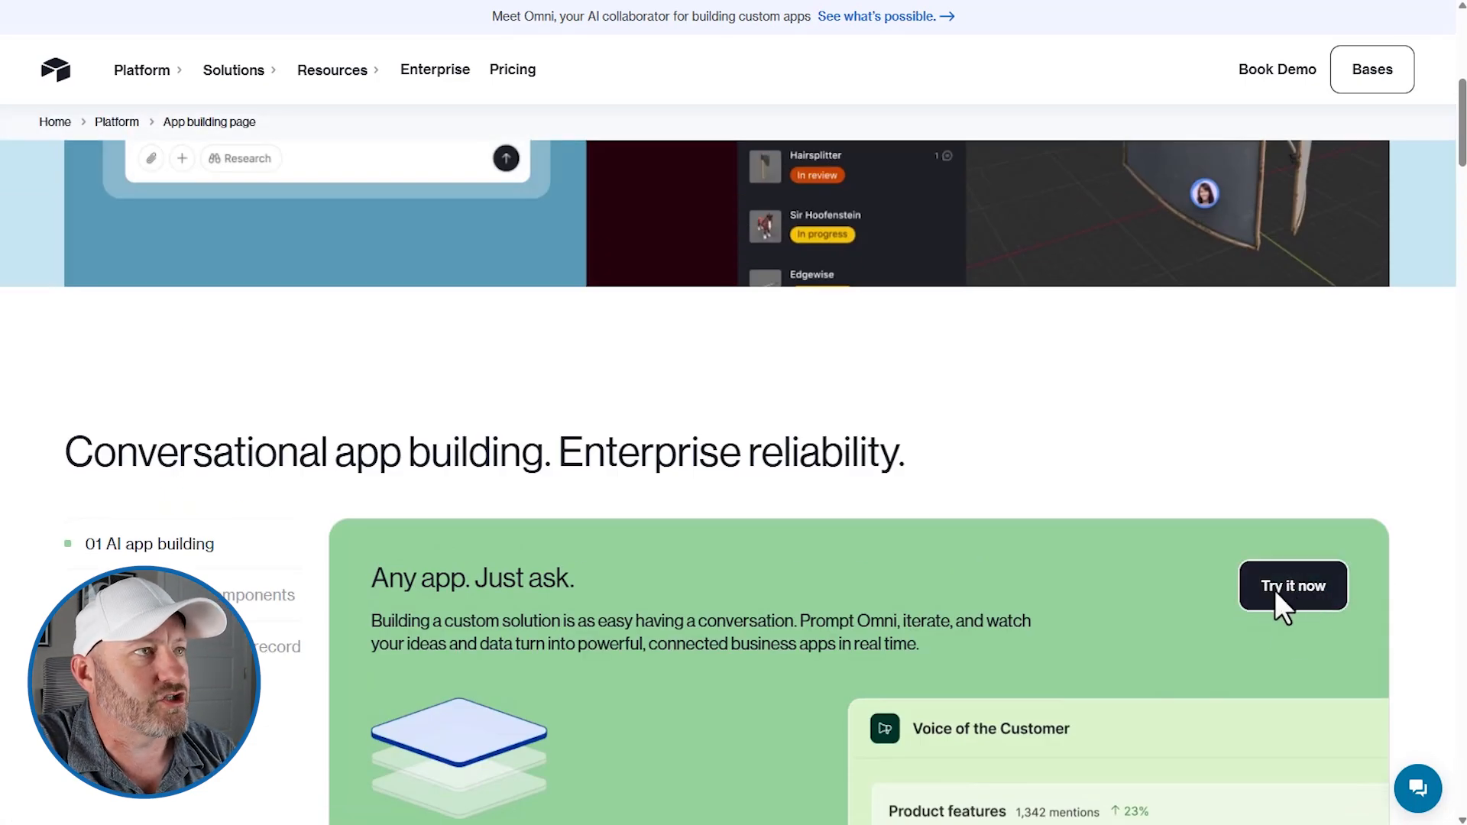
{"action": "left_click", "coordinate": [1293, 585]}
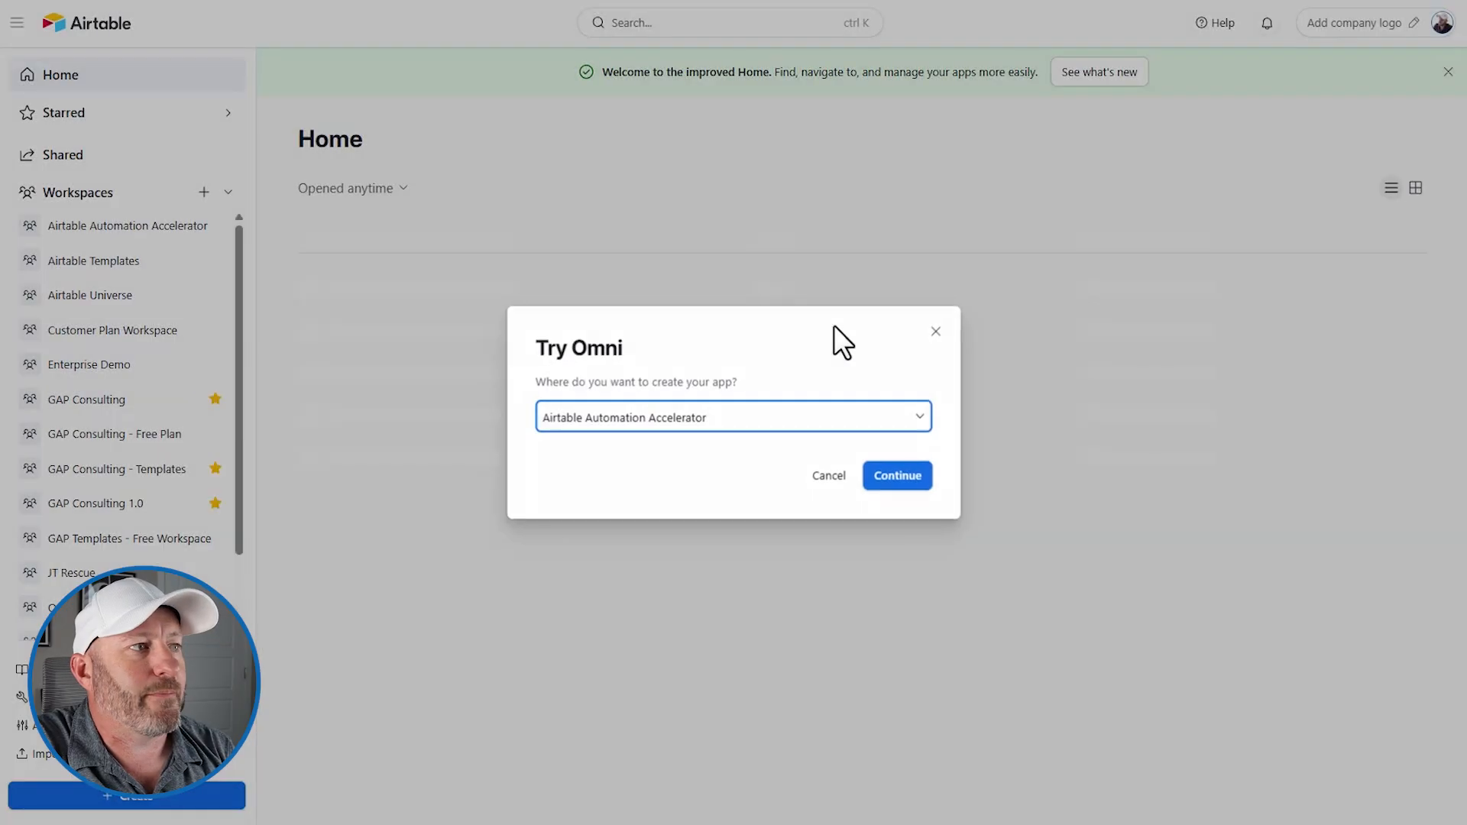
Choose GAP Consulting as the workspace for the new Omni app
{"action": "left_click", "coordinate": [732, 416]}
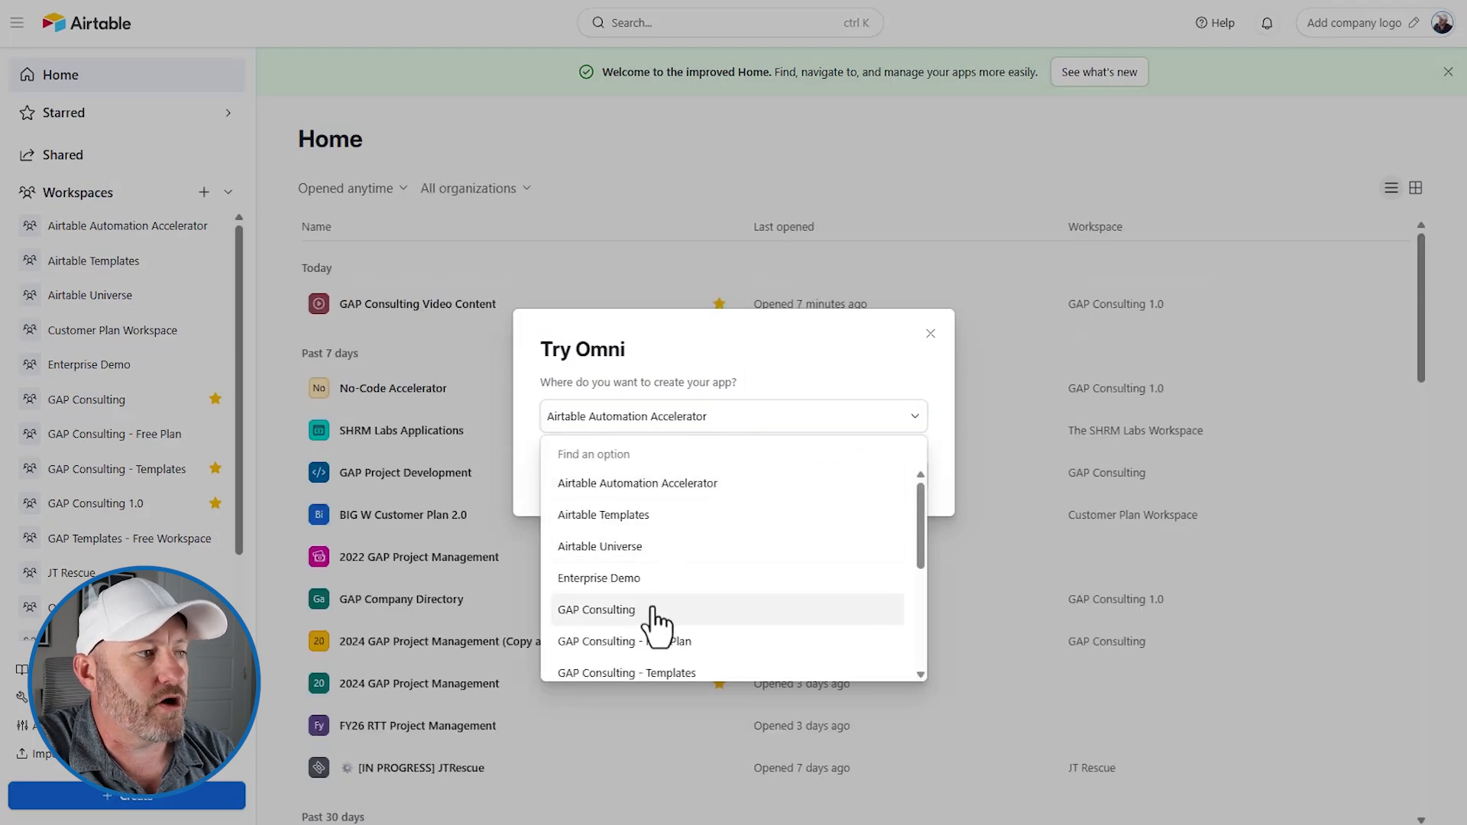
{"action": "left_click", "coordinate": [596, 610]}
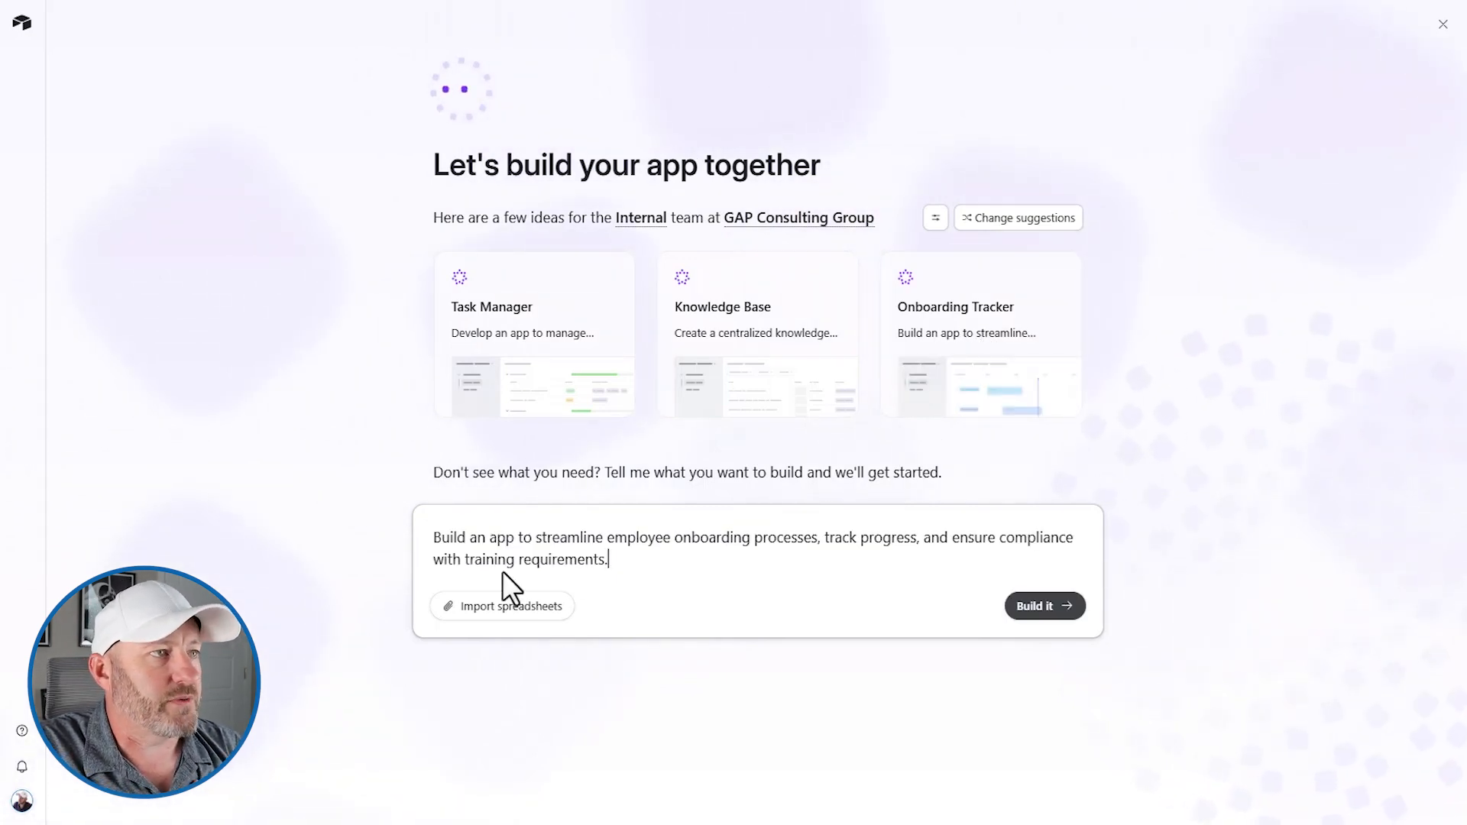
Refresh Omni's suggested app ideas three times via 'Change suggestions'
{"action": "left_click", "coordinate": [1017, 217]}
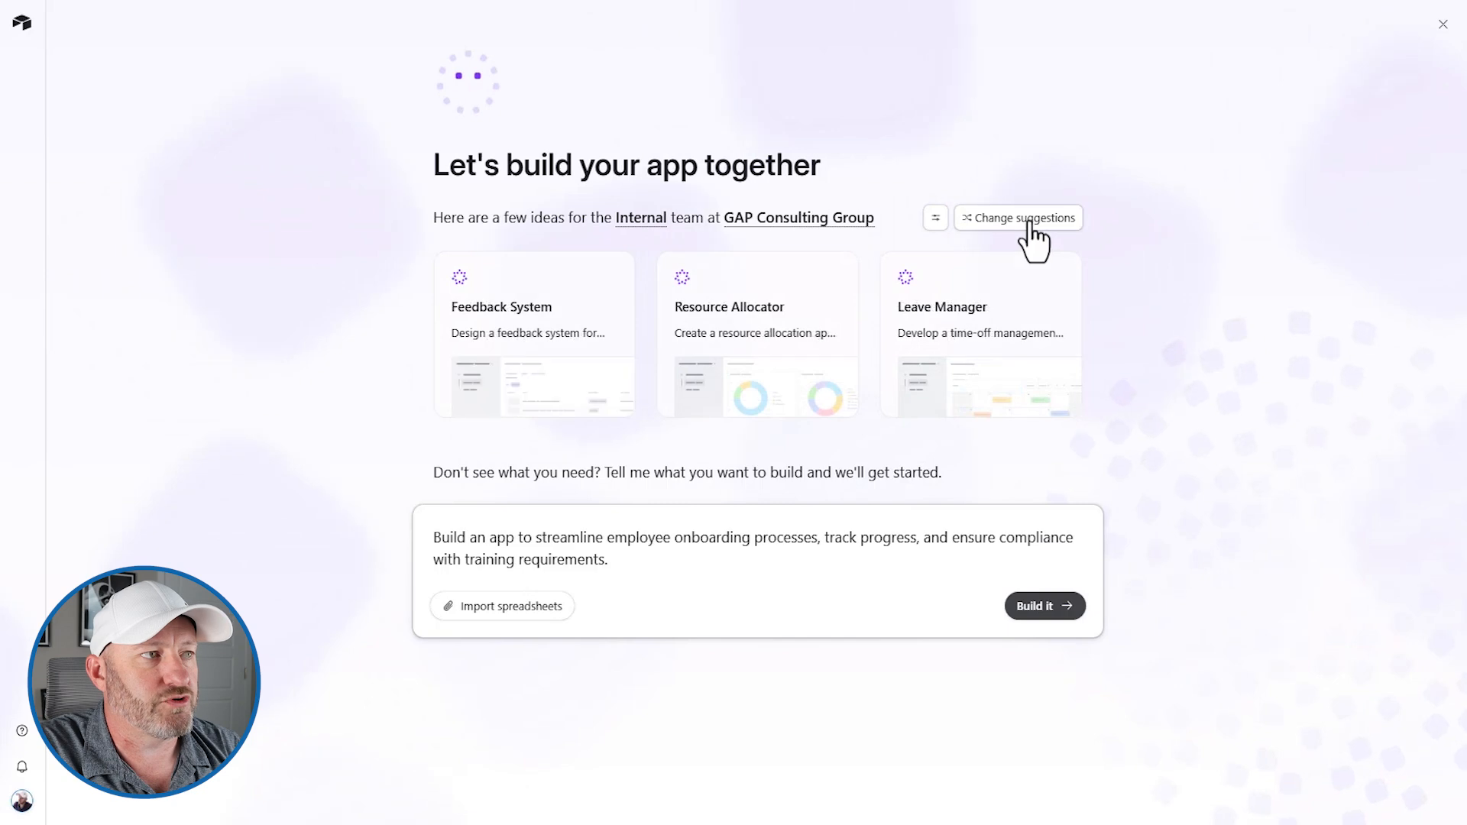
{"action": "left_click", "coordinate": [1018, 217]}
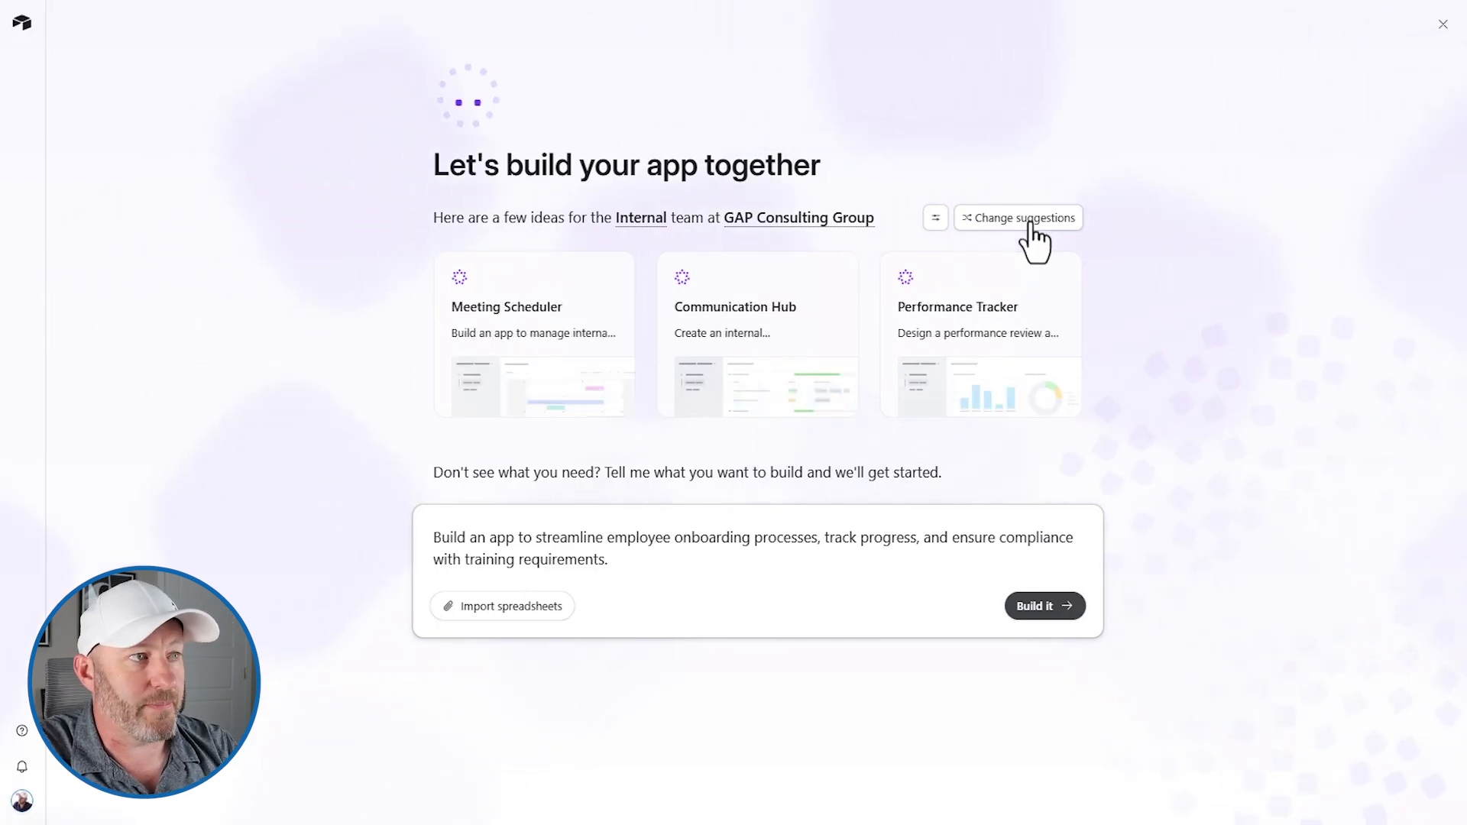
{"action": "left_click", "coordinate": [1017, 217]}
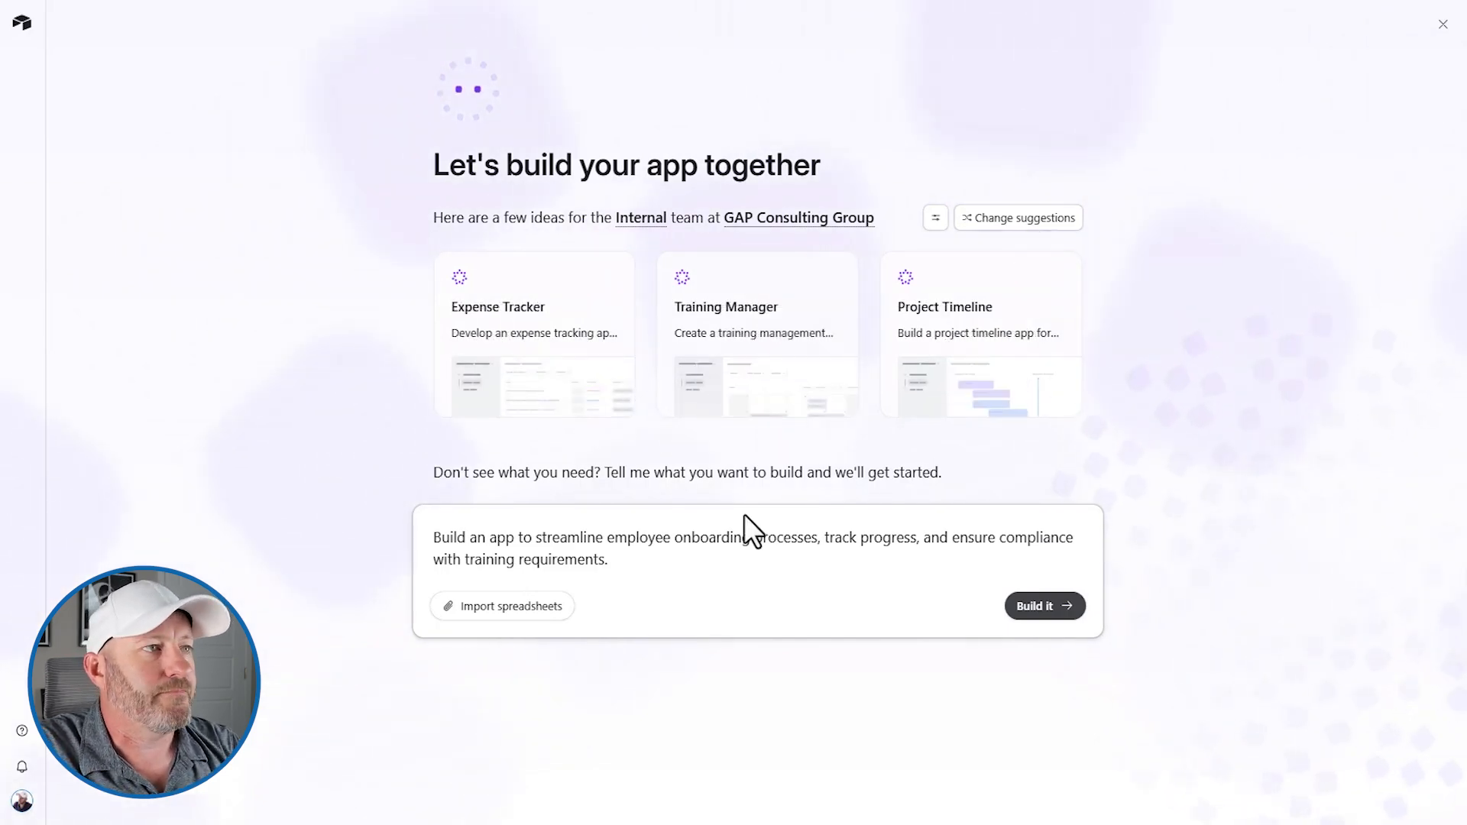
{"action": "mouse_move", "coordinate": [533, 332]}
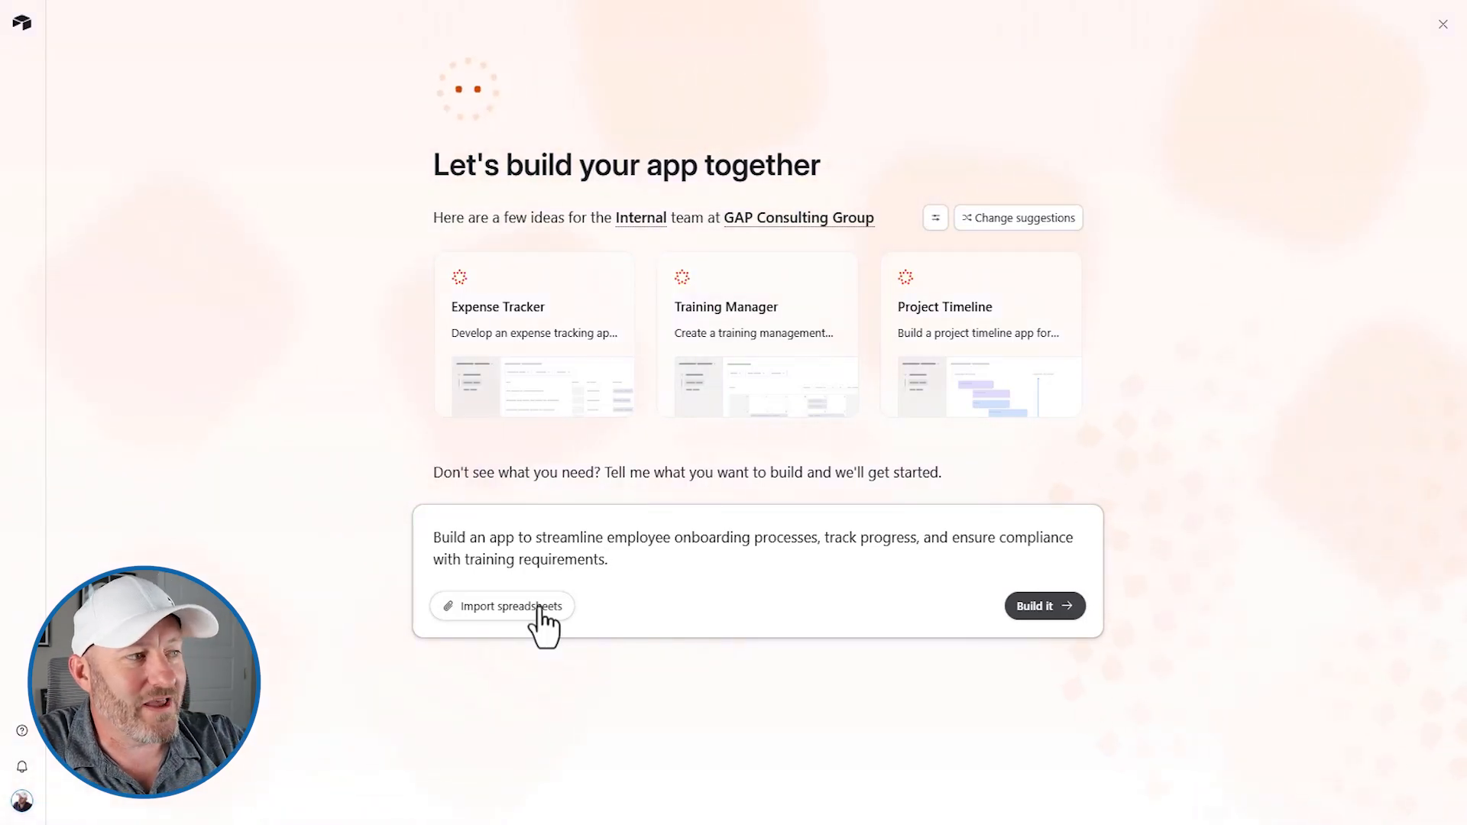
Build the Onboarding Management app from the onboarding prompt with 'Build it'
{"action": "left_click", "coordinate": [1042, 605]}
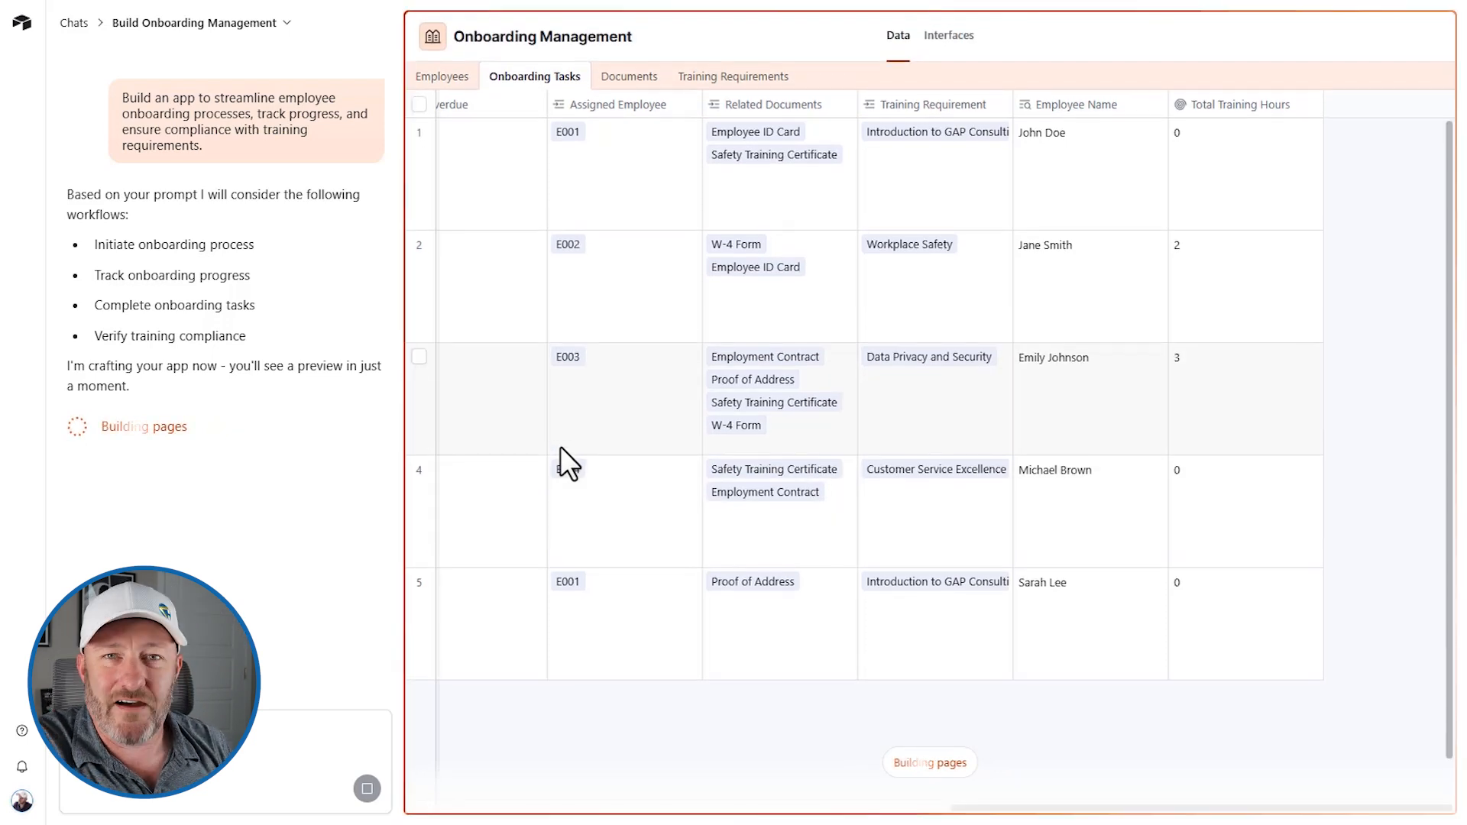
Switch the finished app to its Data view showing the Employees table's four records
{"action": "left_click", "coordinate": [947, 35]}
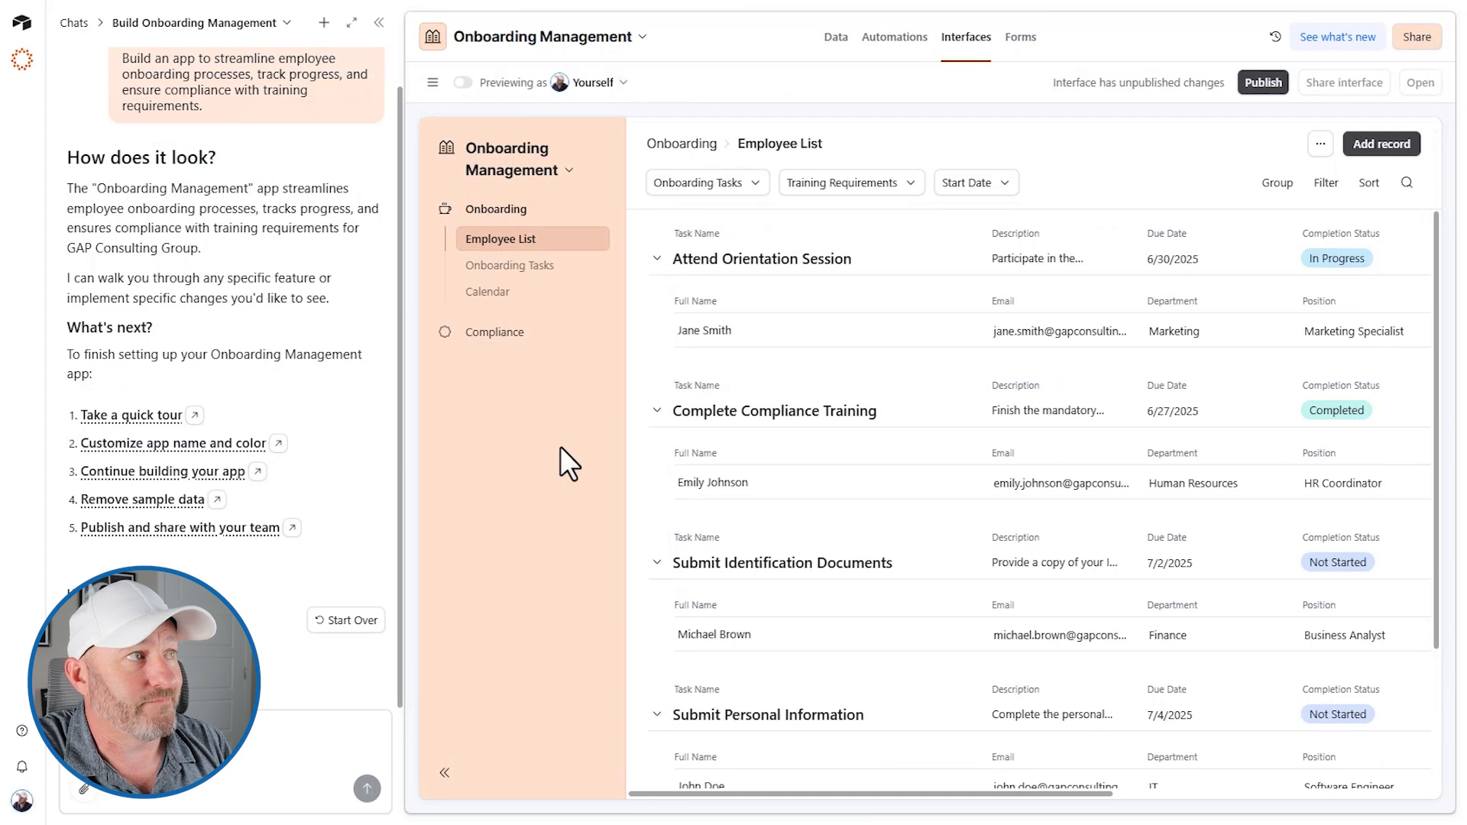
{"action": "left_click", "coordinate": [834, 36]}
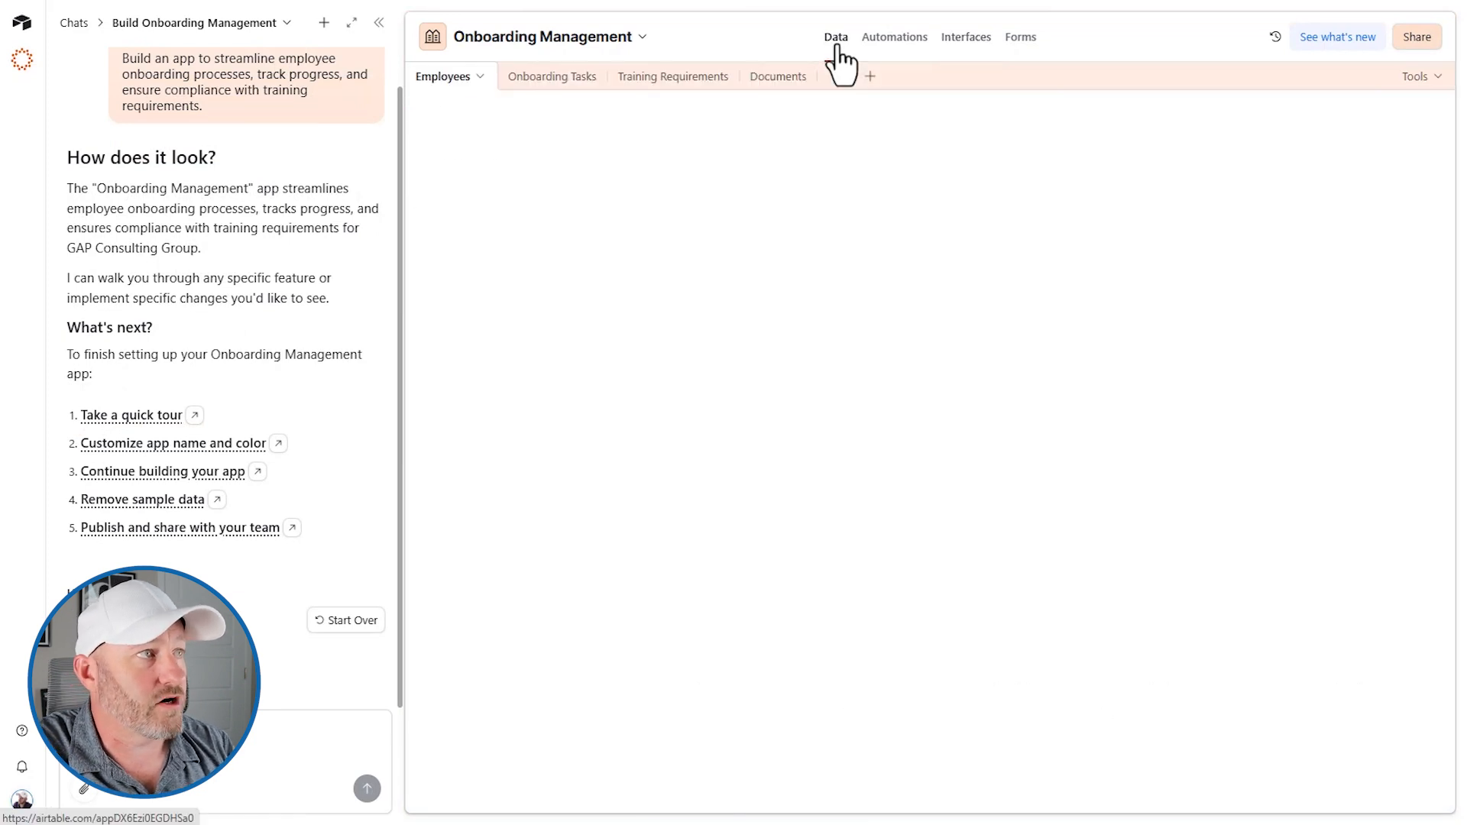
{"action": "left_click", "coordinate": [834, 37]}
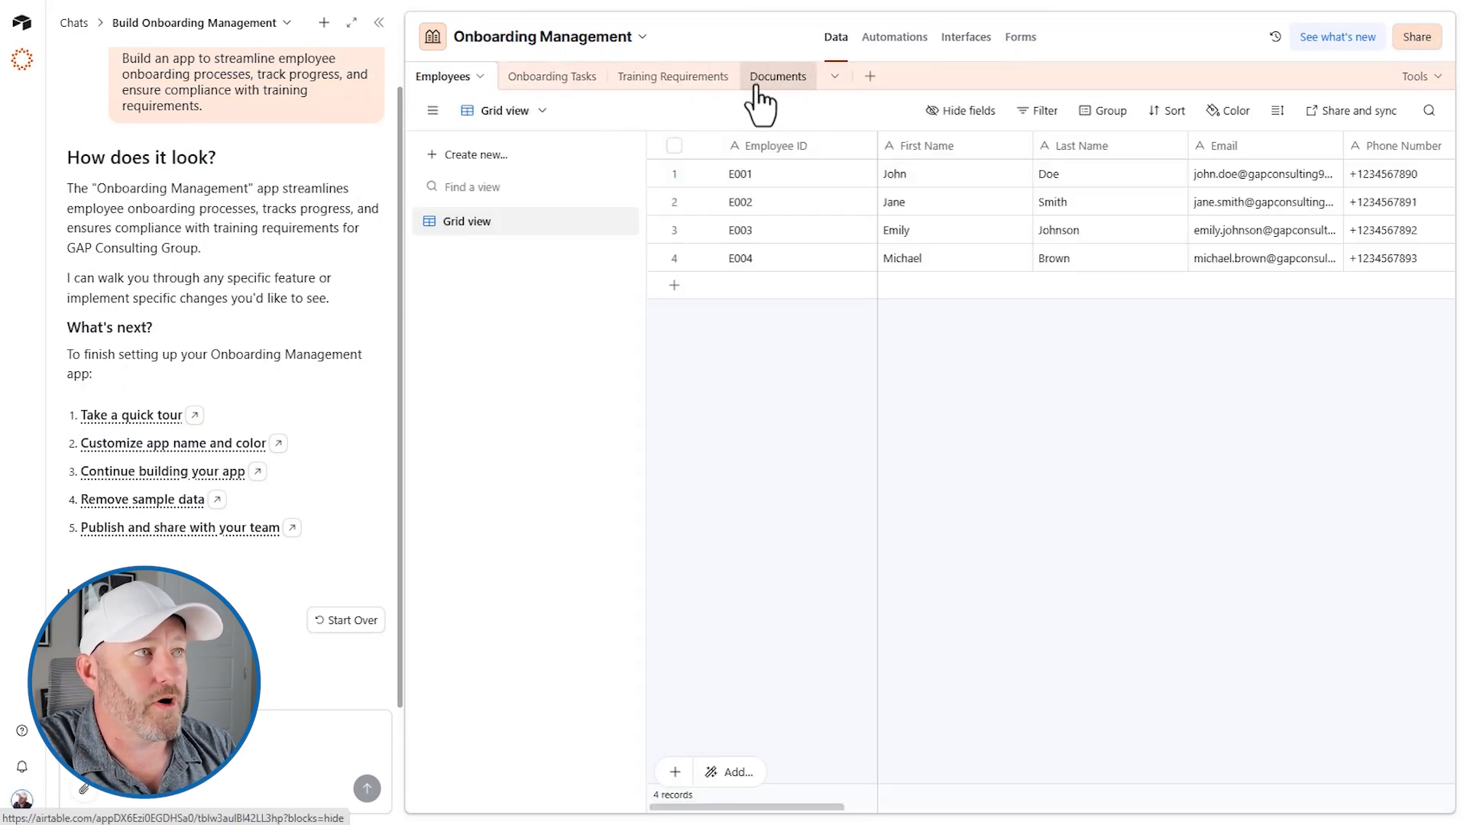
Review Automations and Interfaces, ending on Forms with the unpublished onboarding documents form
{"action": "left_click", "coordinate": [892, 37]}
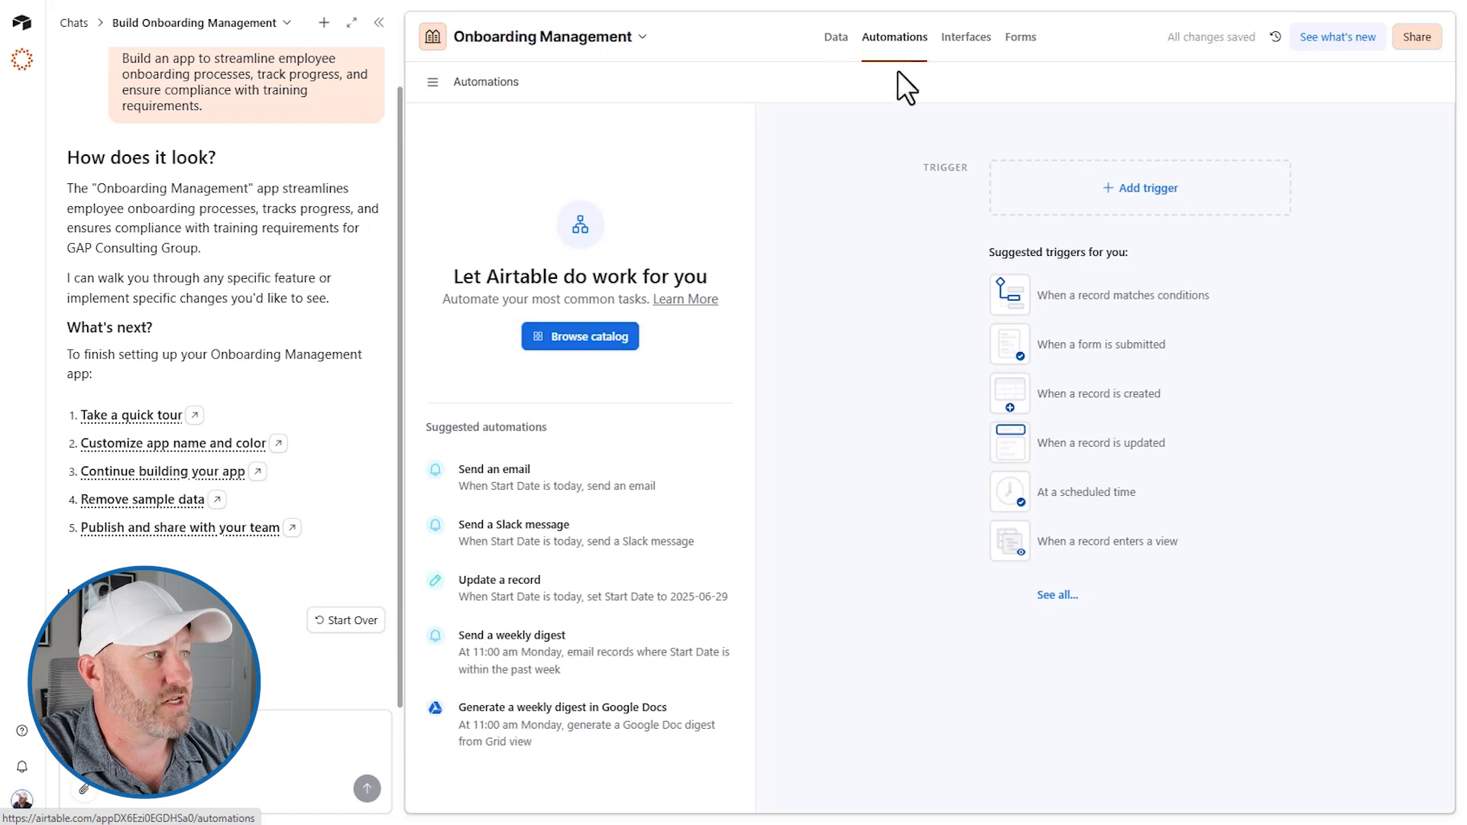
{"action": "mouse_move", "coordinate": [657, 608]}
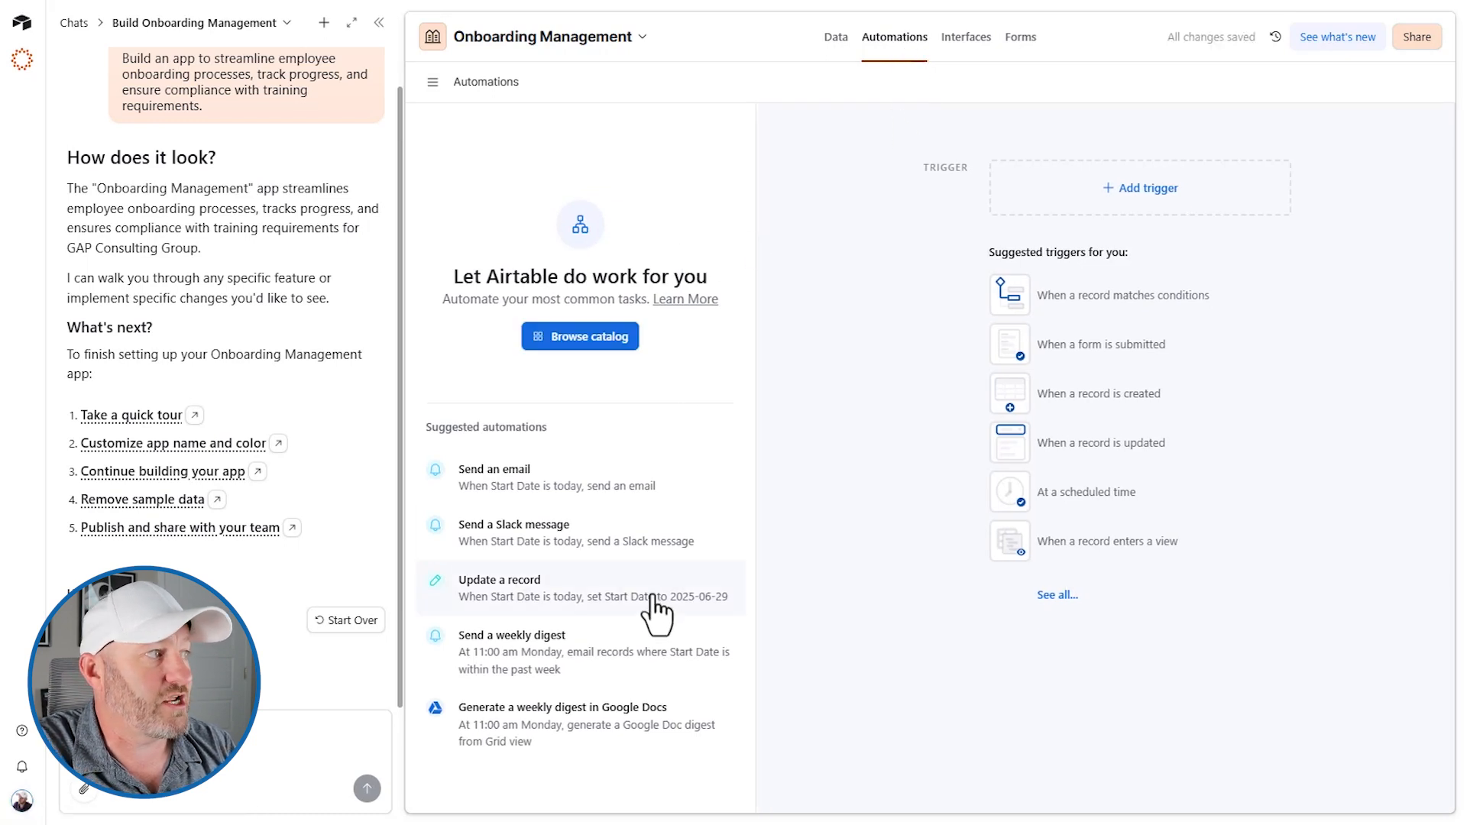
{"action": "mouse_move", "coordinate": [780, 411]}
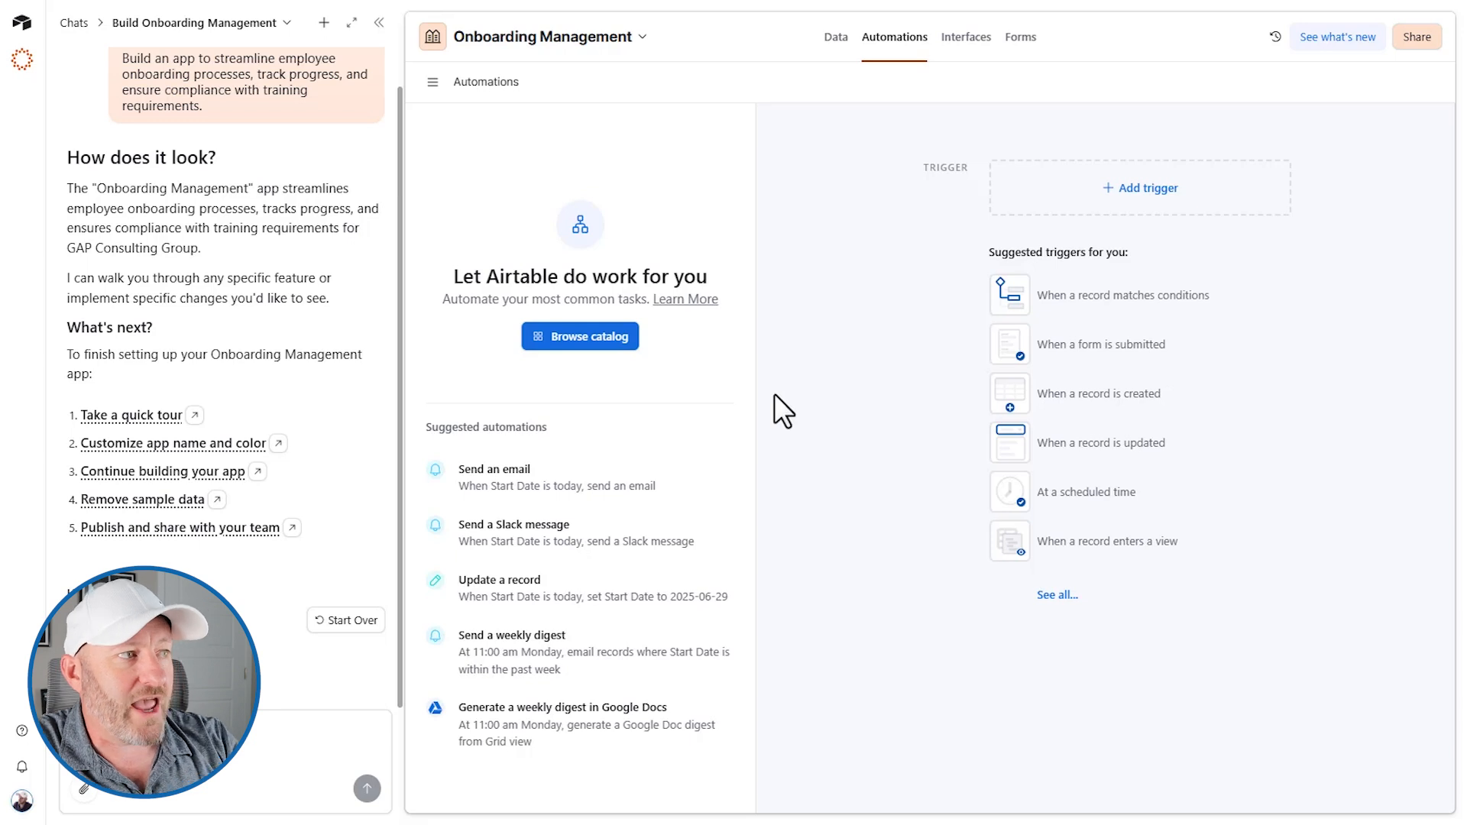
{"action": "mouse_move", "coordinate": [655, 370]}
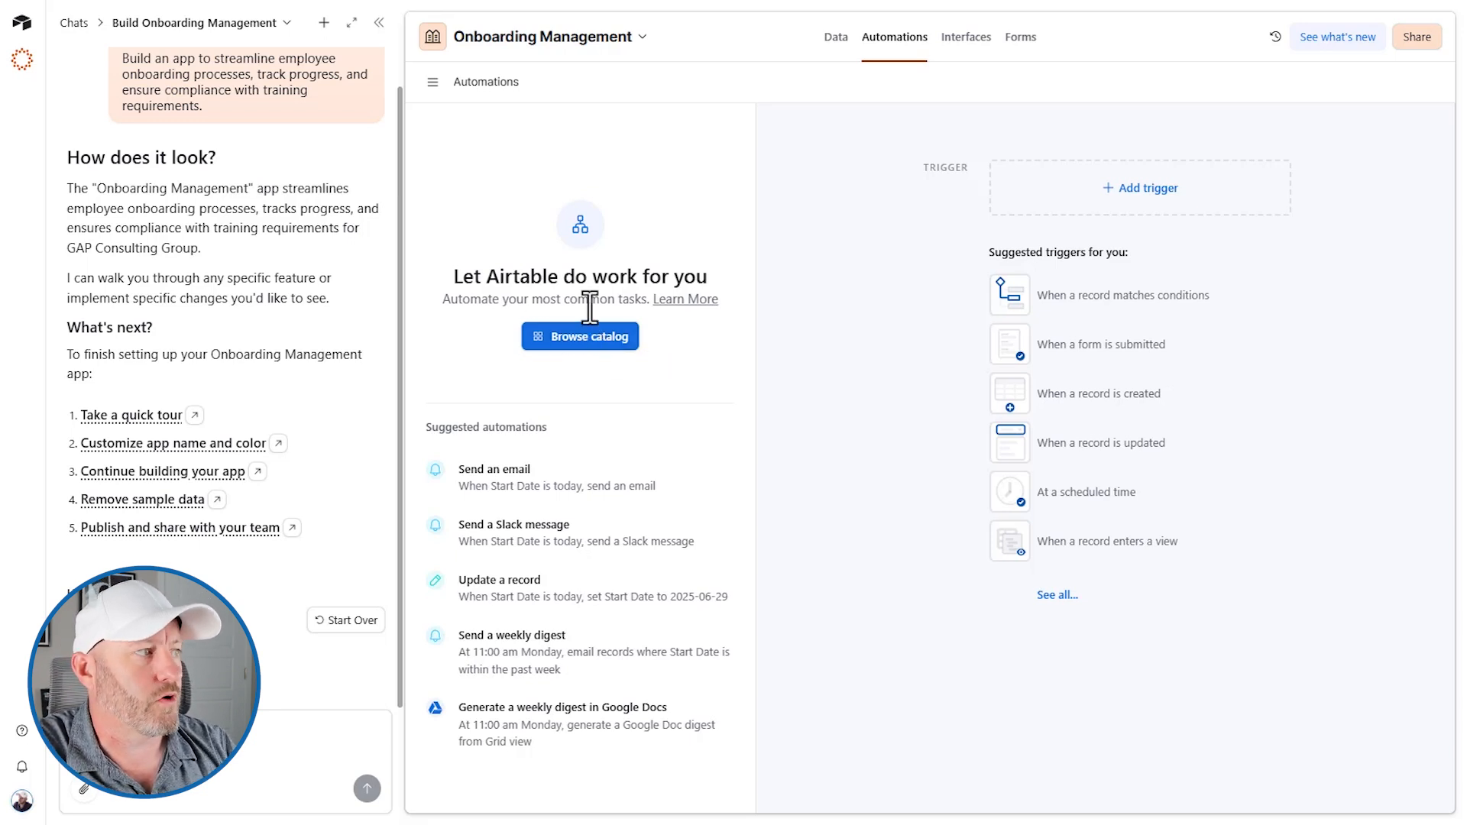
{"action": "mouse_move", "coordinate": [655, 269]}
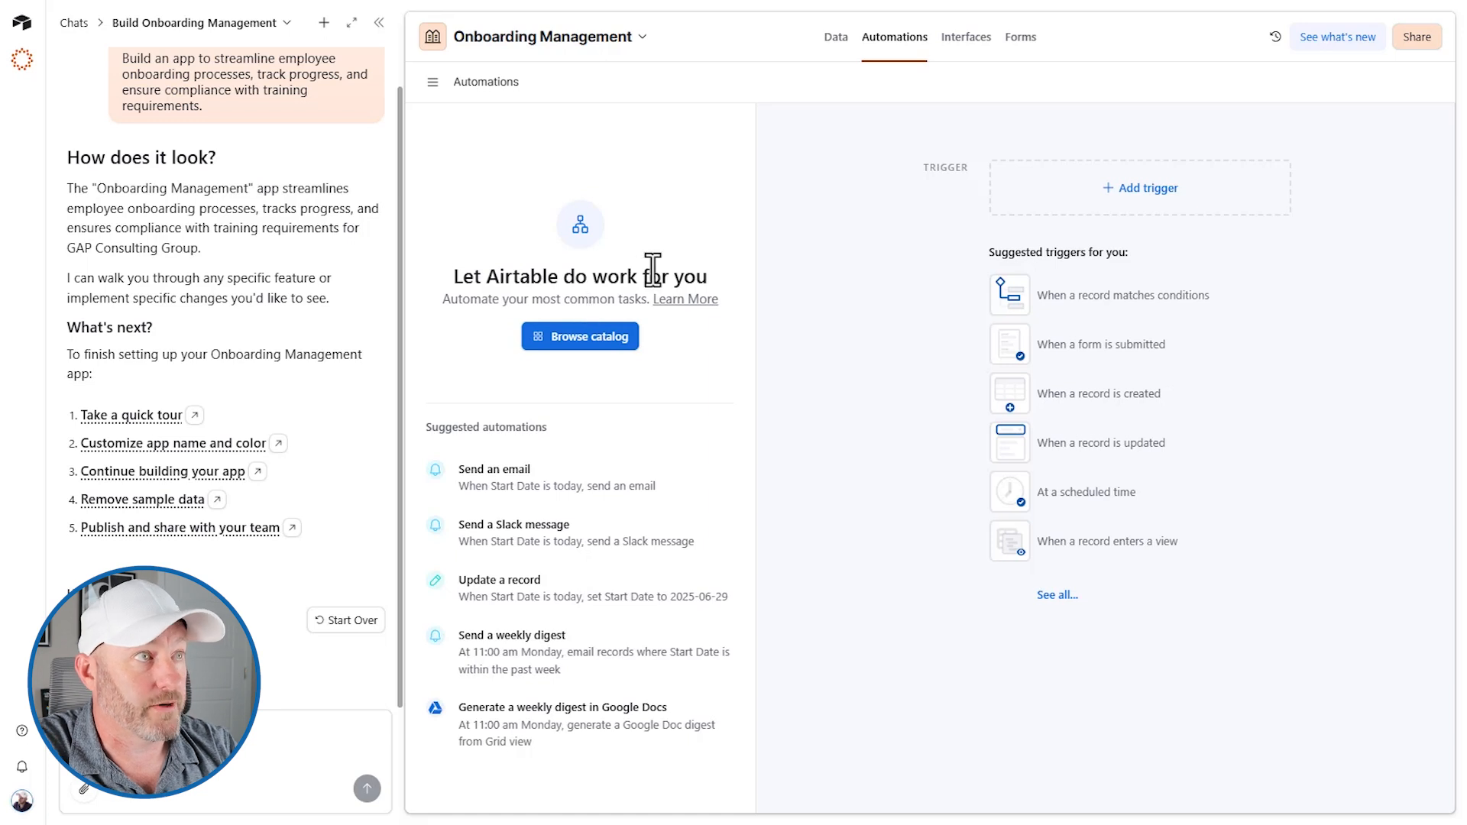
{"action": "left_click", "coordinate": [966, 36]}
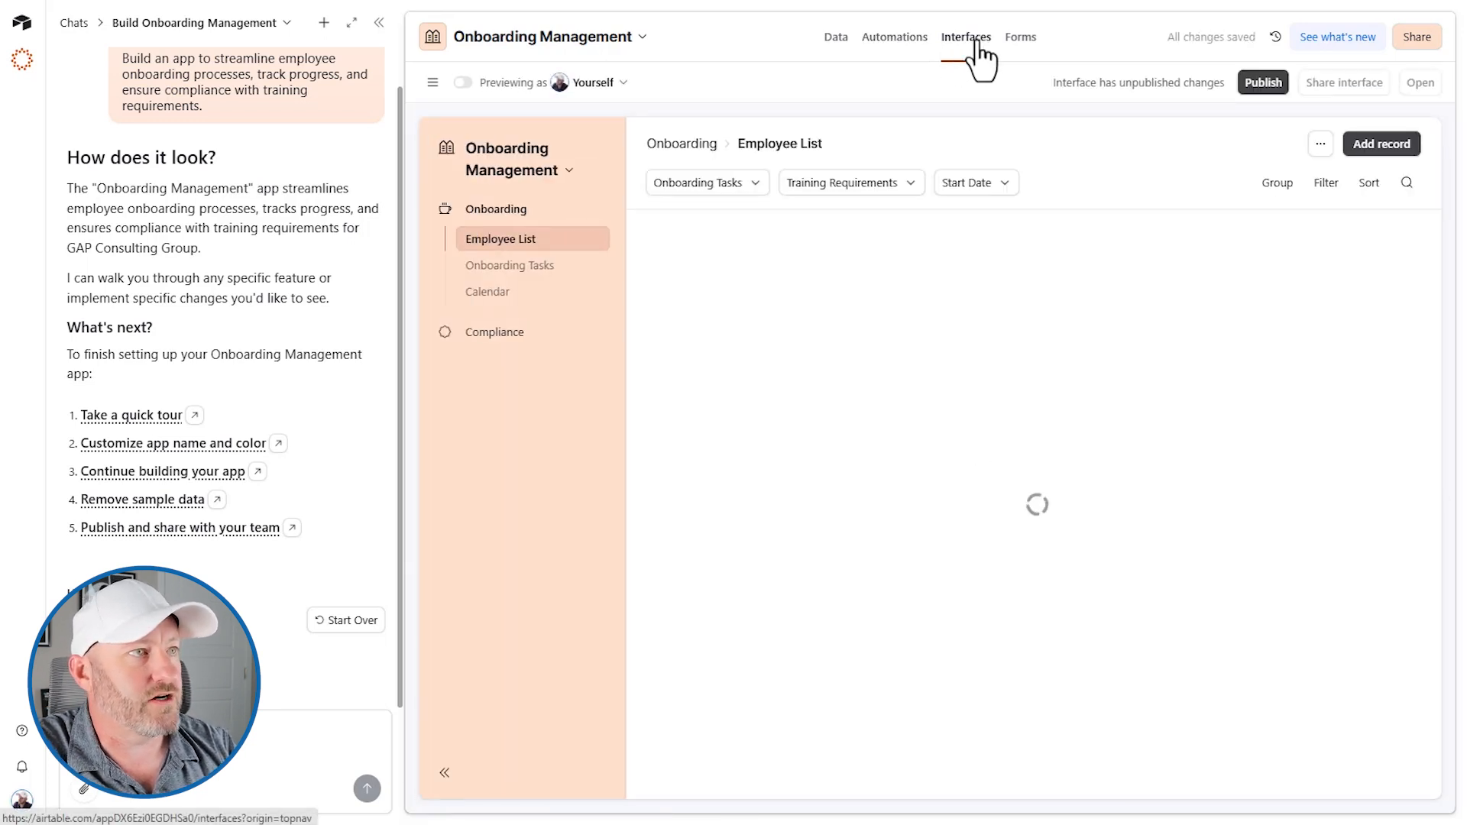
{"action": "left_click", "coordinate": [1019, 37]}
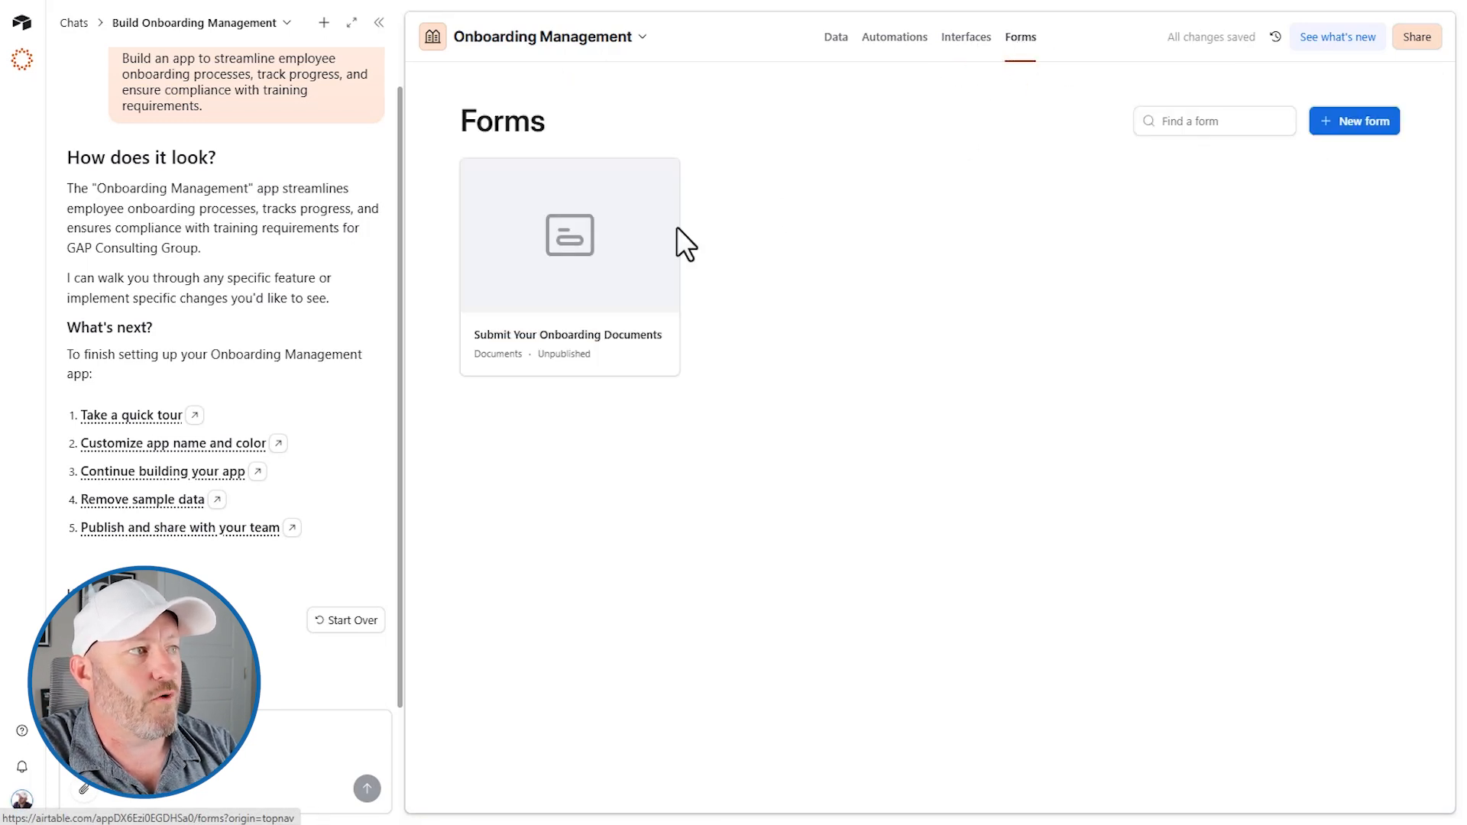
{"action": "mouse_move", "coordinate": [921, 159]}
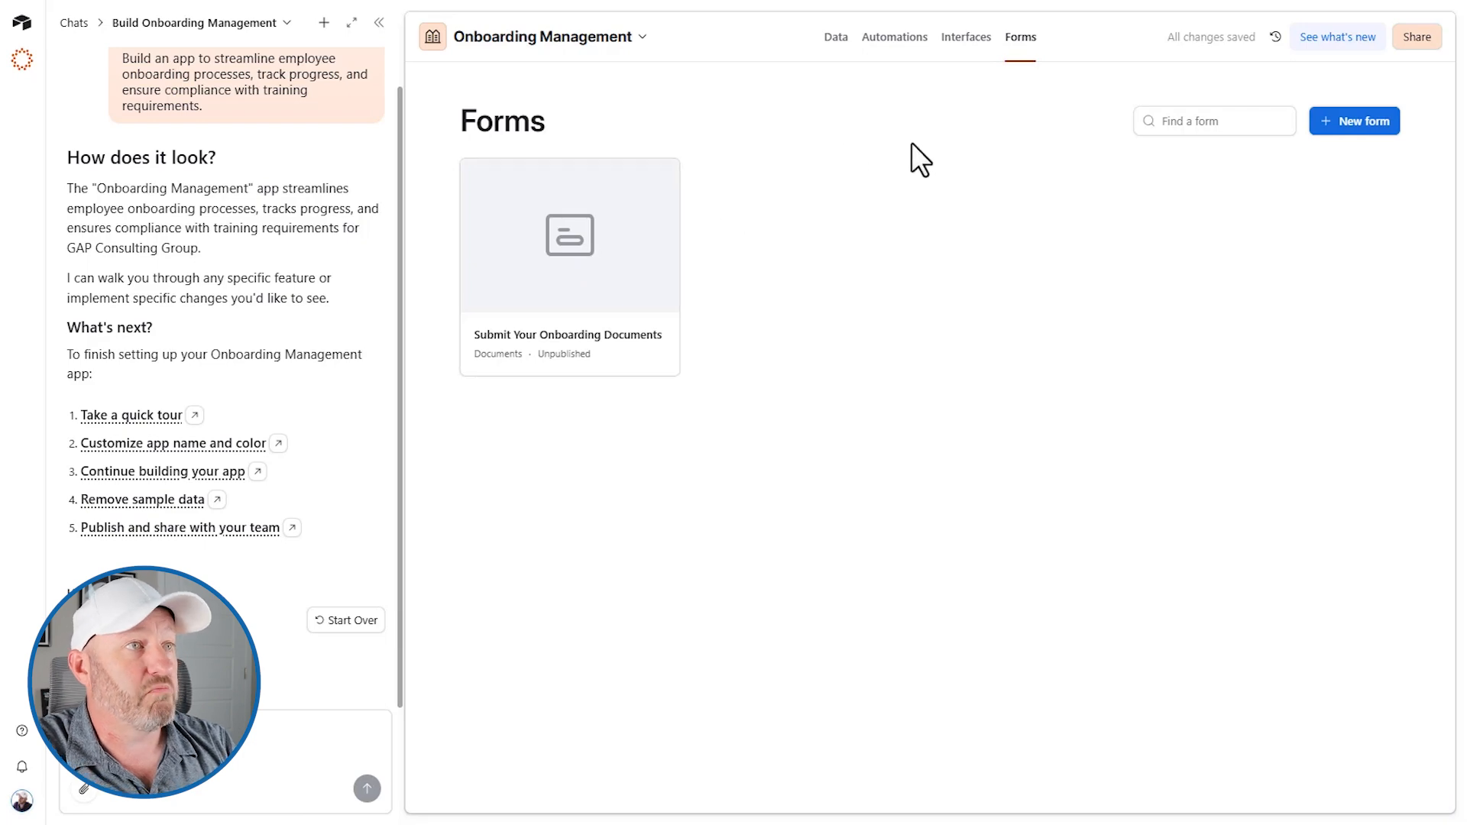
Show the Onboarding interface's Calendar page with its June onboarding tasks
{"action": "left_click", "coordinate": [966, 36]}
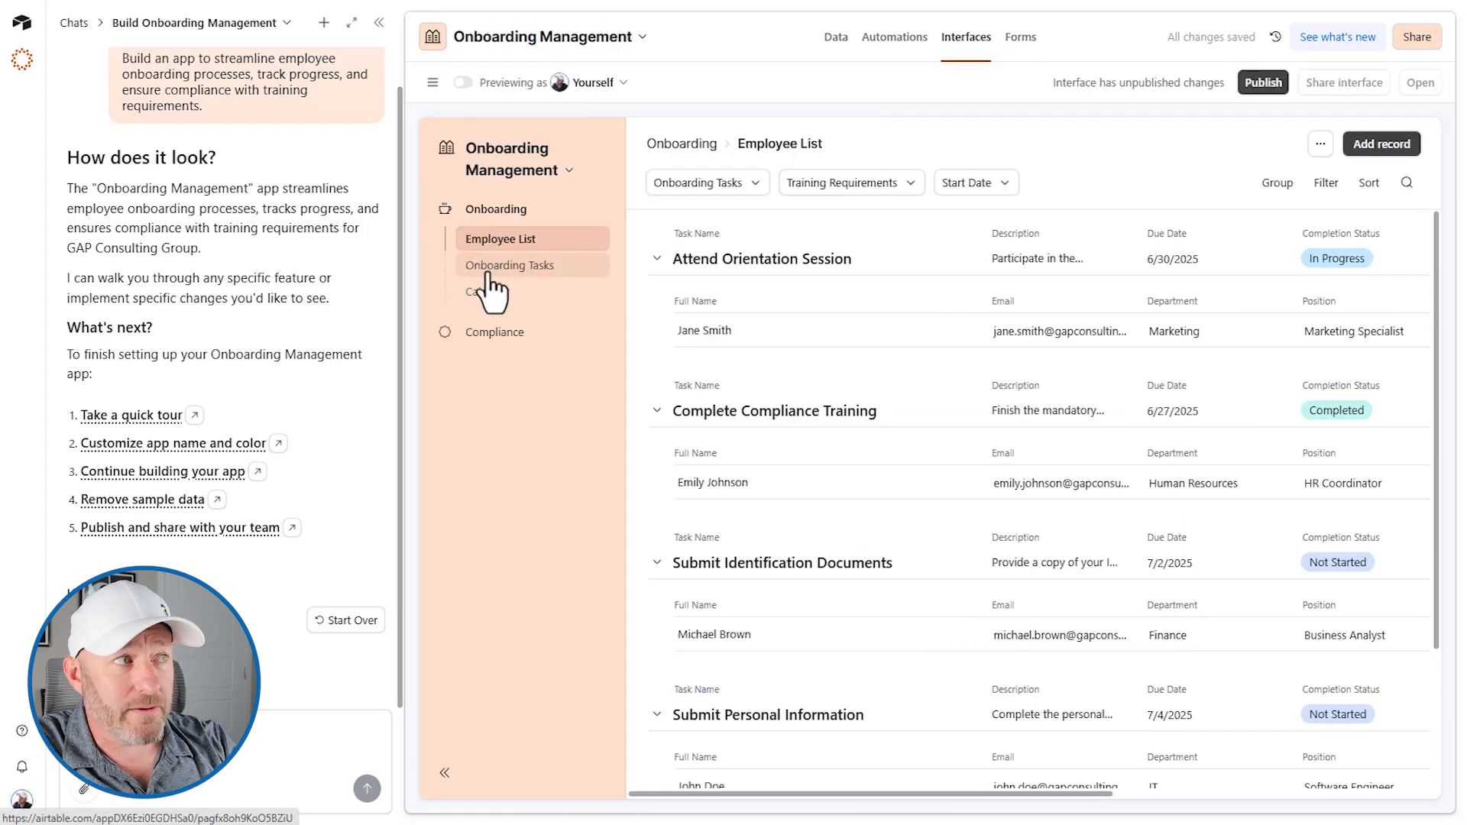
{"action": "left_click", "coordinate": [488, 291]}
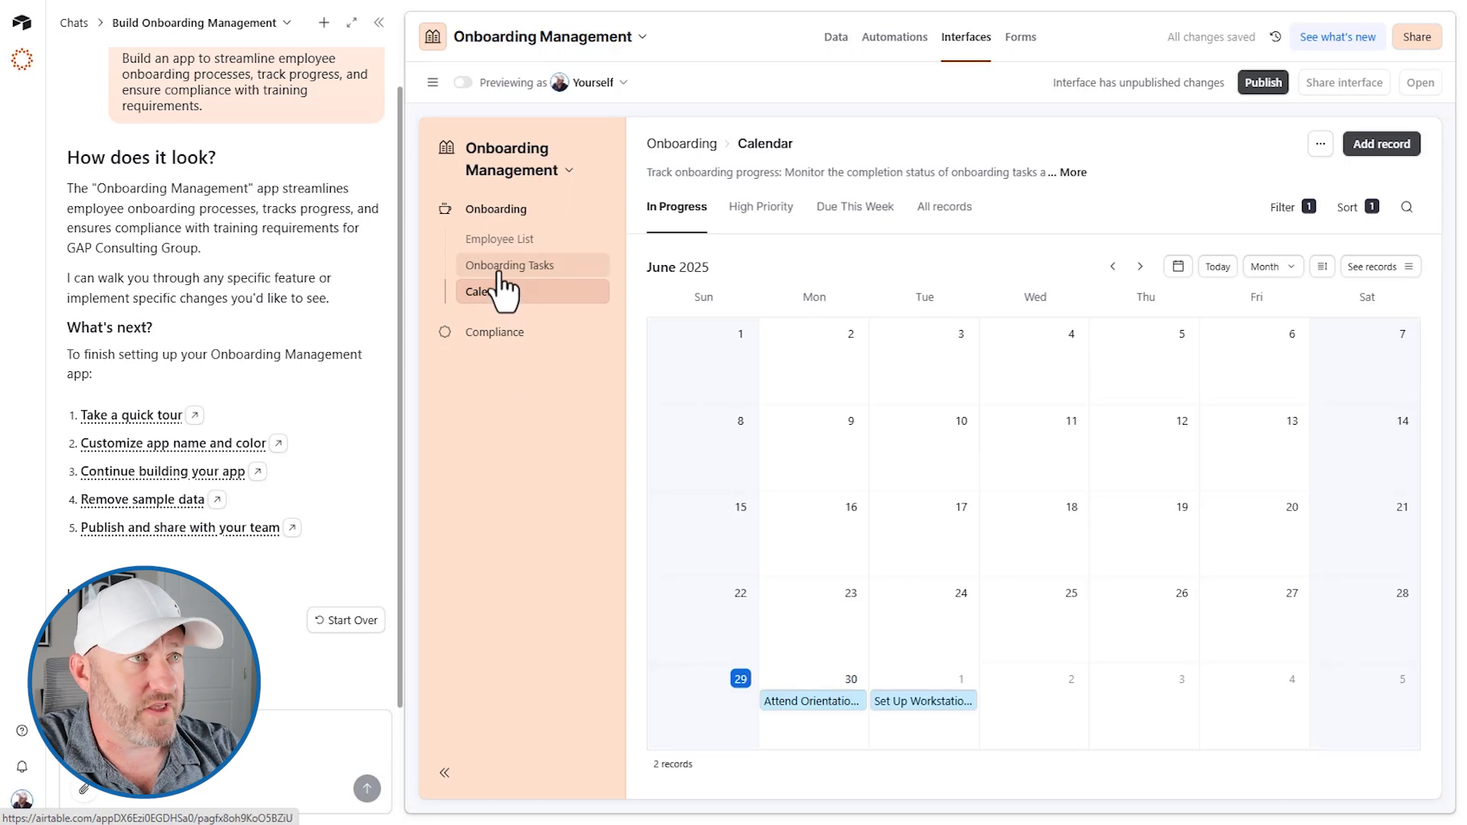
Publish the Onboarding interface together with Compliance ticked in the Publish dialog
{"action": "left_click", "coordinate": [1262, 82]}
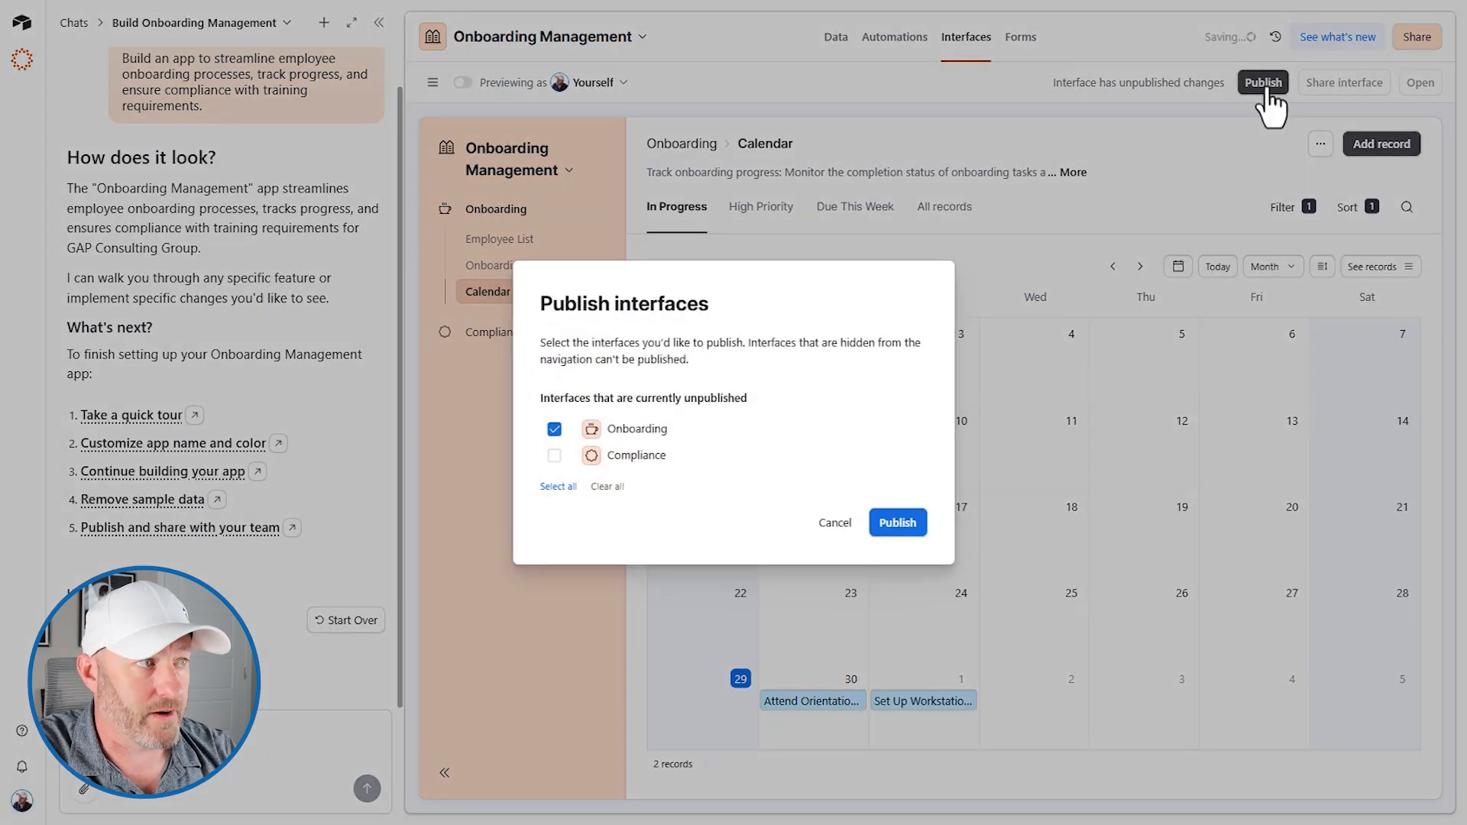
{"action": "left_click", "coordinate": [553, 455]}
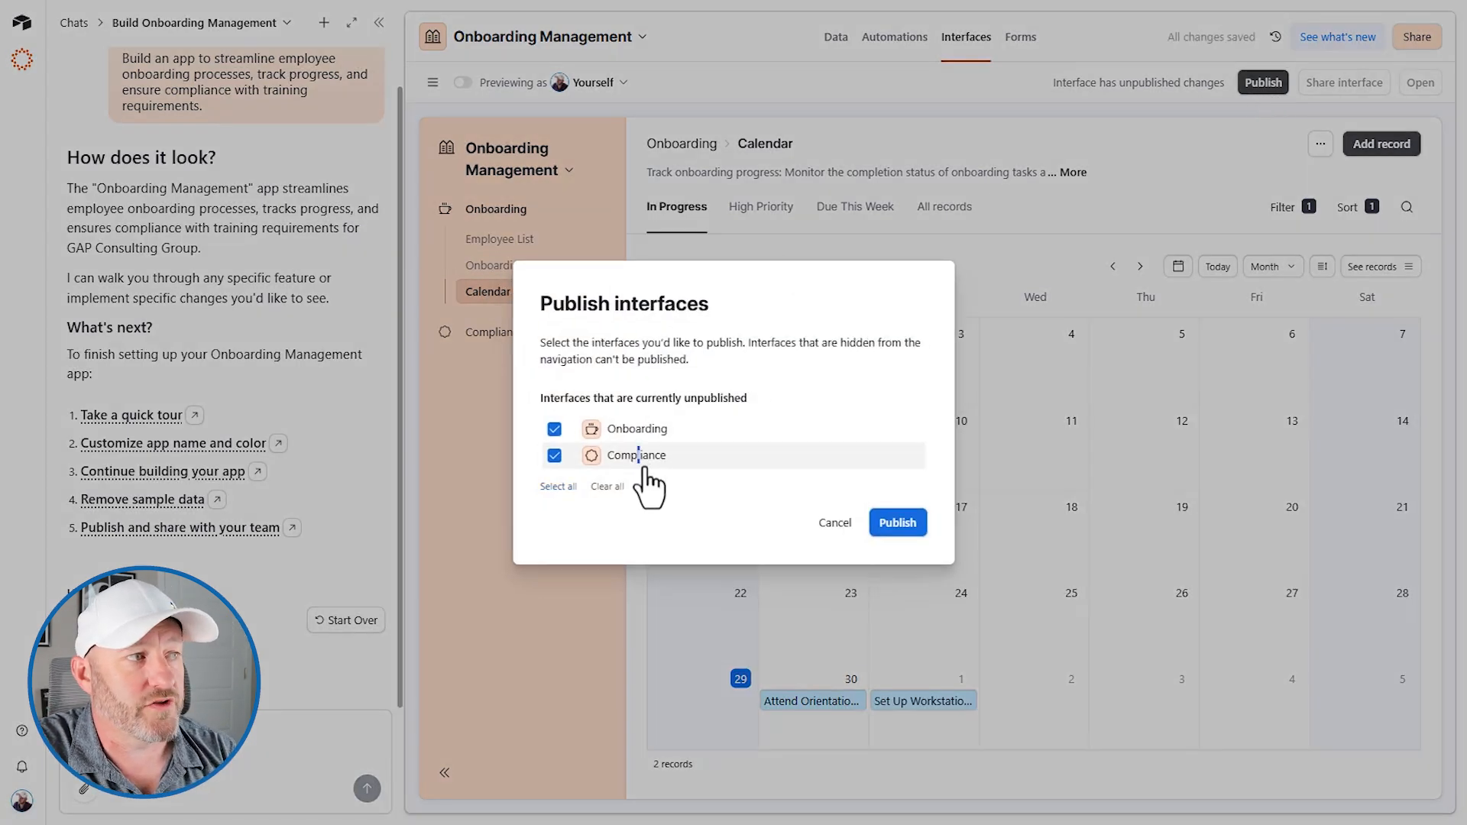
{"action": "left_click", "coordinate": [896, 523]}
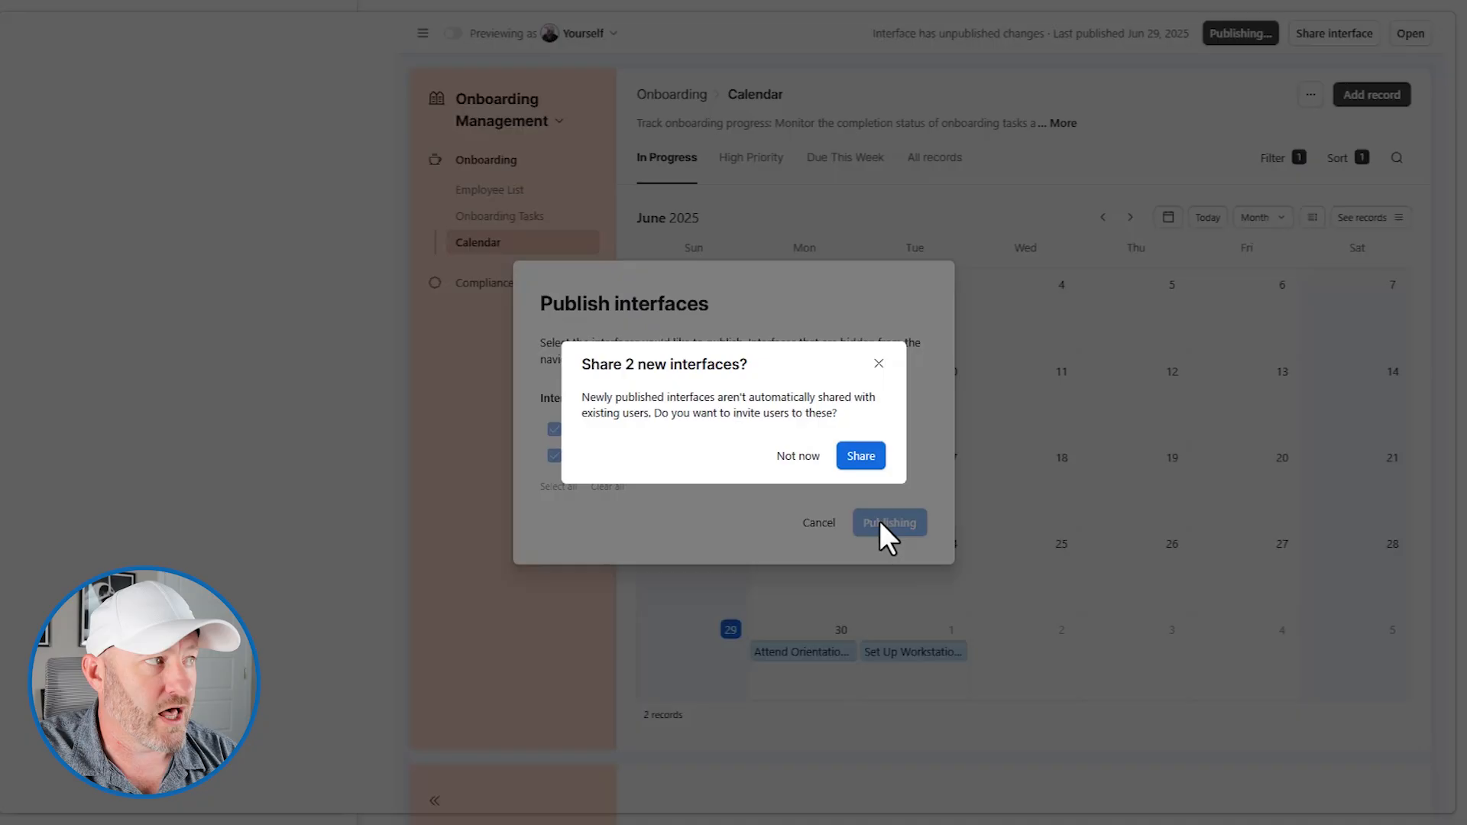
{"action": "left_click", "coordinate": [888, 523]}
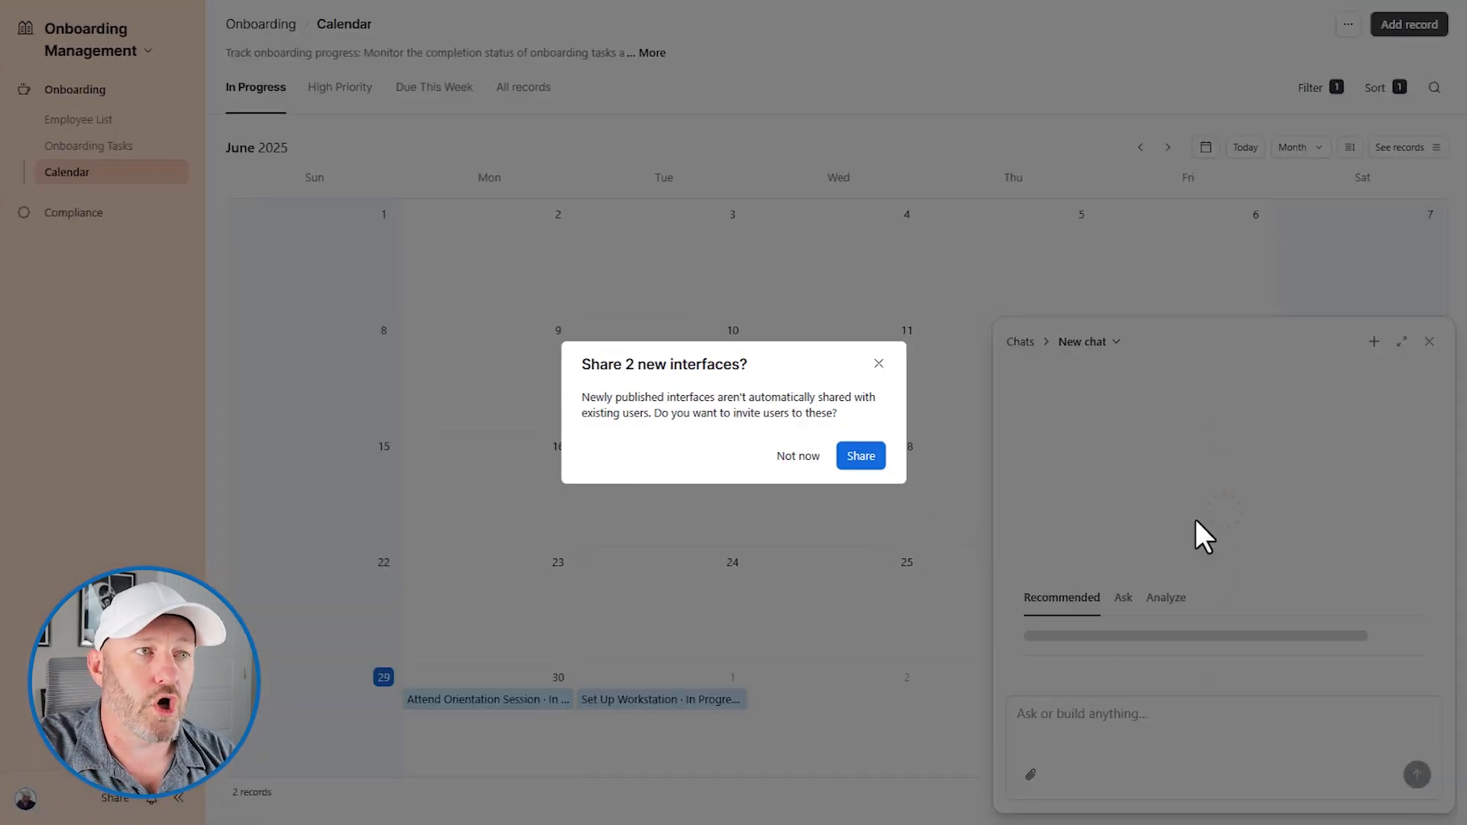
Decline sharing for now and ask Omni for John's onboarding tasks due soon
{"action": "left_click", "coordinate": [796, 455]}
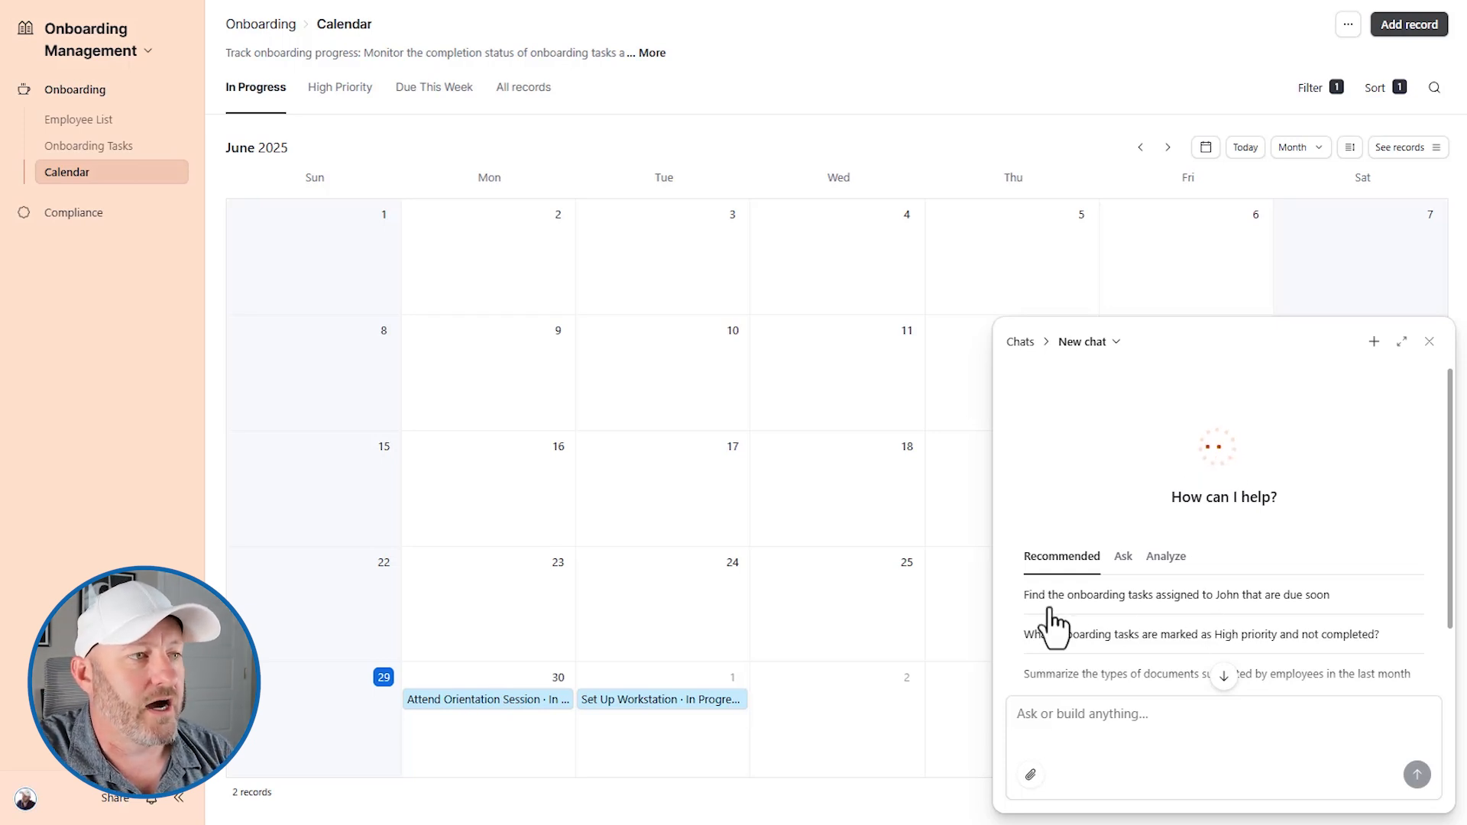
{"action": "mouse_move", "coordinate": [1230, 472]}
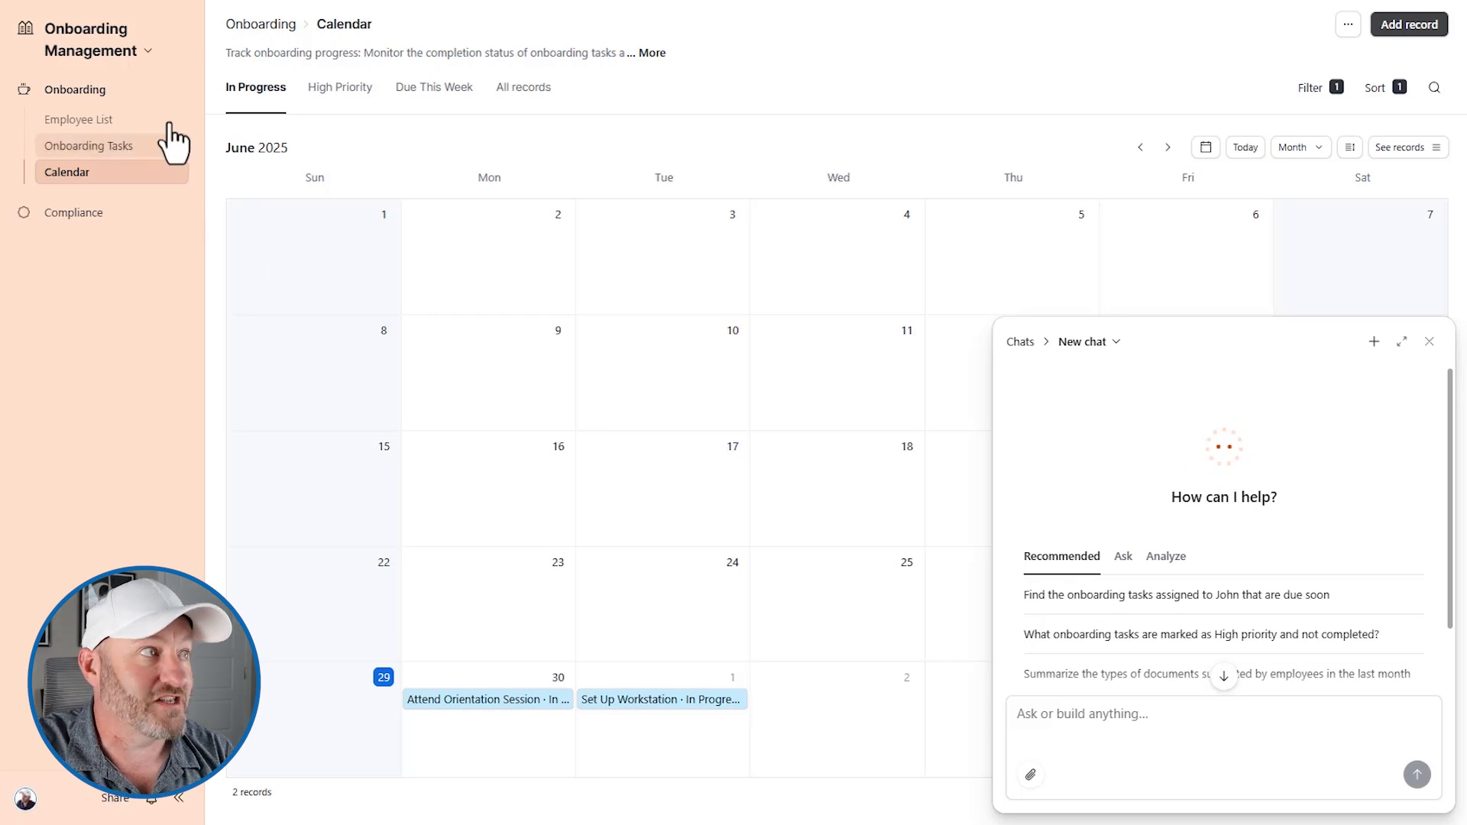
{"action": "mouse_move", "coordinate": [1075, 622]}
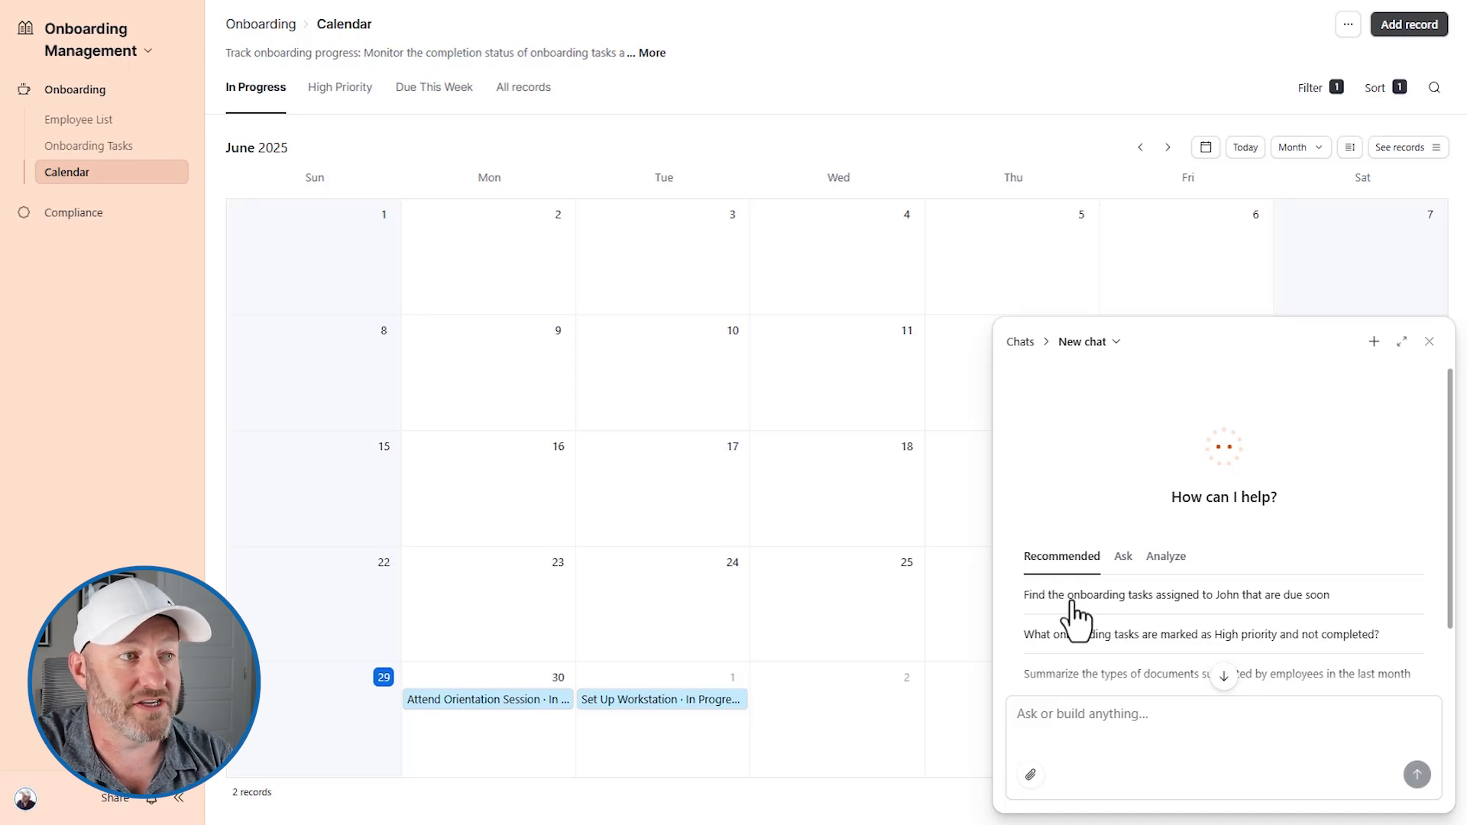
{"action": "left_click", "coordinate": [1183, 594]}
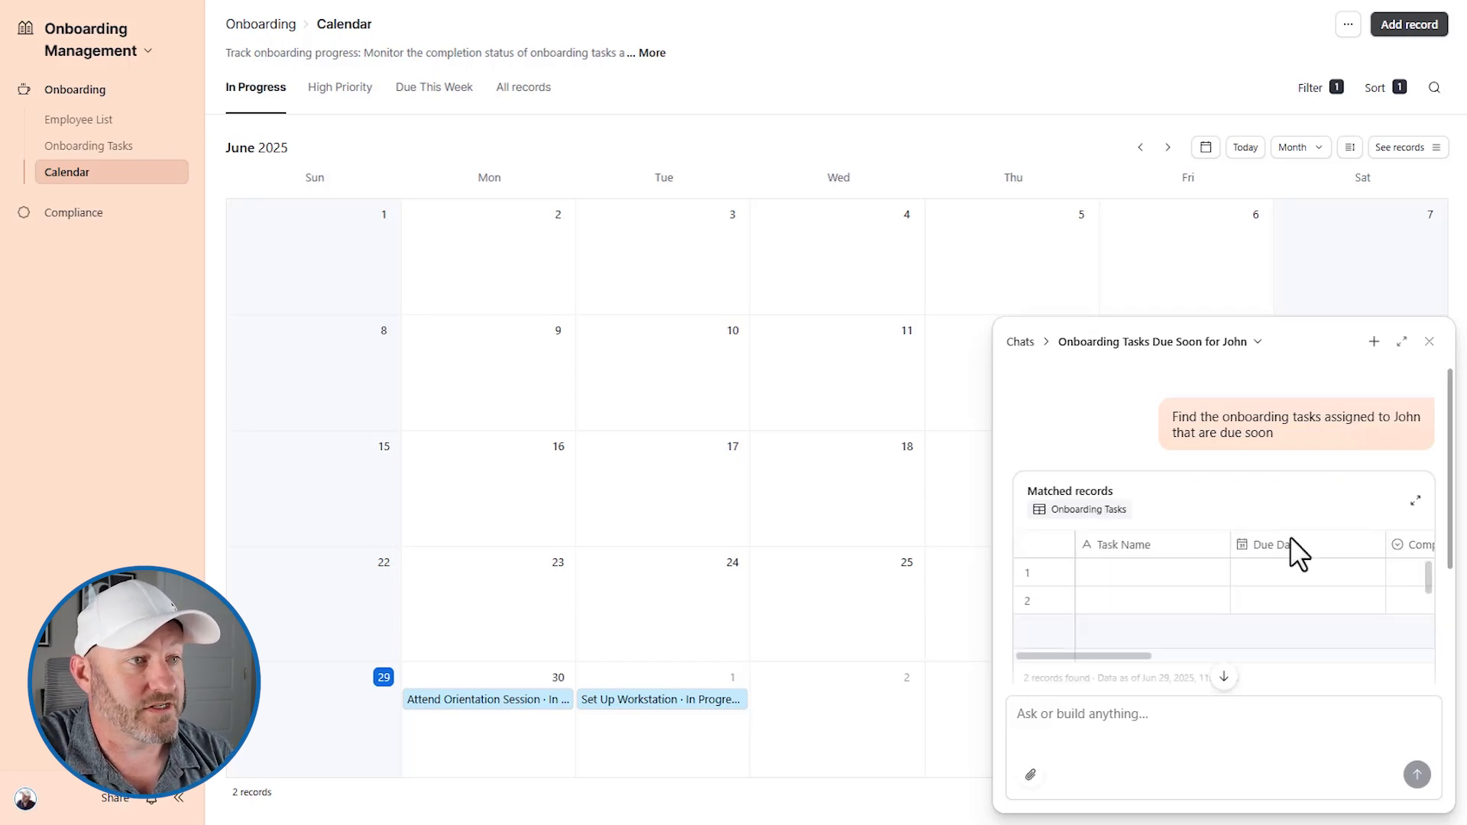
Expand the chat to review John's due-soon tasks, Set Up Workstation and Submit Personal Information
{"action": "left_click", "coordinate": [1401, 341]}
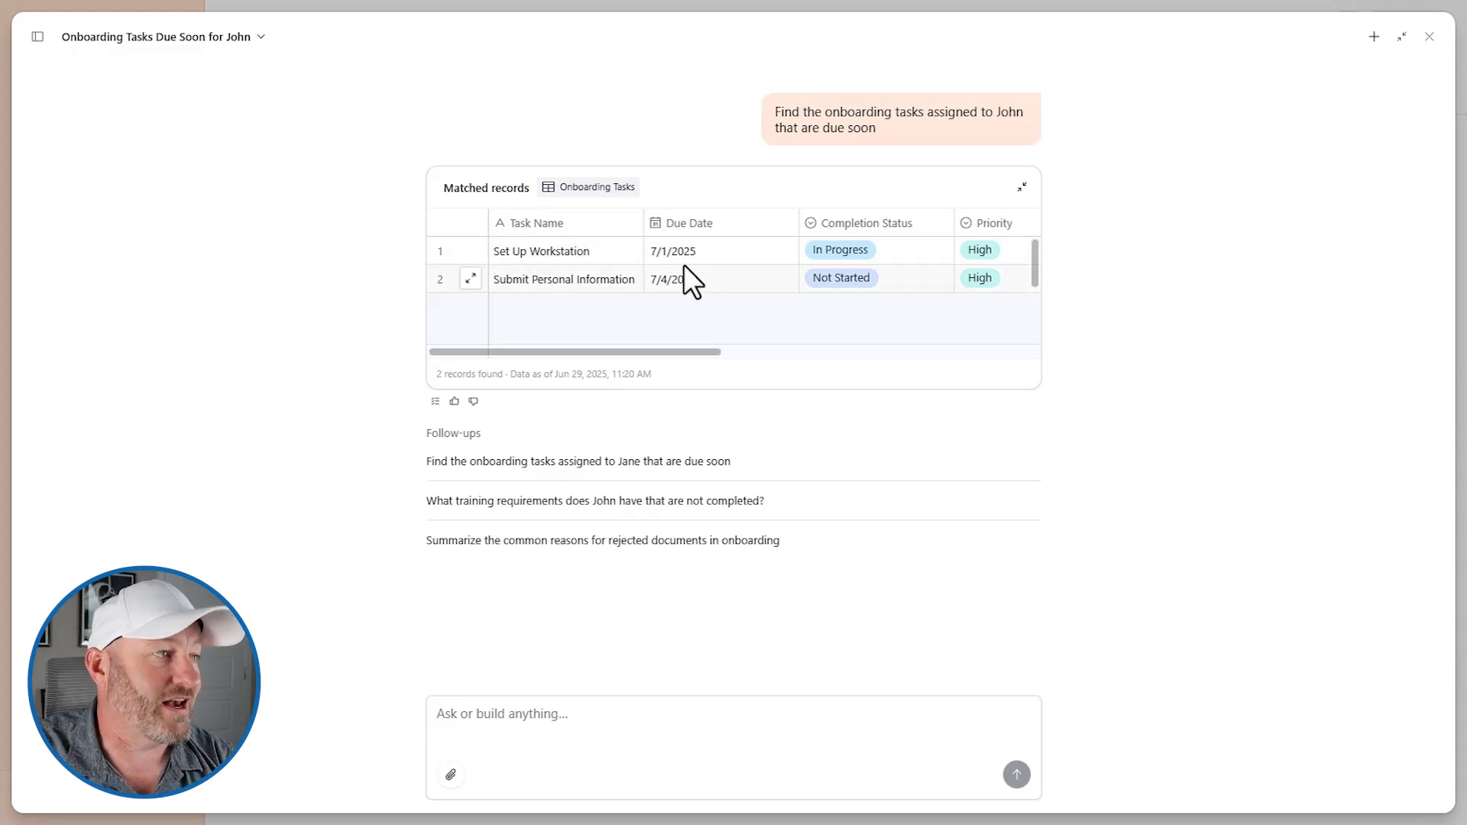
{"action": "mouse_move", "coordinate": [701, 291]}
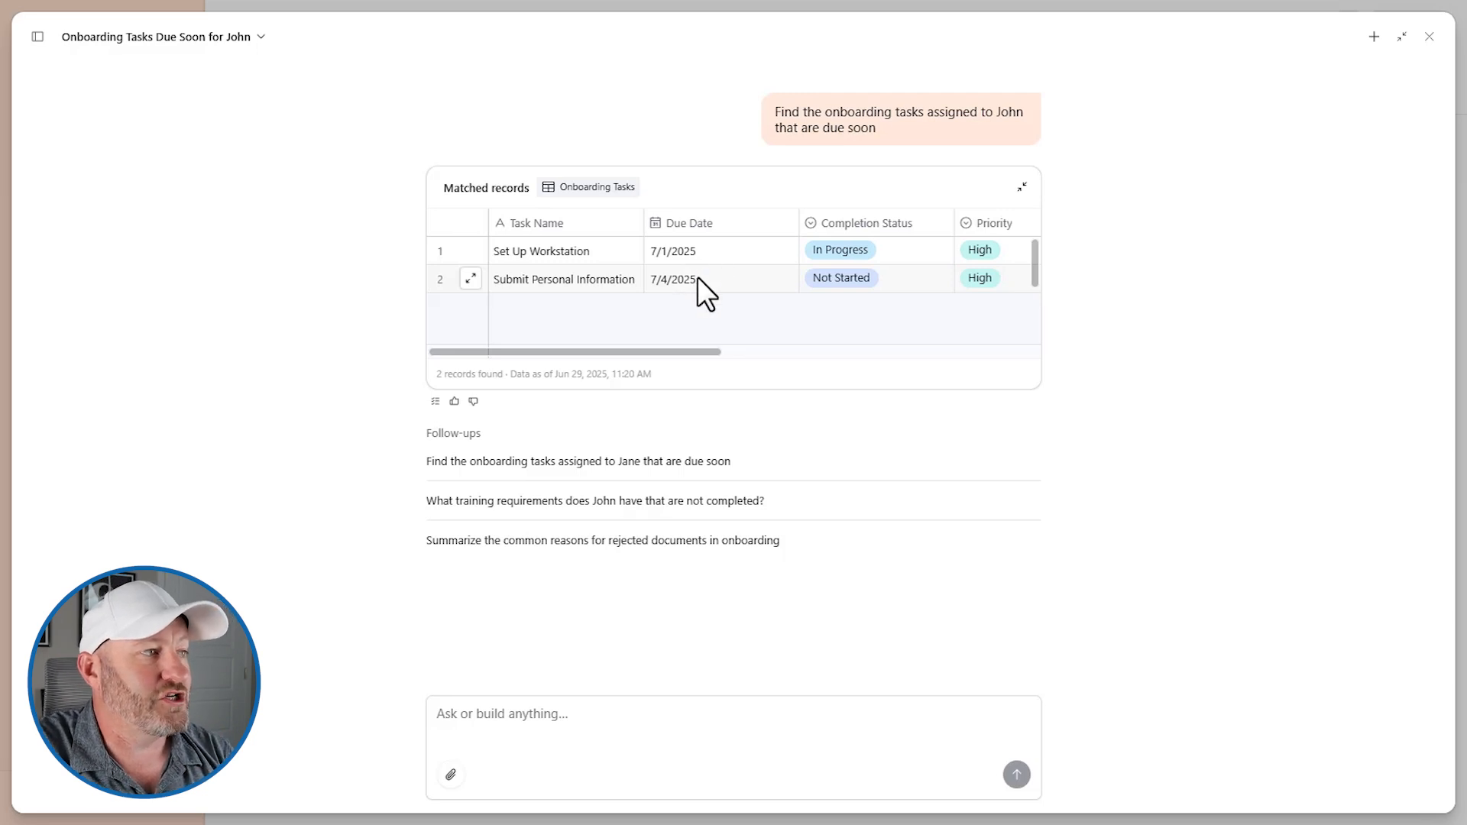
{"action": "mouse_move", "coordinate": [577, 489]}
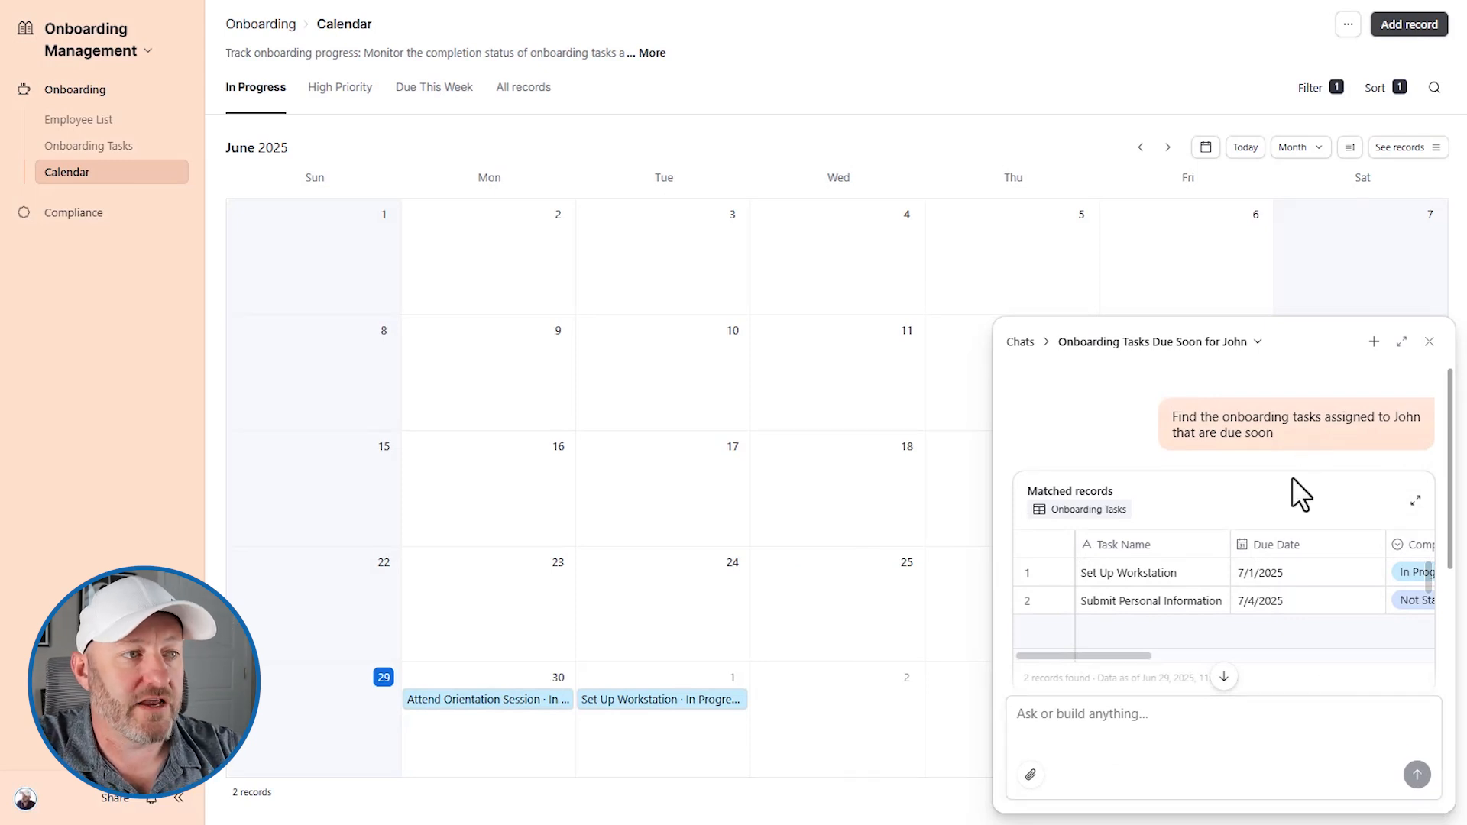
{"action": "mouse_move", "coordinate": [1372, 341]}
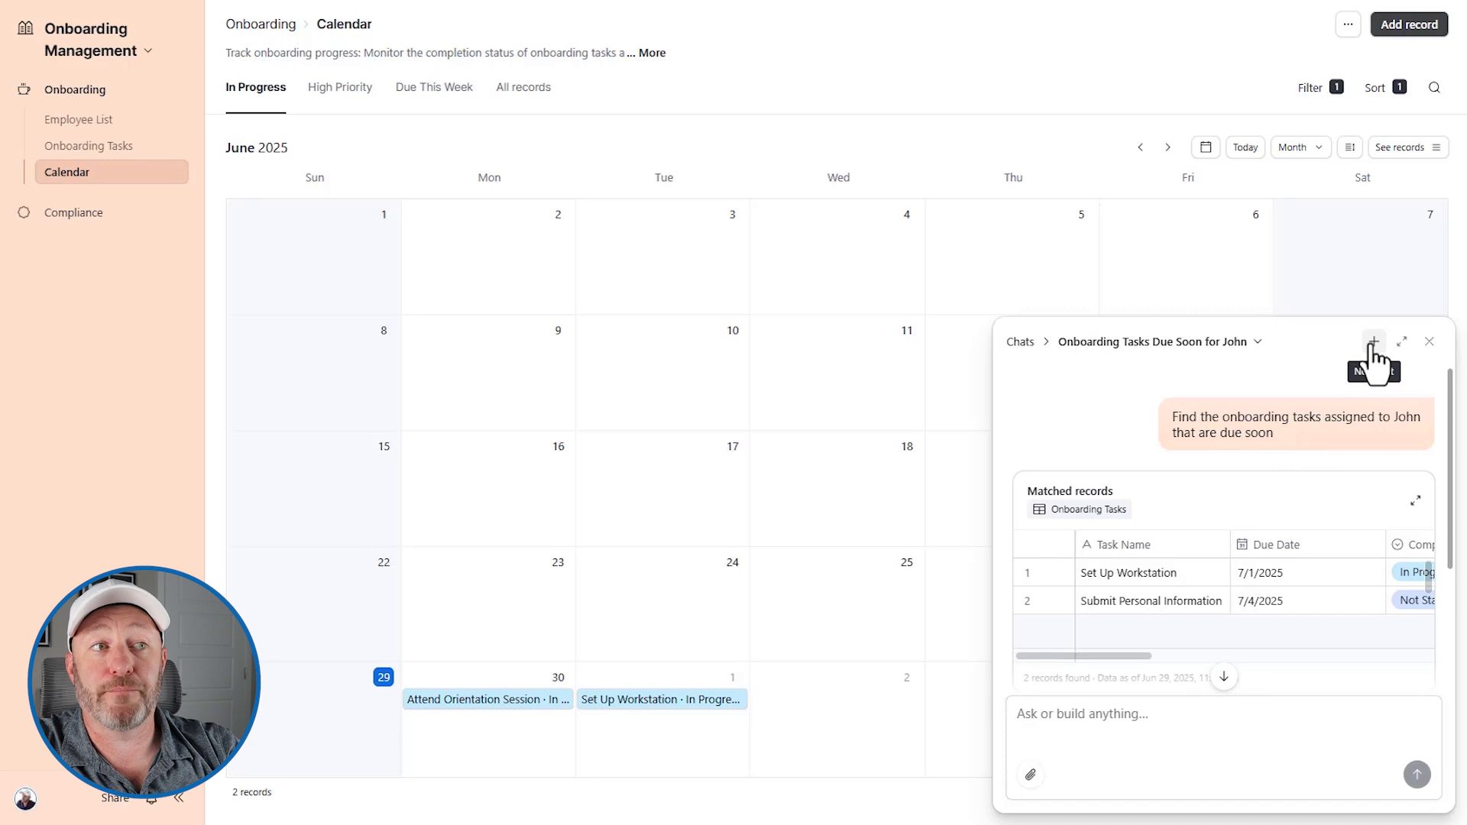
Start a new Omni chat and browse its Ask and Analyze suggested prompts about the onboarding data
{"action": "left_click", "coordinate": [1374, 341]}
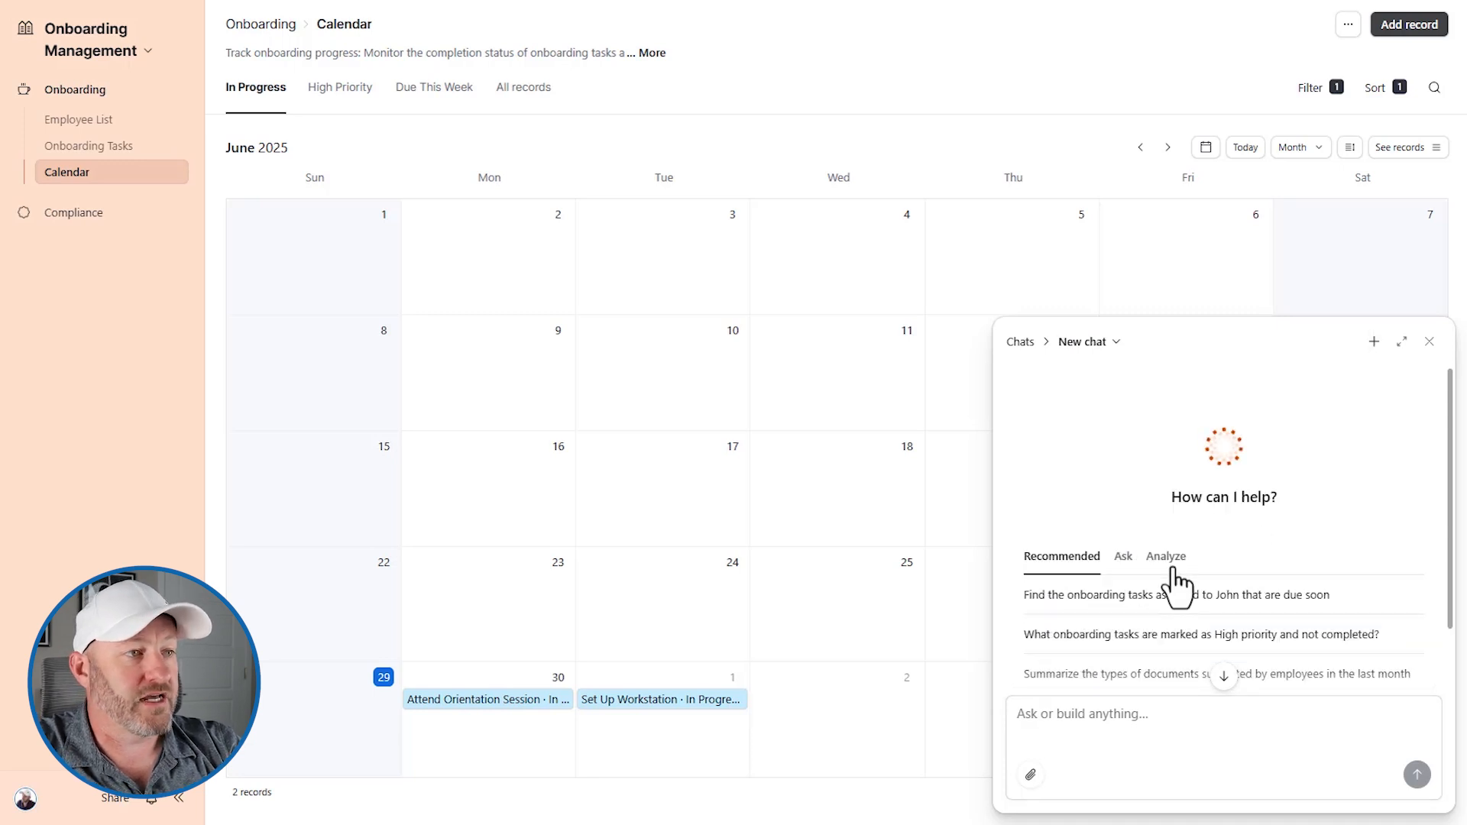
{"action": "left_click", "coordinate": [1123, 556]}
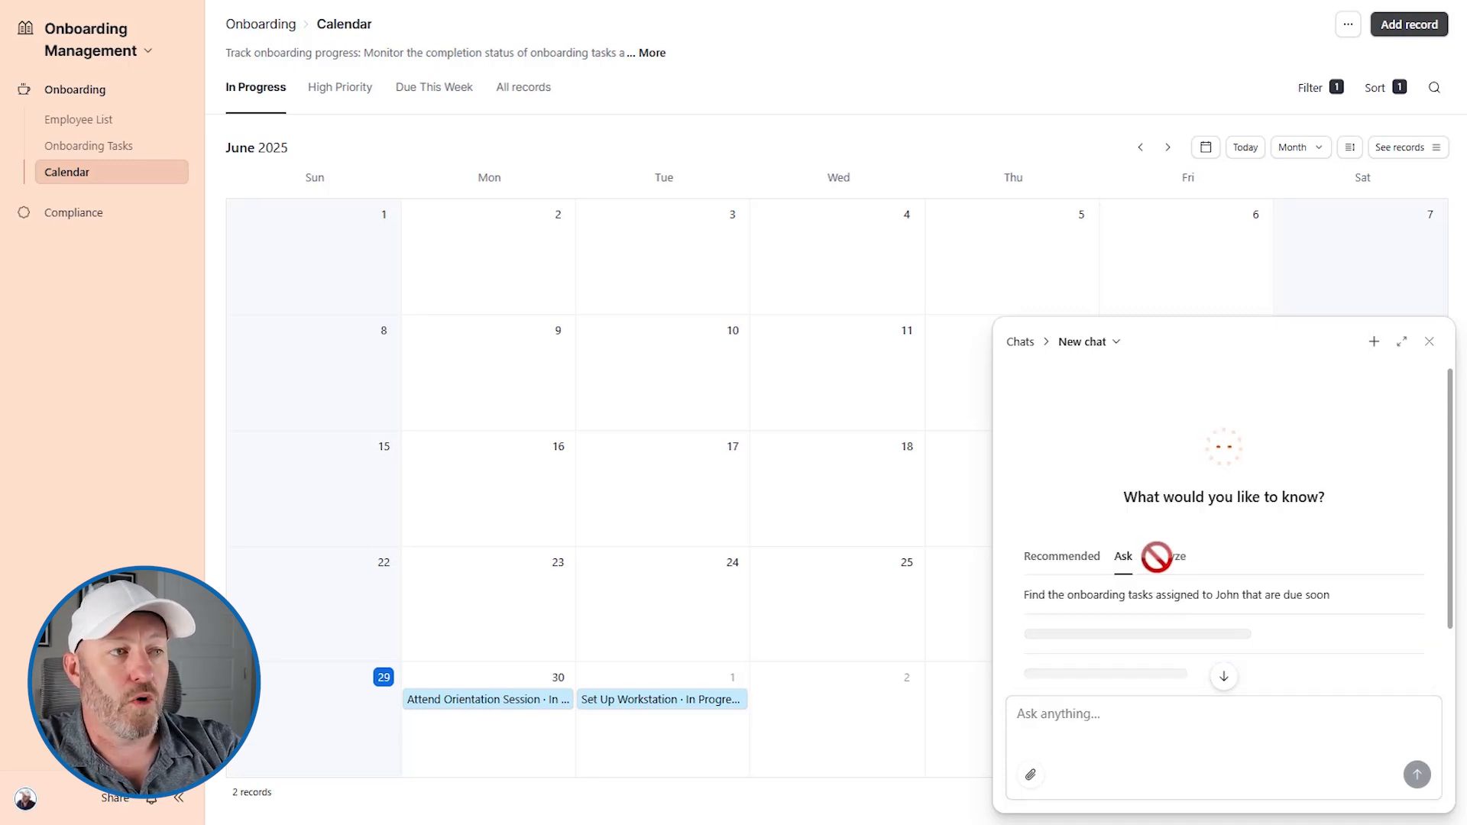
{"action": "left_click", "coordinate": [1164, 556]}
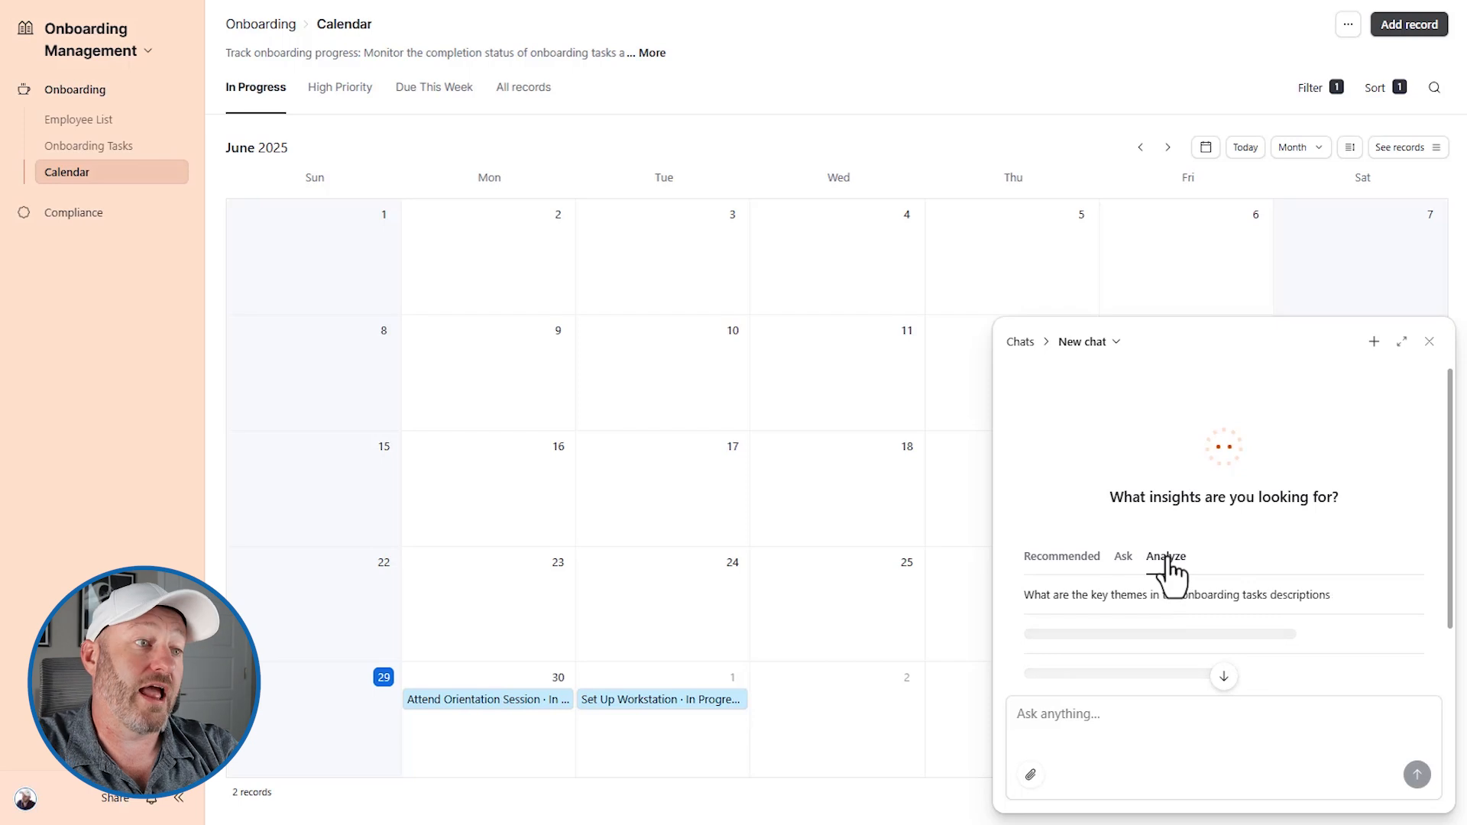
{"action": "left_click", "coordinate": [1166, 556]}
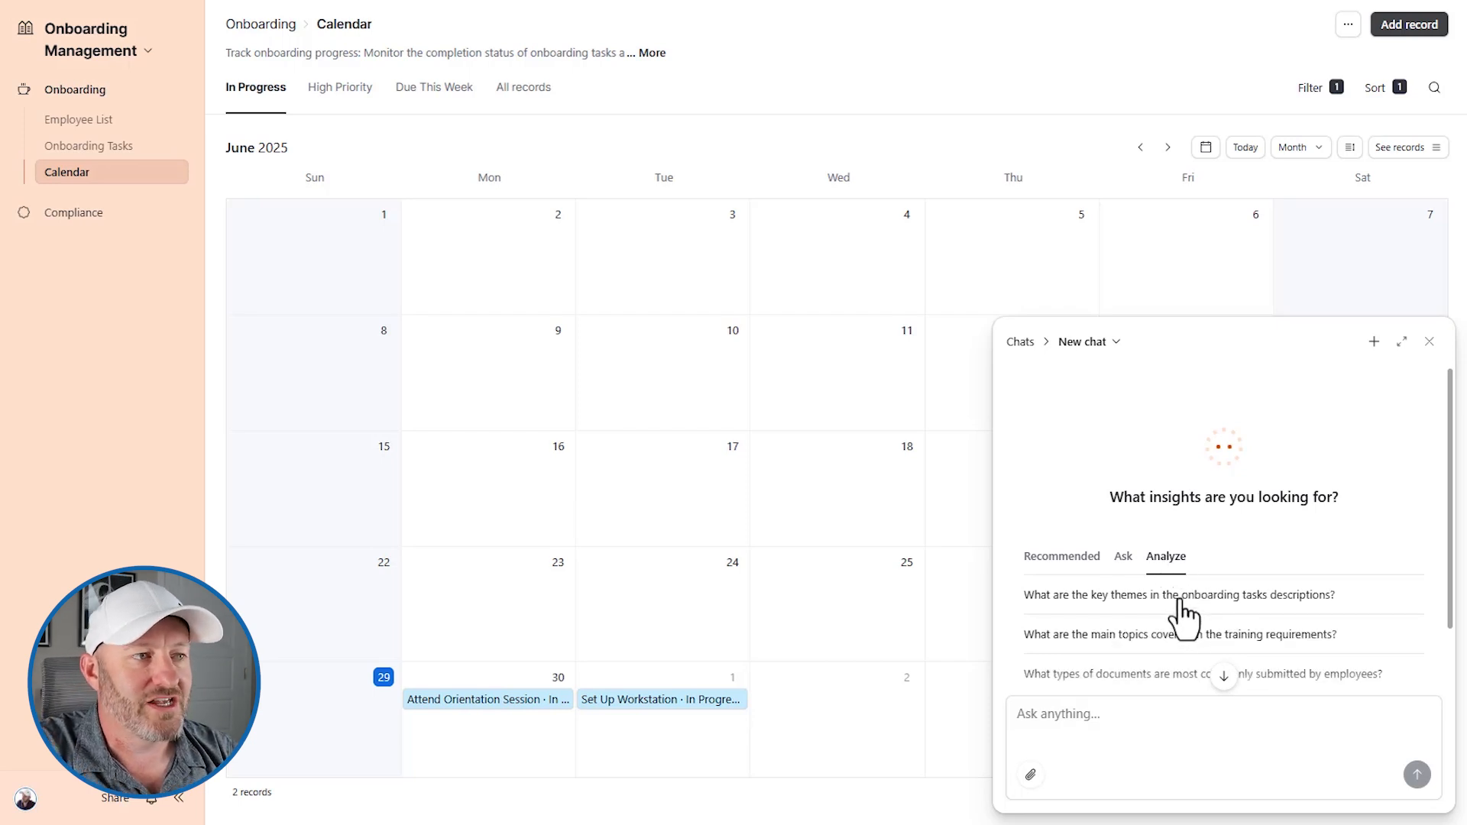
{"action": "left_click", "coordinate": [1178, 594]}
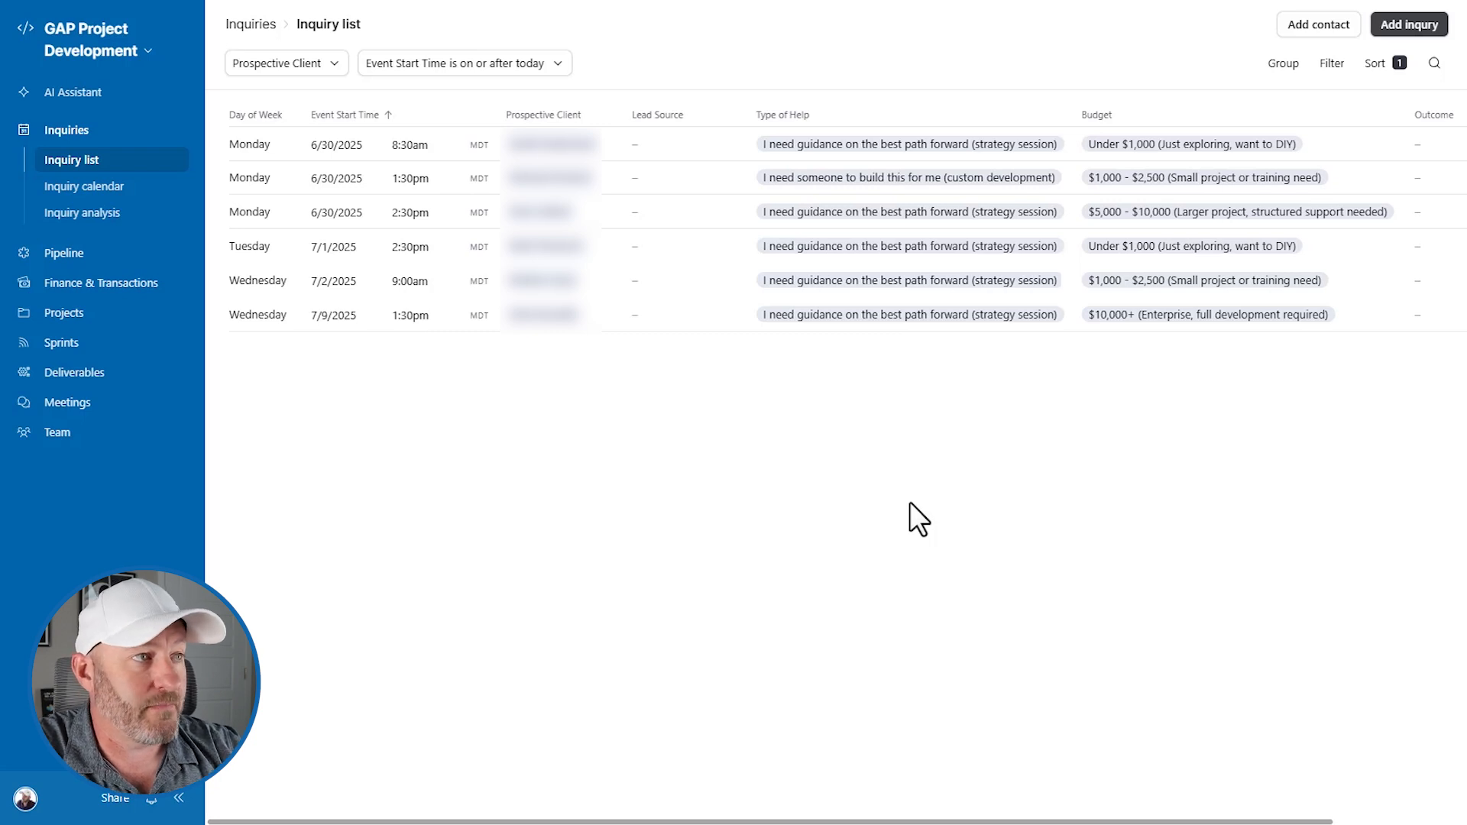
{"action": "mouse_move", "coordinate": [1093, 563]}
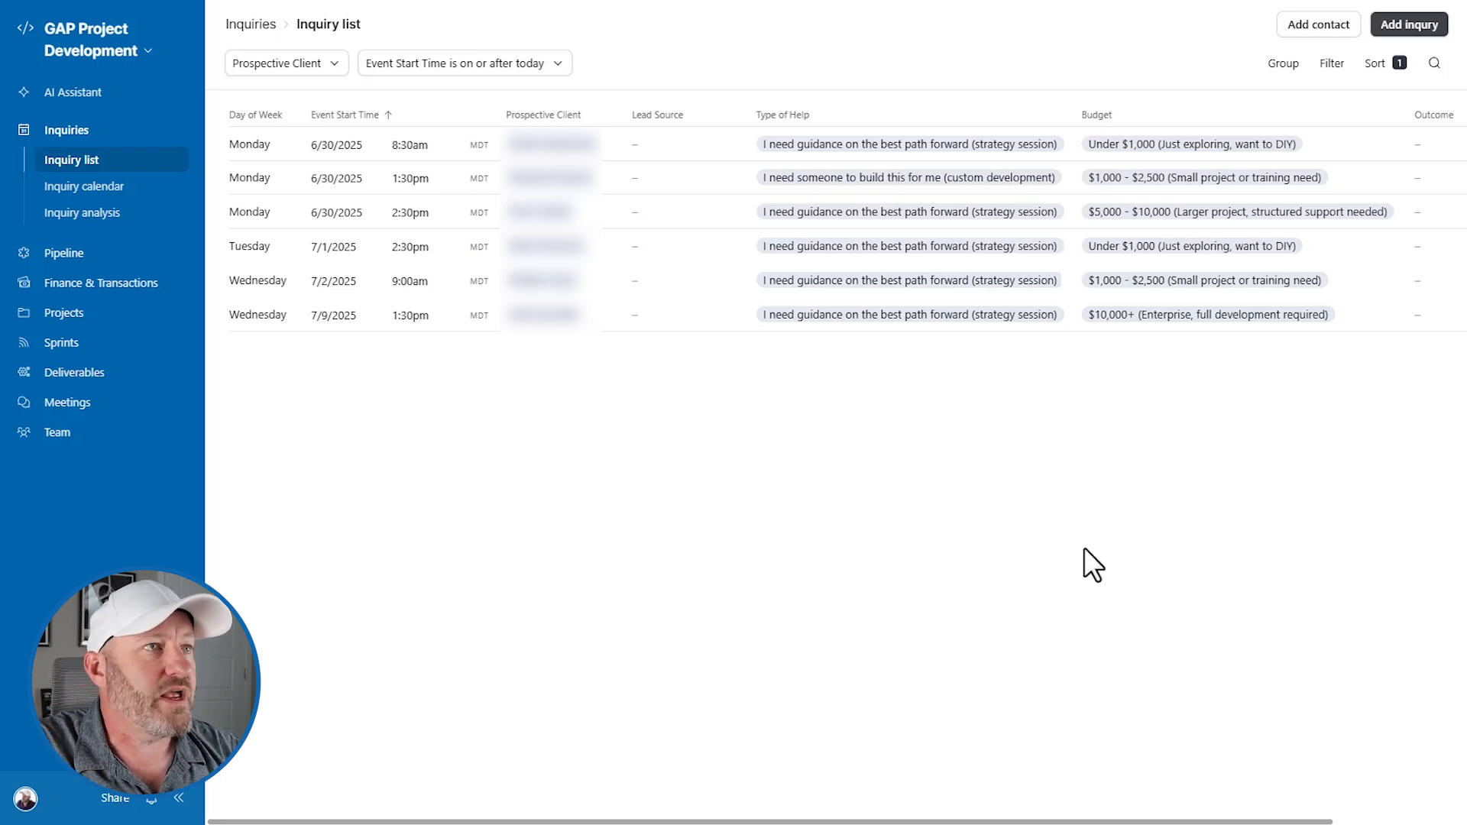
Open the AI Assistant panel beside the GAP Project Development Inquiry list
{"action": "left_click", "coordinate": [73, 92]}
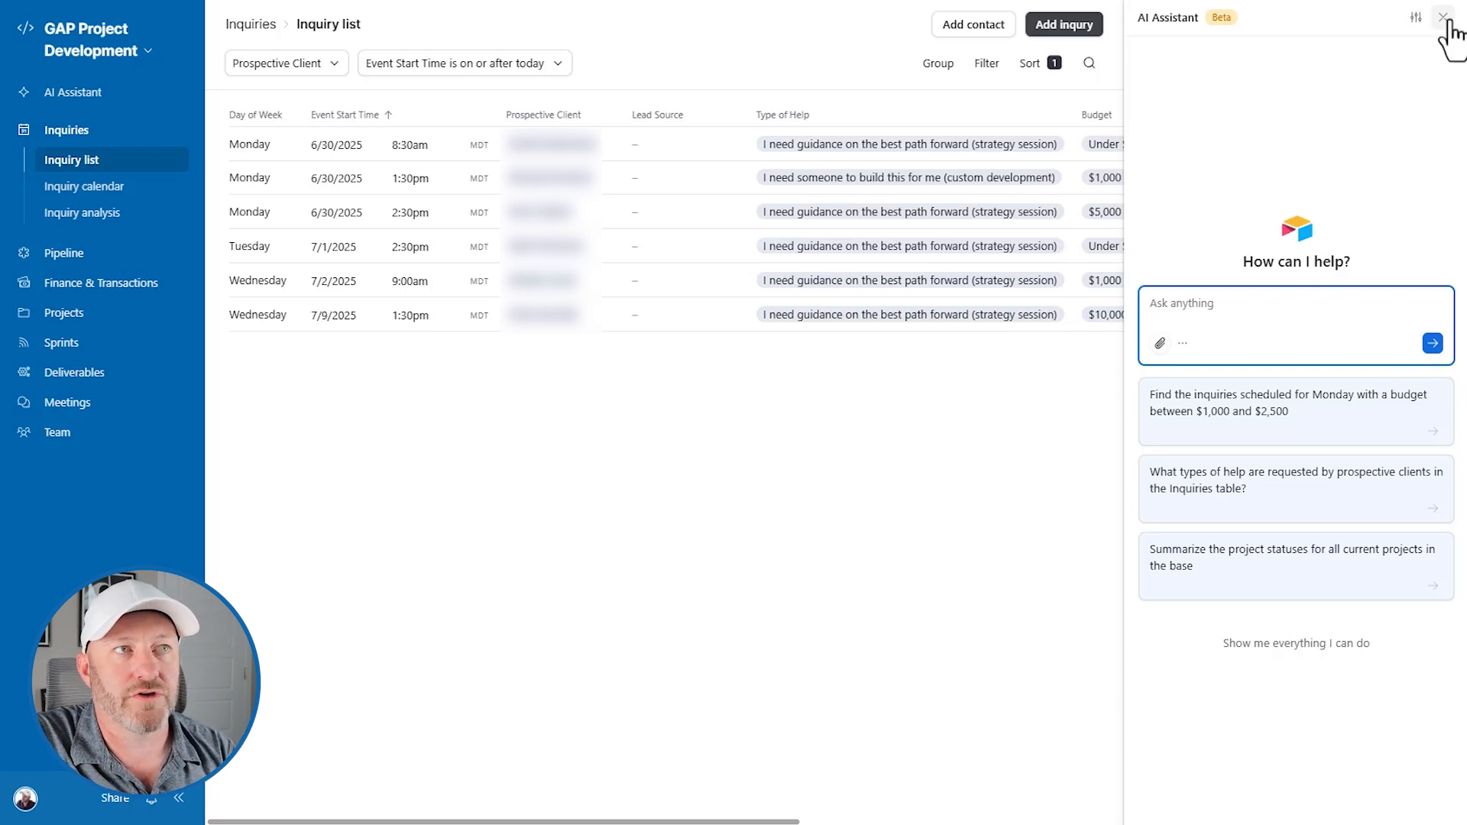
{"action": "left_click", "coordinate": [1440, 16]}
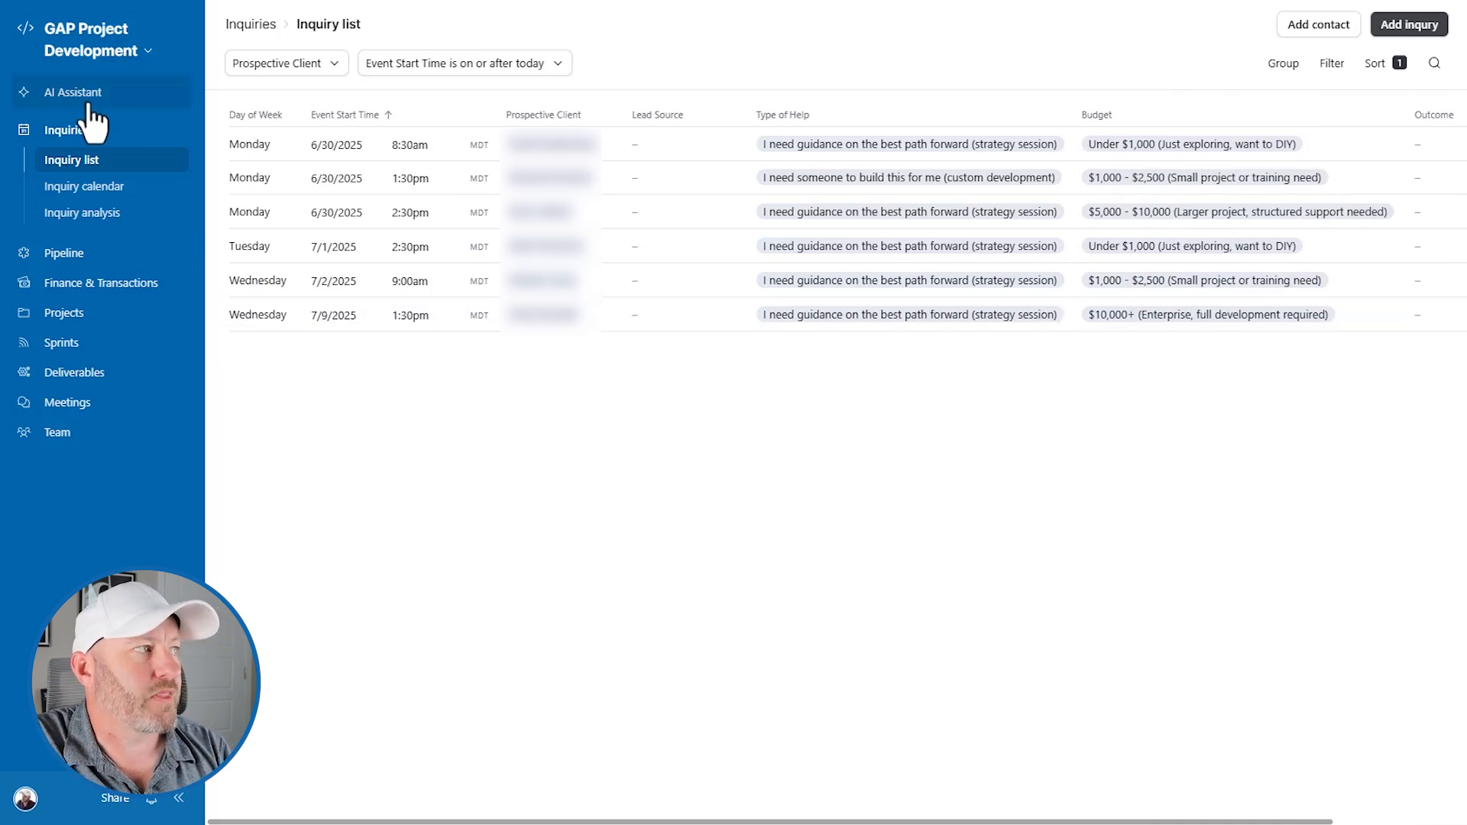
{"action": "left_click", "coordinate": [71, 91]}
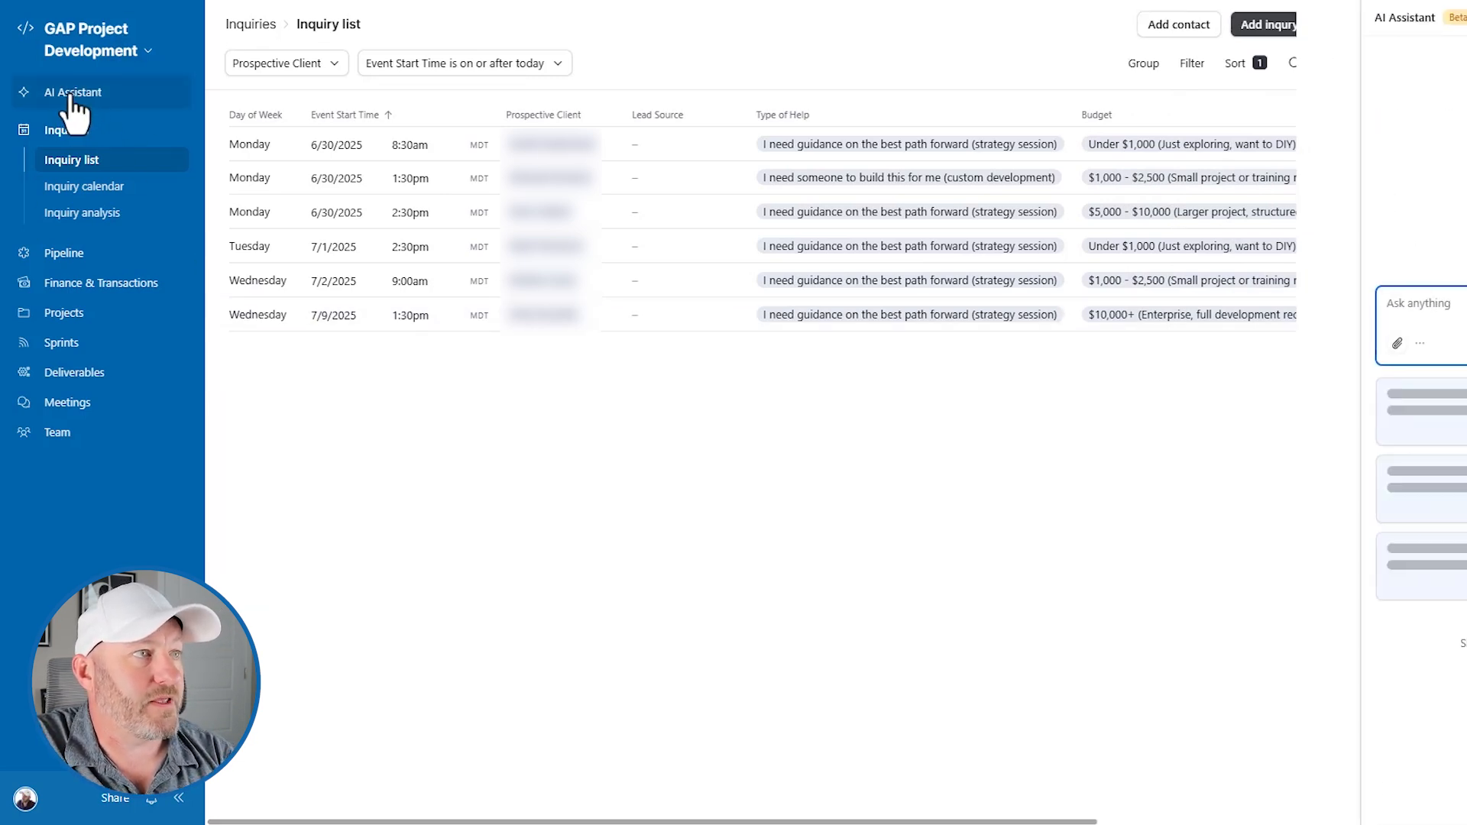
{"action": "left_click", "coordinate": [72, 91]}
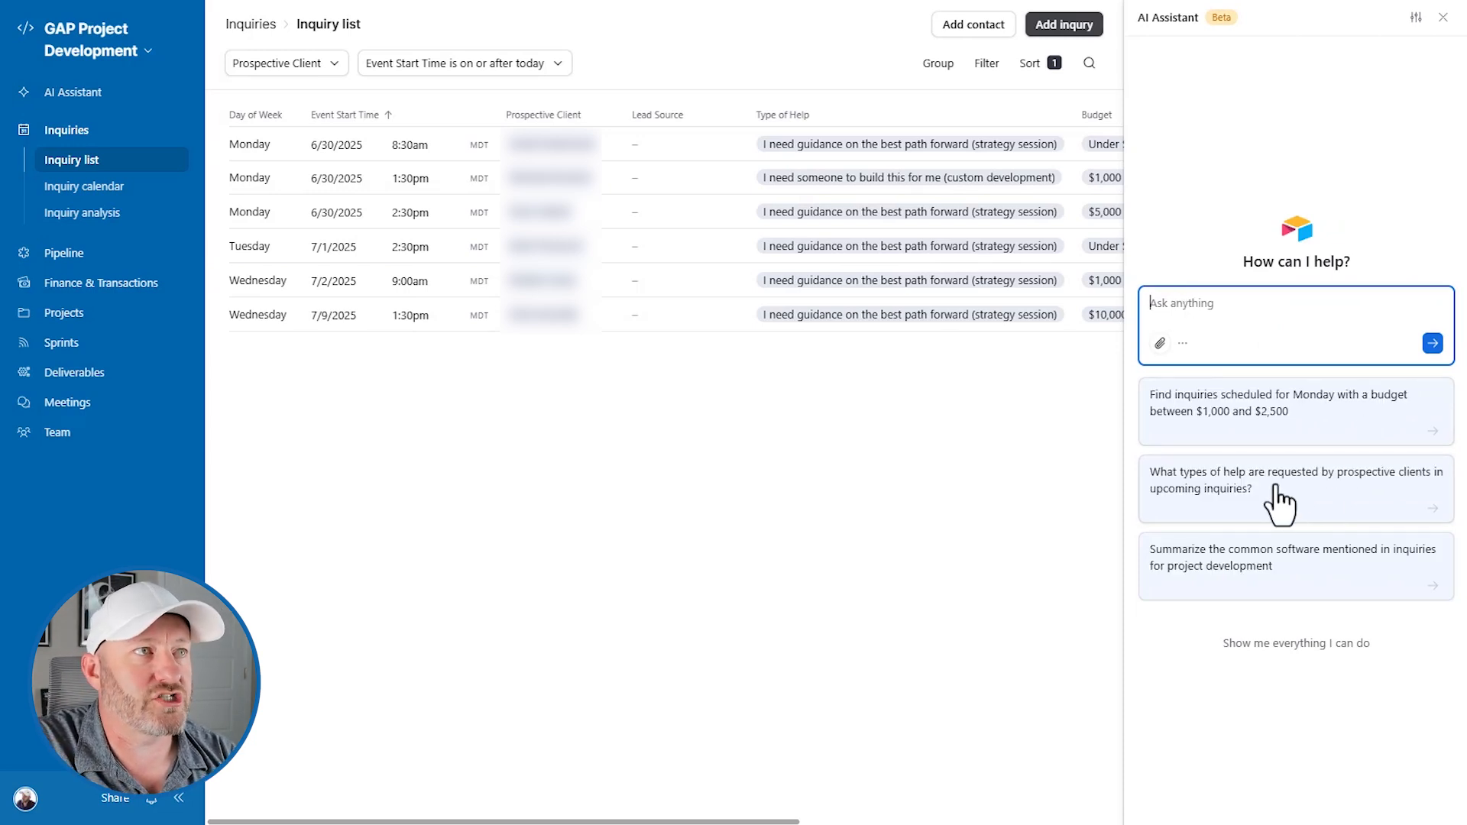
{"action": "mouse_move", "coordinate": [1188, 56]}
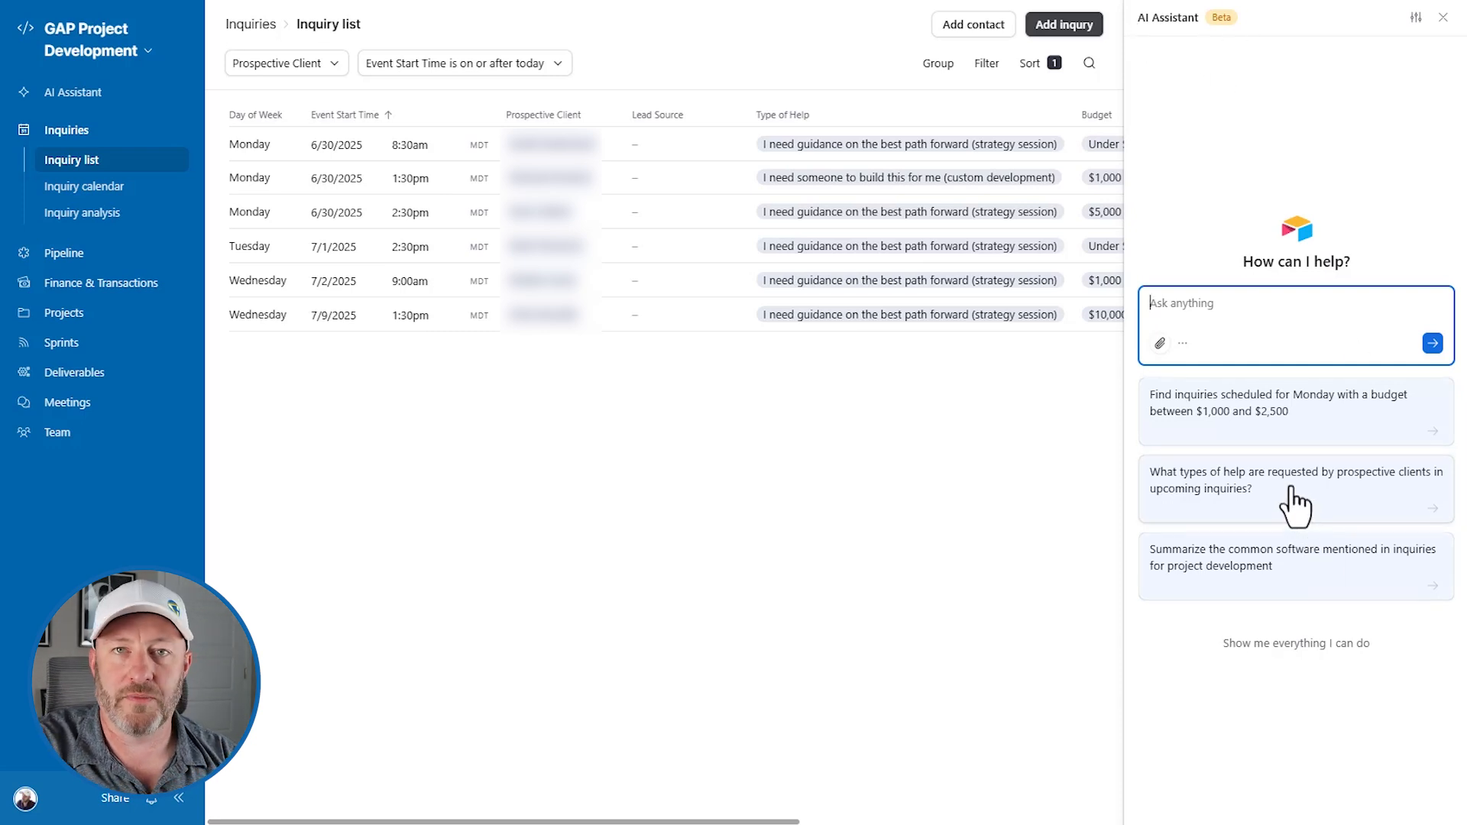
Ask the AI Assistant which help types prospective clients request in upcoming inquiries
{"action": "left_click", "coordinate": [1294, 480]}
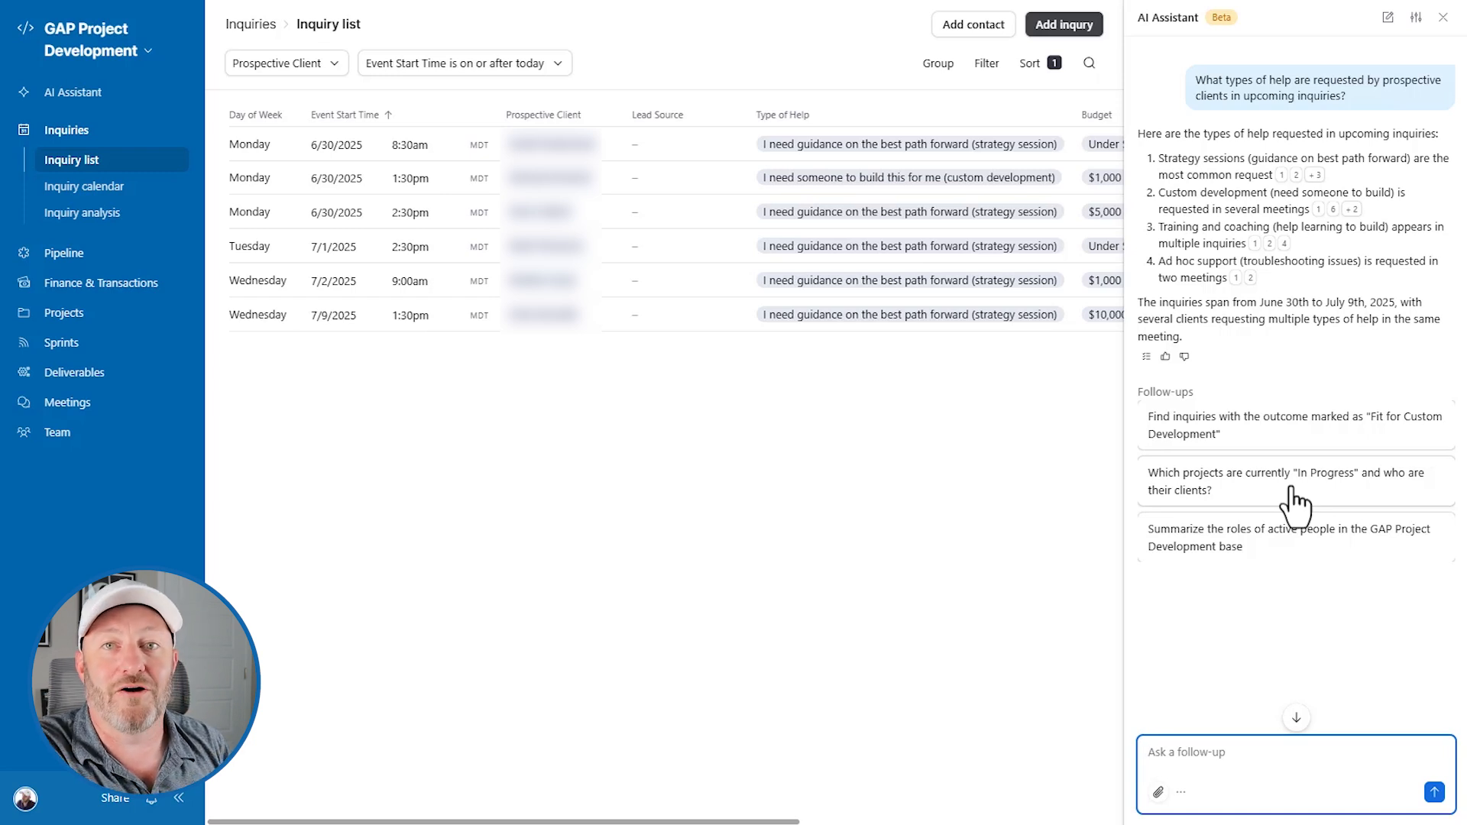
{"action": "mouse_move", "coordinate": [1273, 506]}
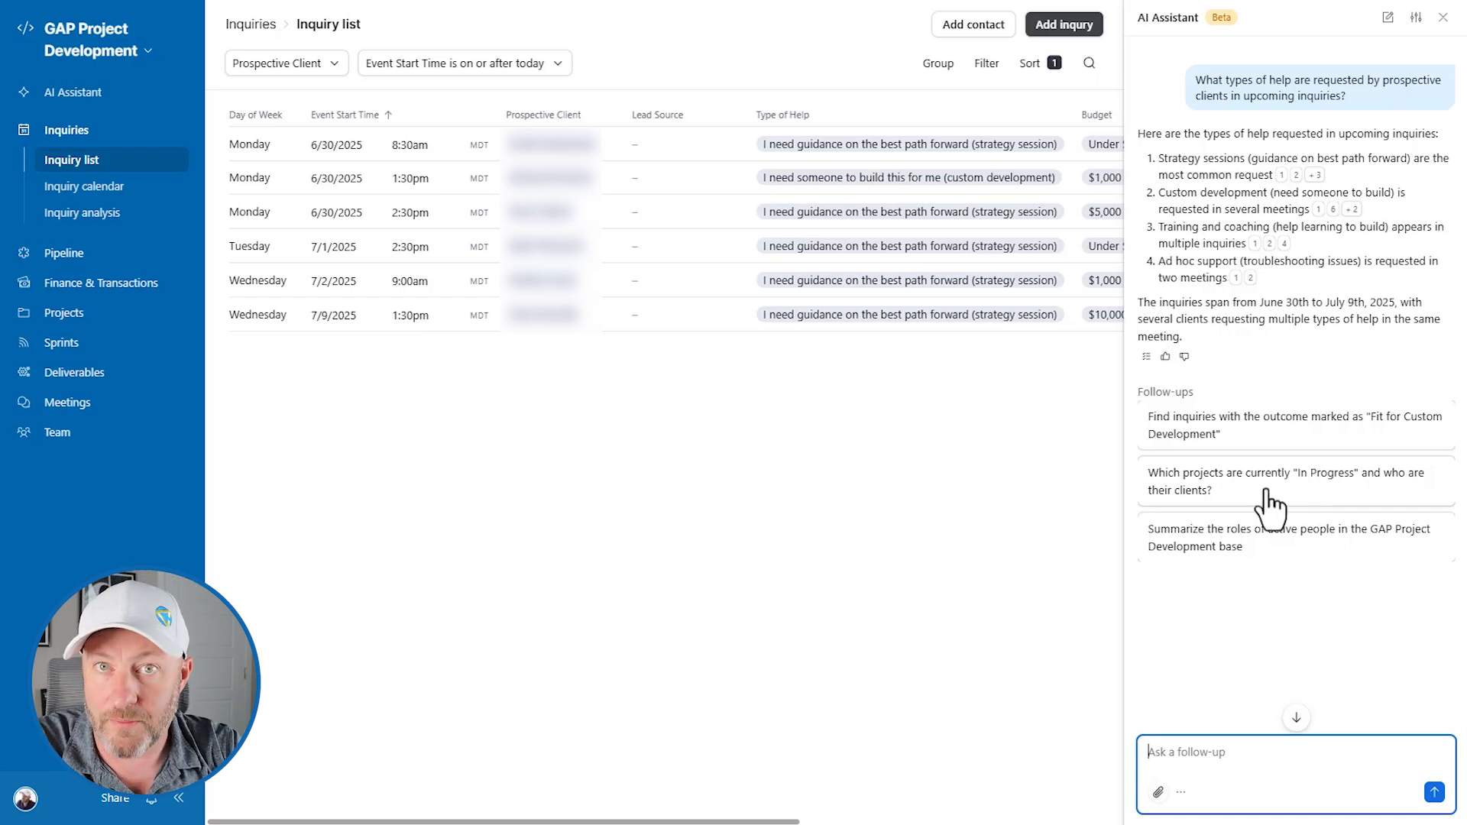
{"action": "mouse_move", "coordinate": [1041, 510]}
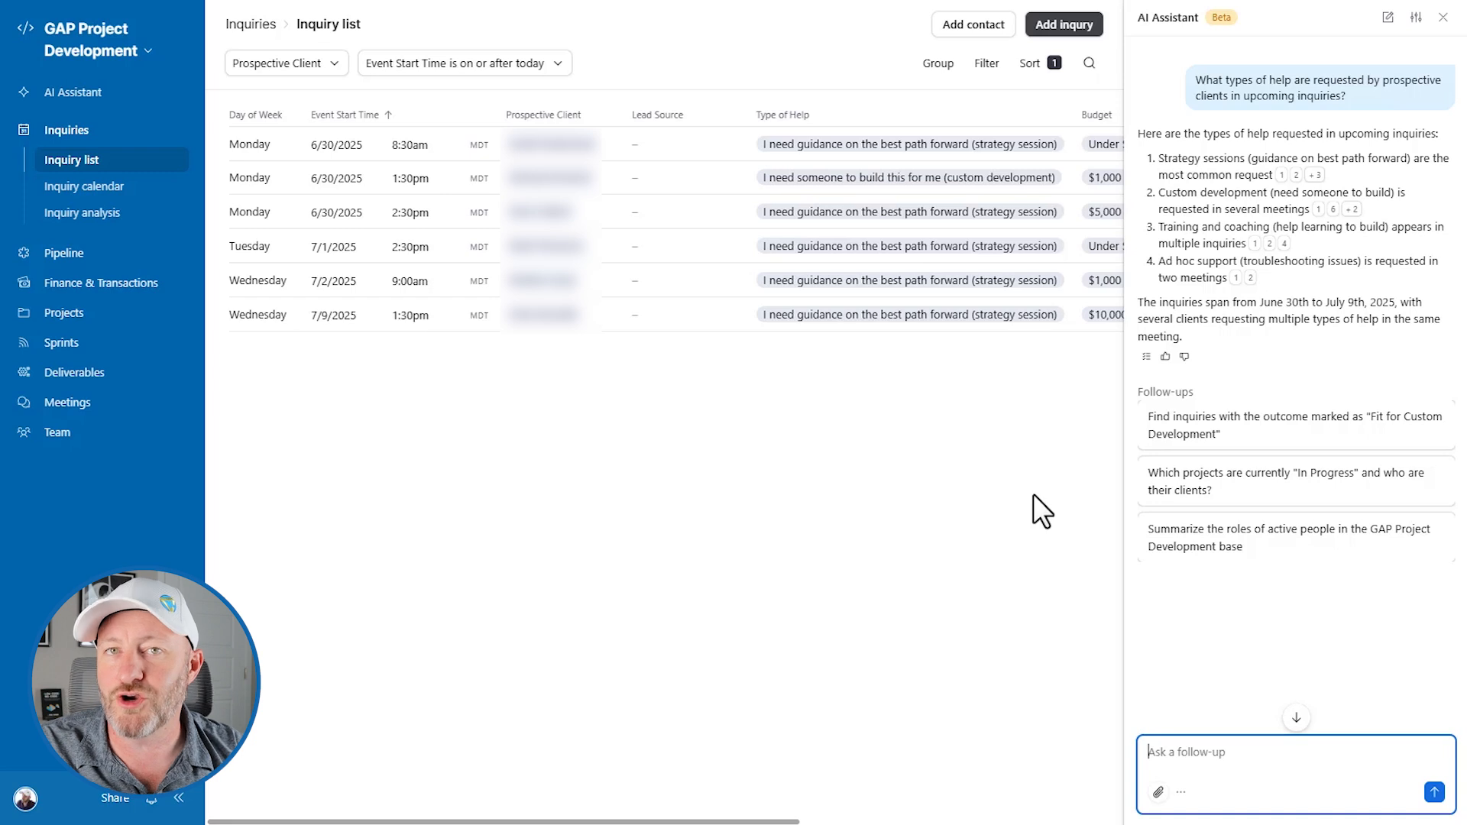